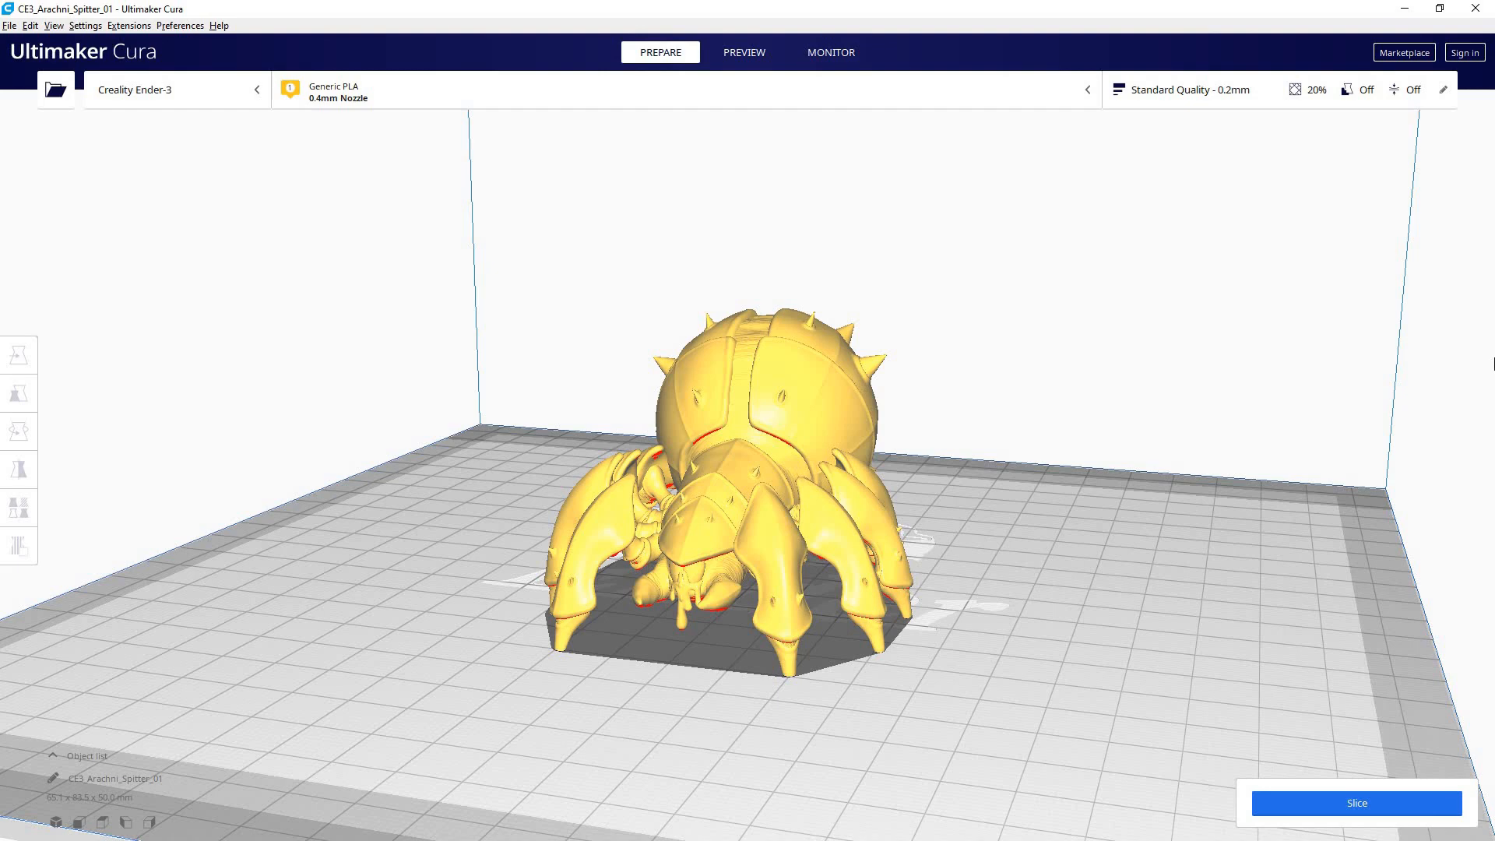
Step: Slice the Arachni Spitter on the Ender-3 at 0.2 mm, estimating about 4 h 17 min and 26 g
left_click(1357, 802)
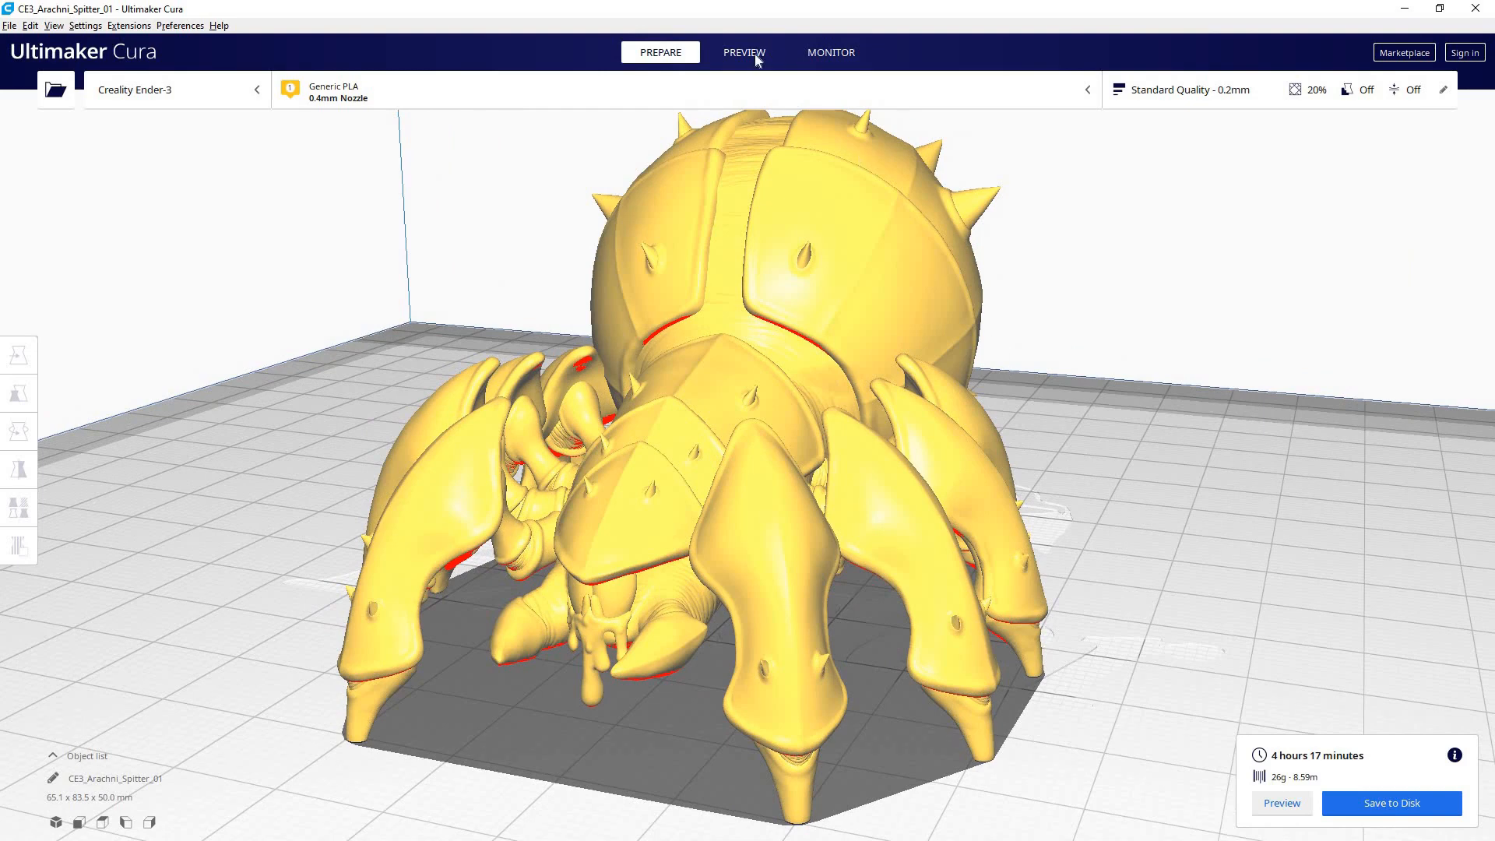
Step: Show the 248-layer toolpath preview of the sliced spider with its skirt
left_click(745, 53)
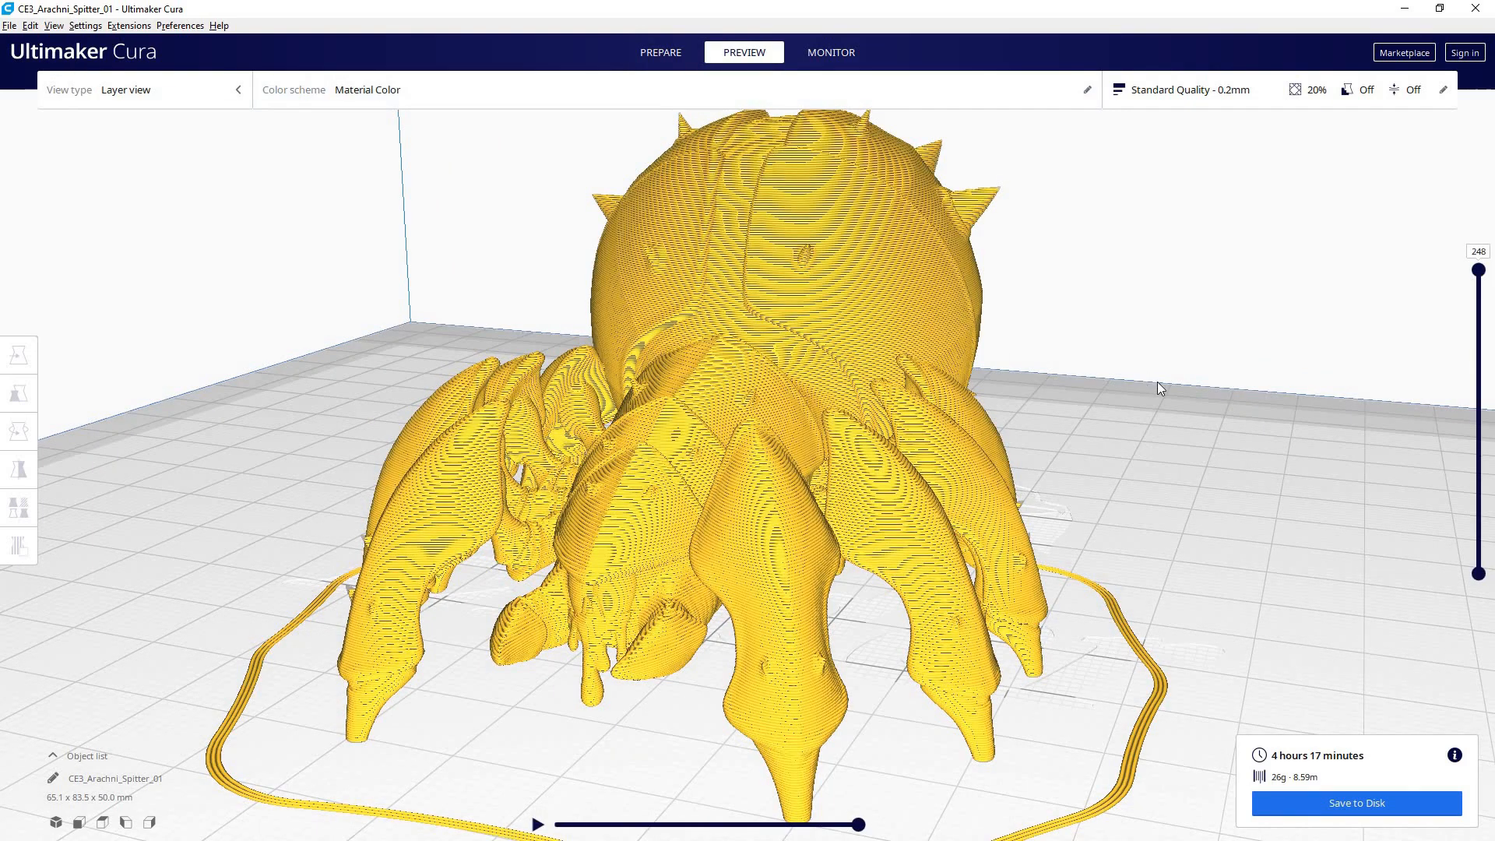
mouse_move(1252, 119)
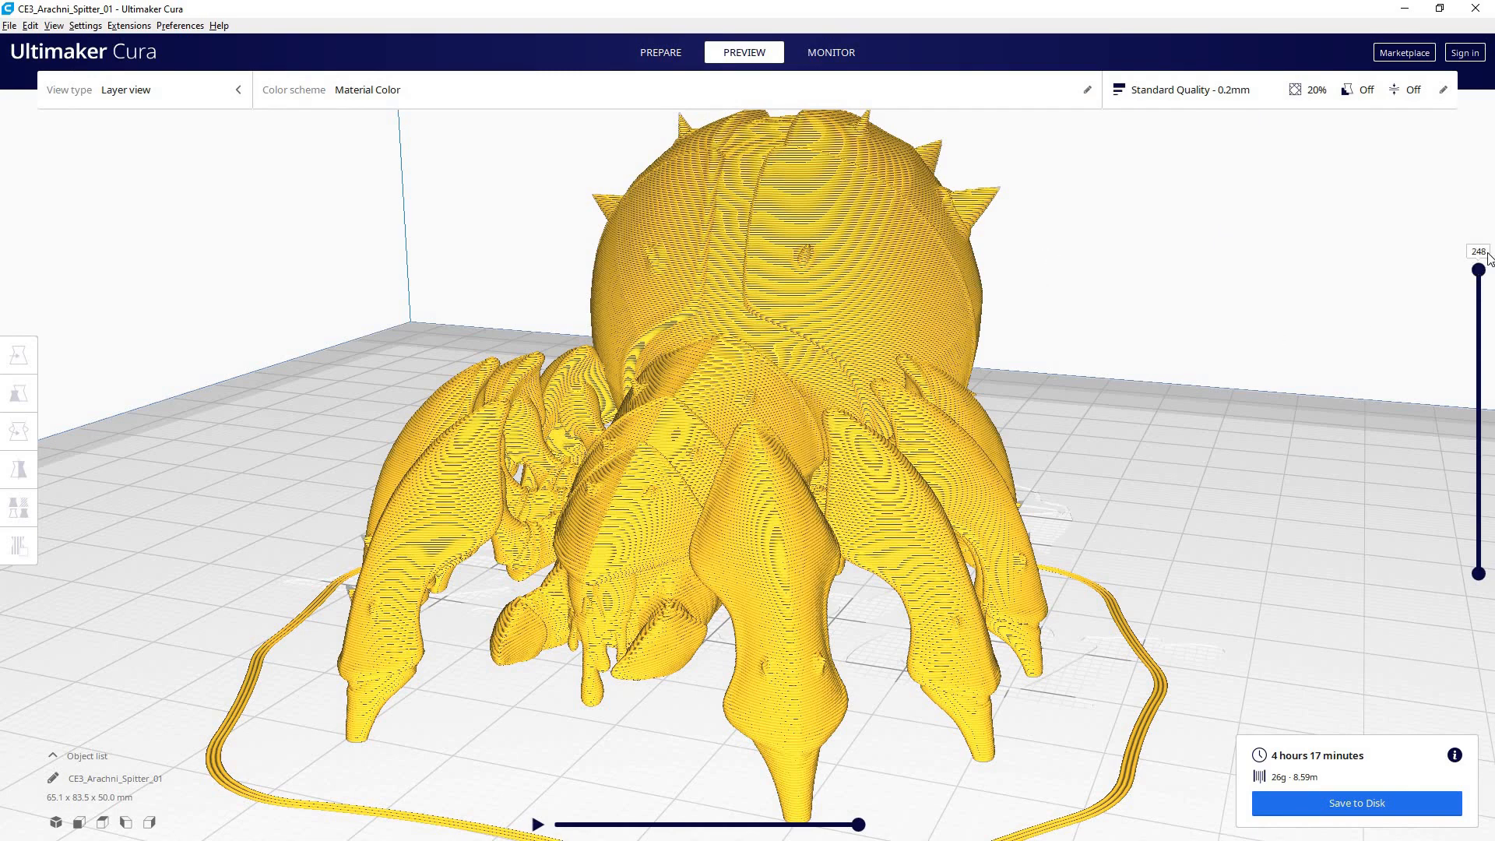
mouse_move(527, 137)
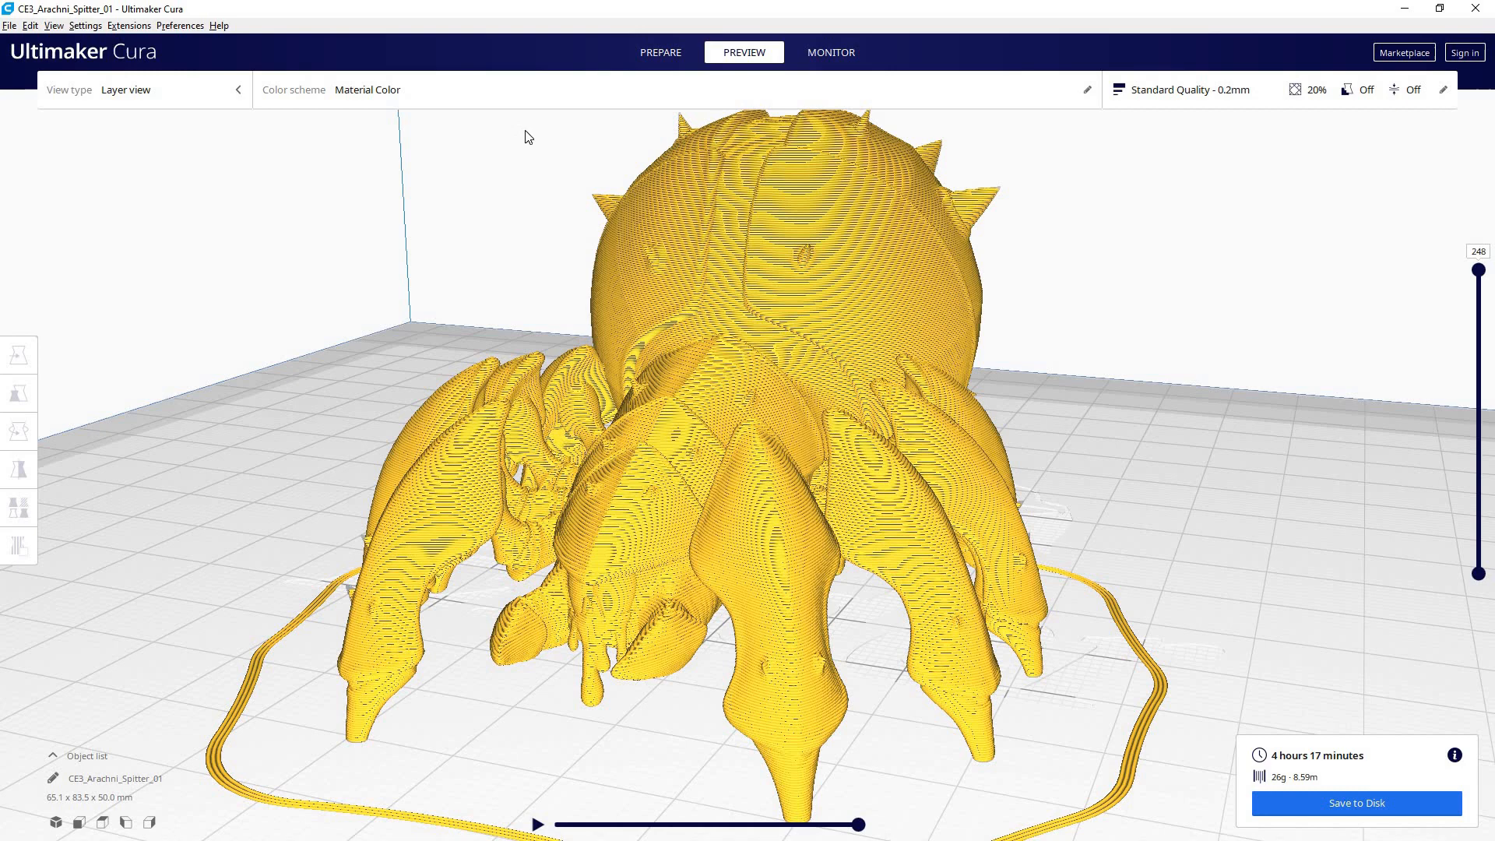
mouse_move(1056, 224)
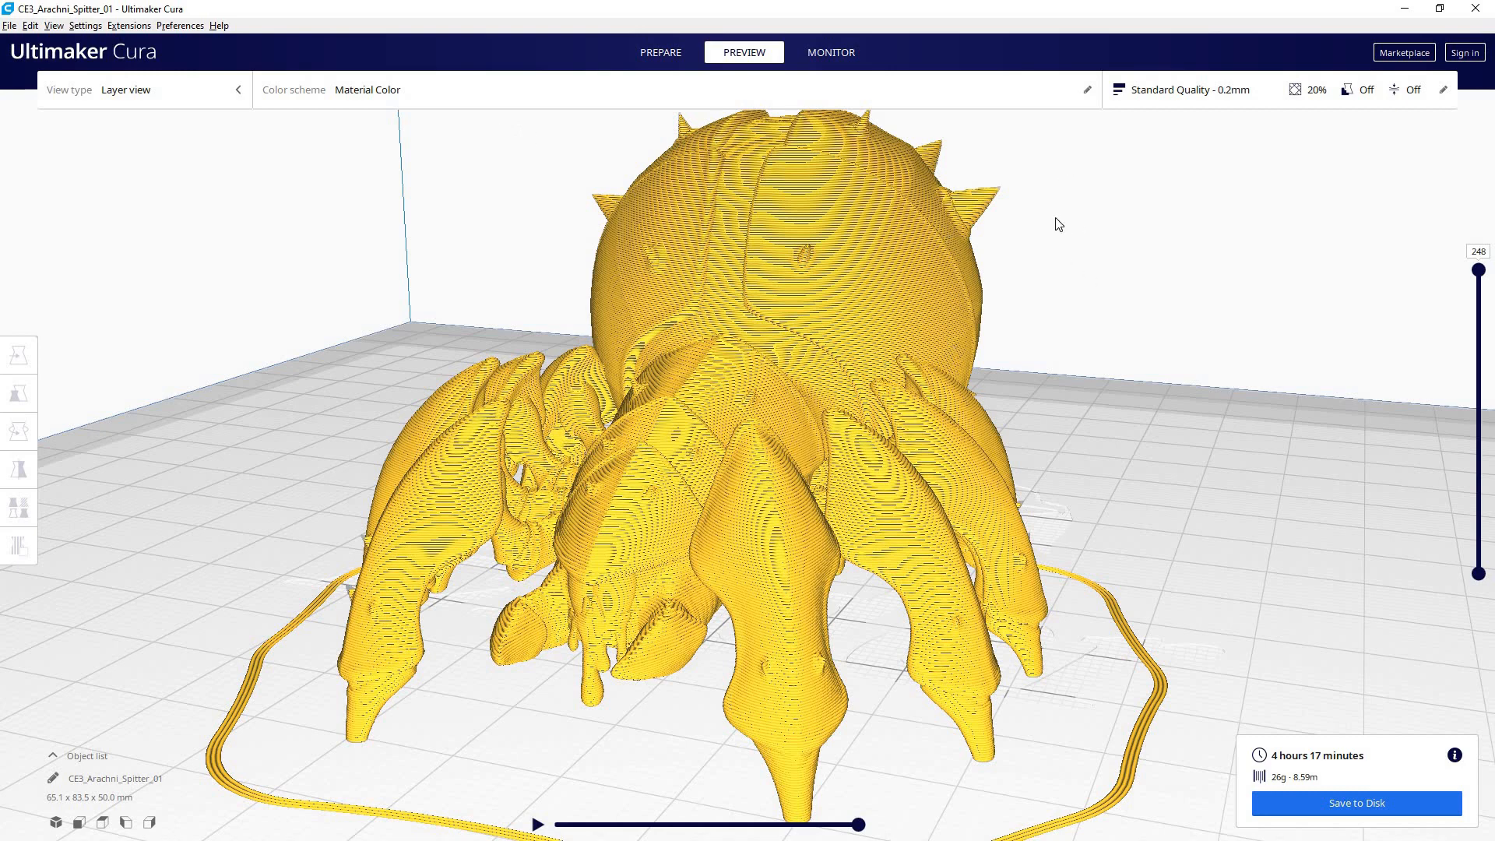
mouse_move(925, 233)
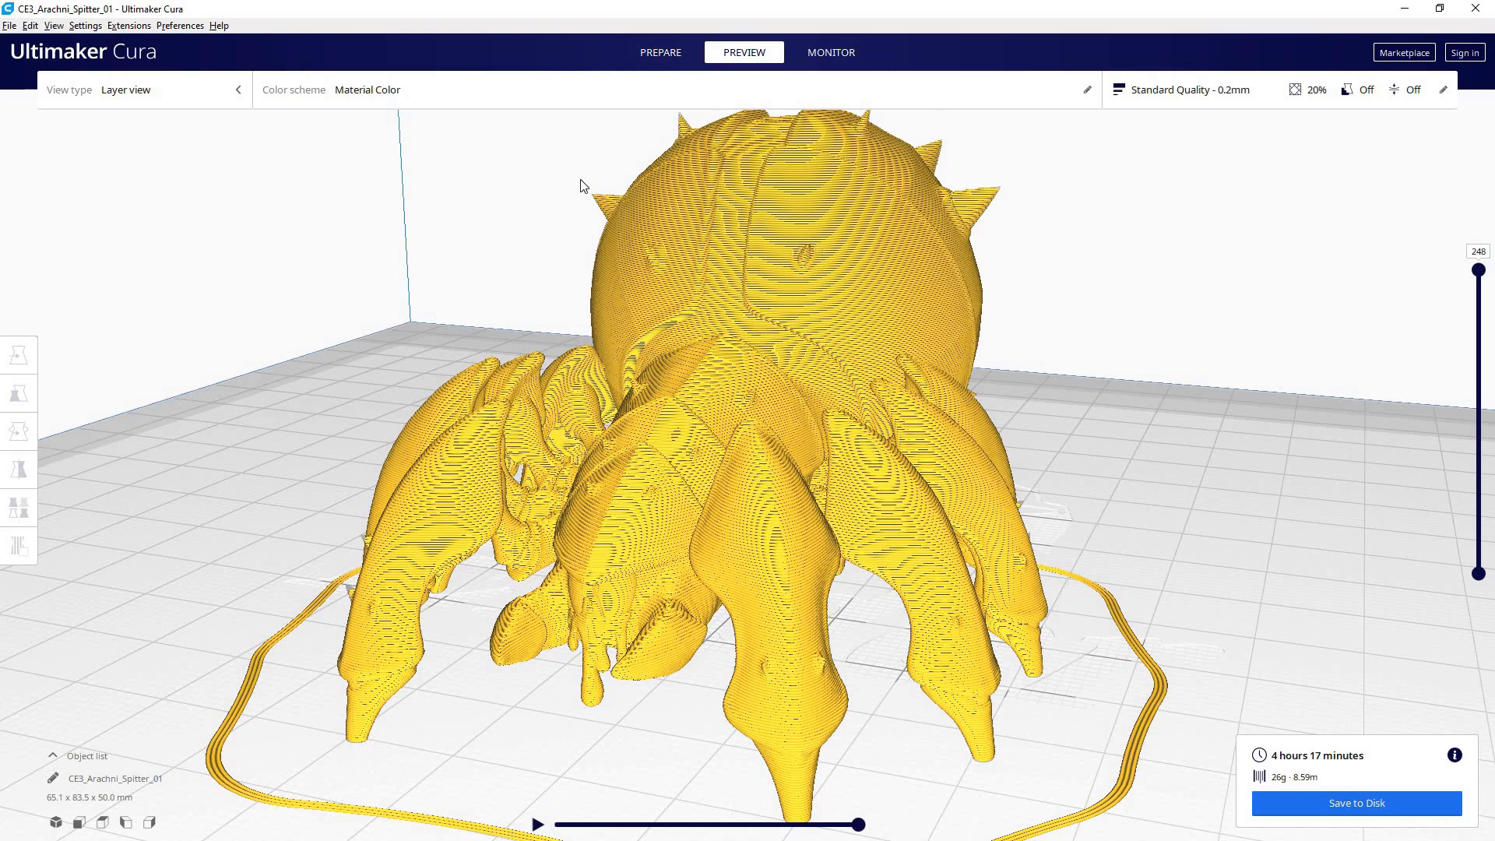
mouse_move(855, 93)
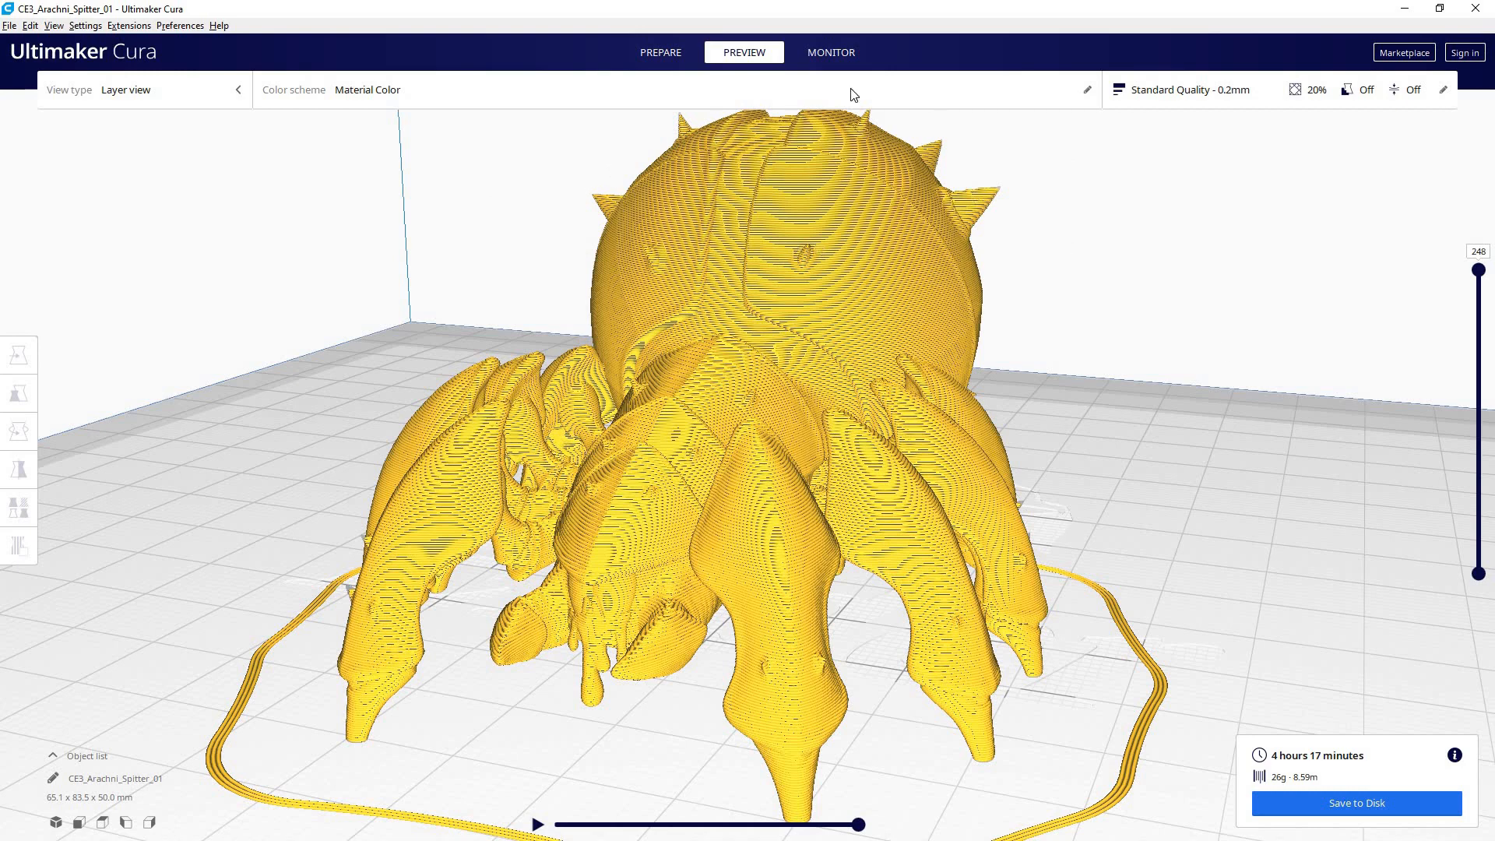
mouse_move(934, 277)
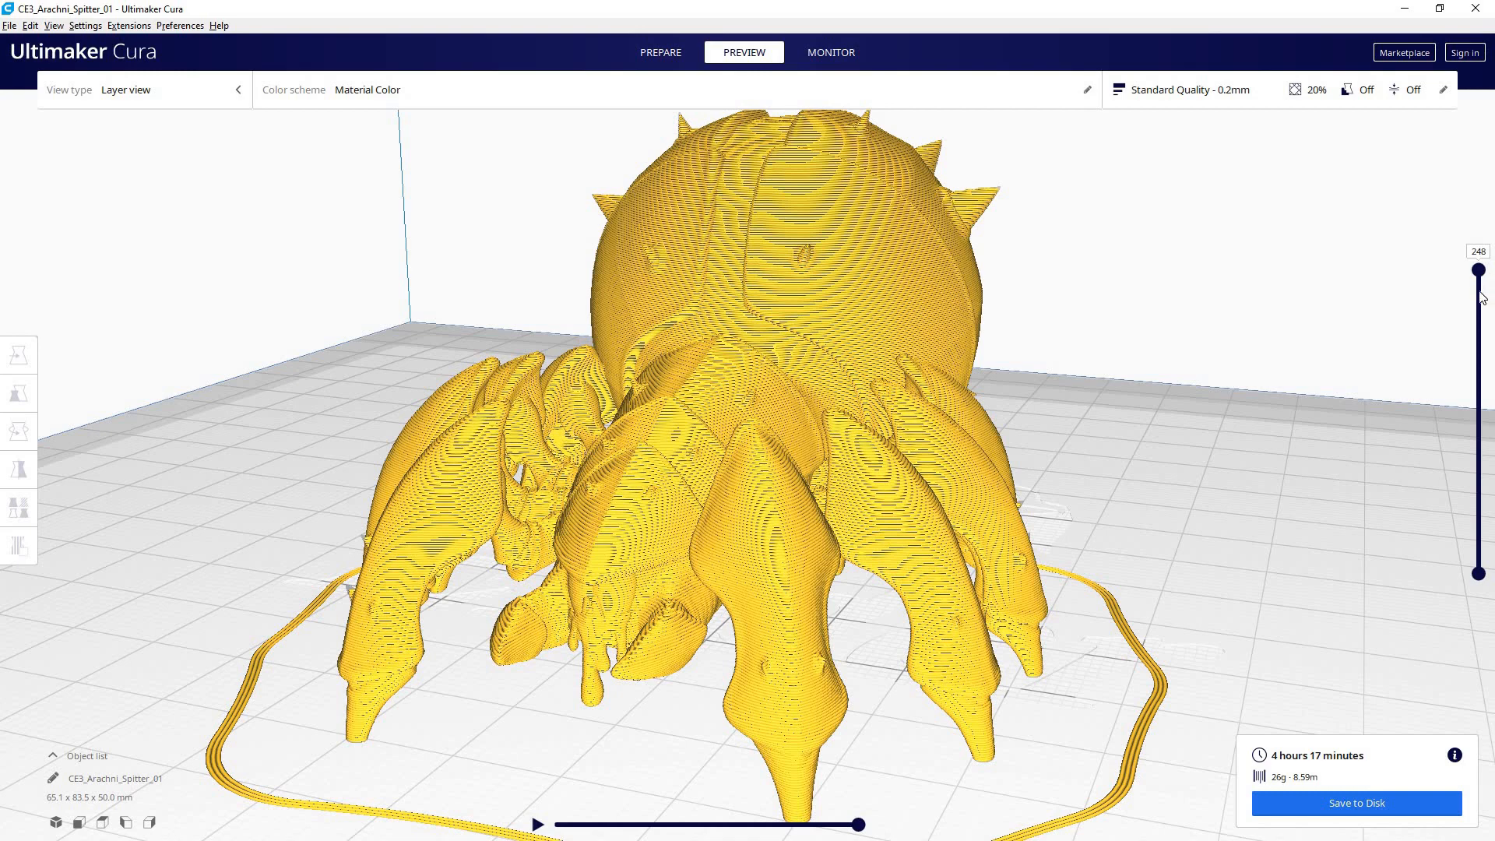
Step: Lower the layer slider from 248 through about 200 and 132 down to layer 76, exposing the infill
left_click_drag(1479, 270, 1480, 324)
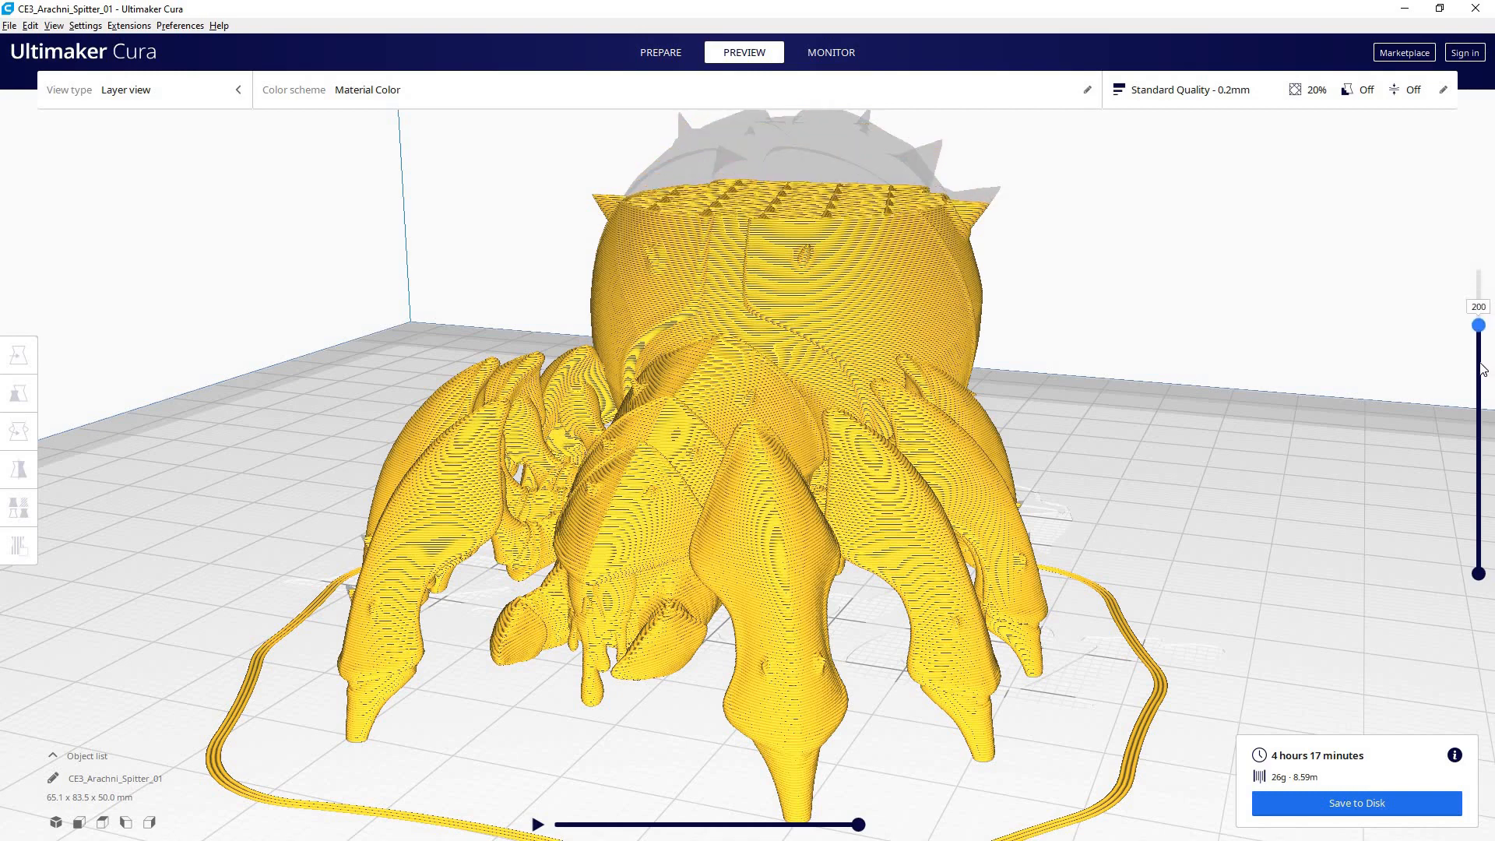
left_click_drag(1478, 324, 1478, 401)
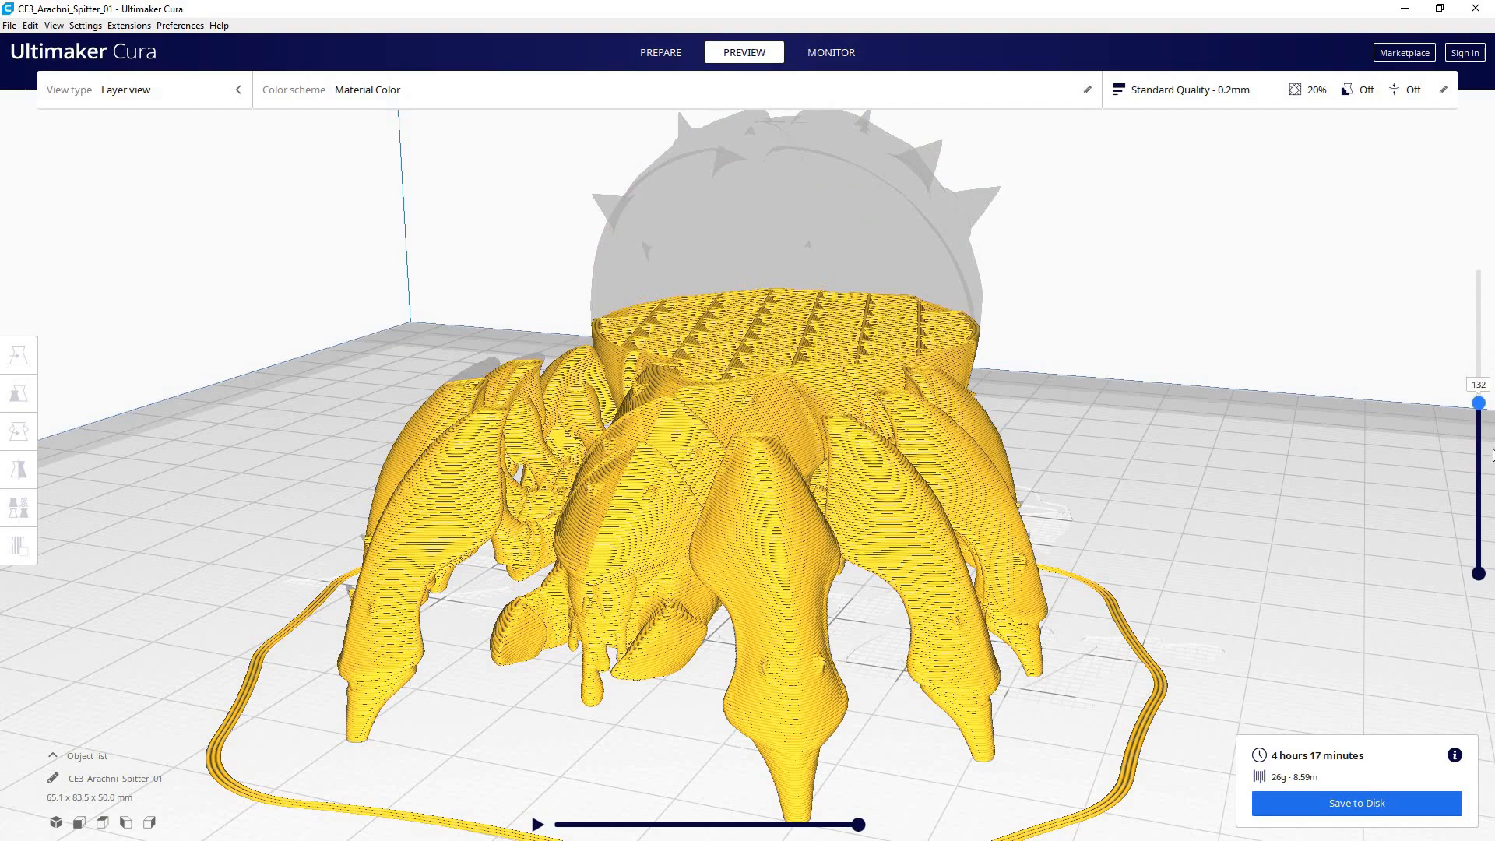
left_click_drag(1480, 402, 1479, 465)
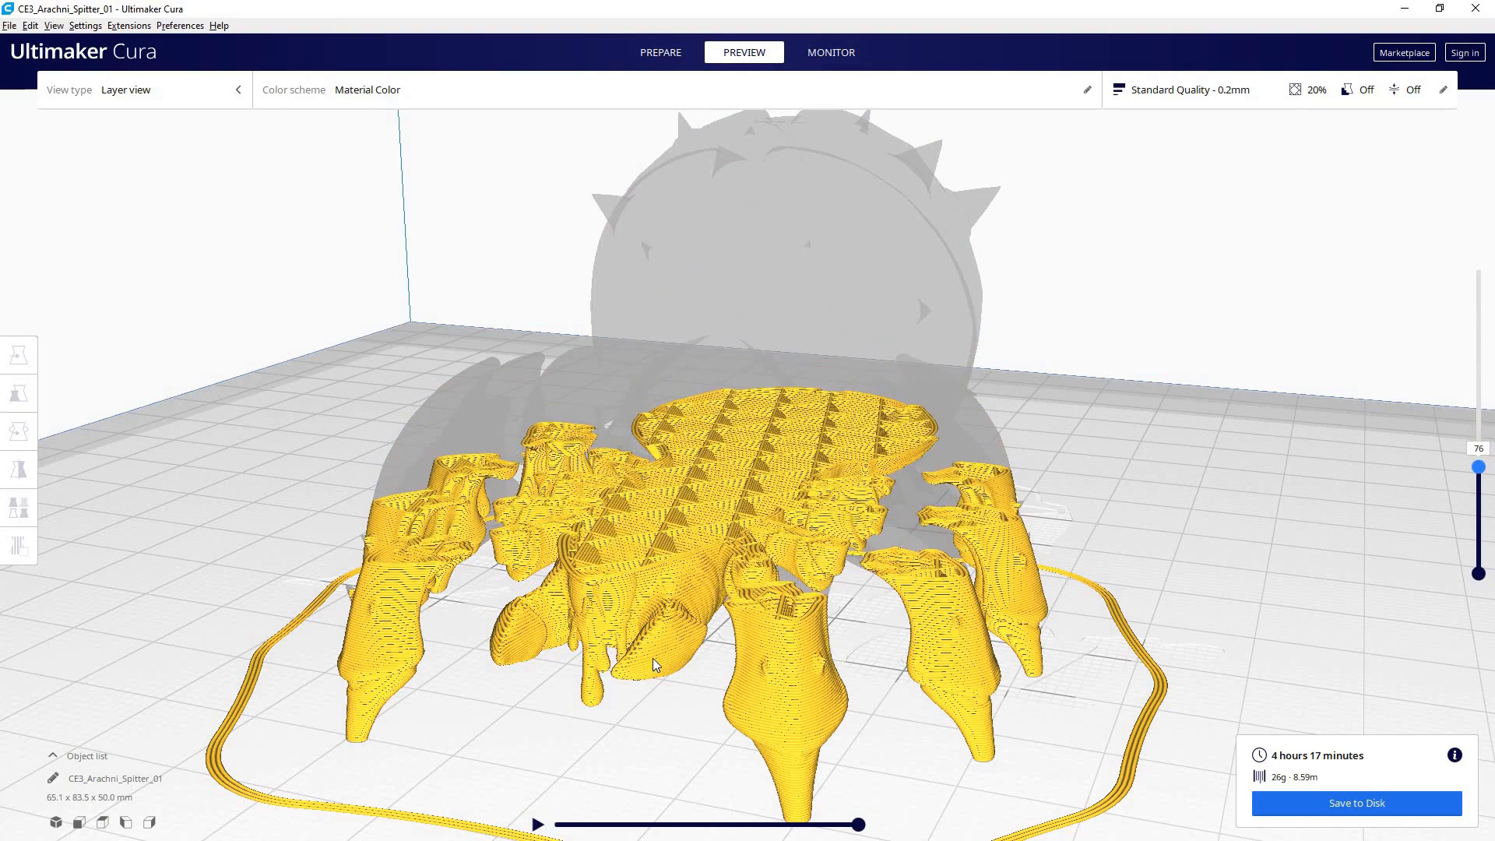
mouse_move(897, 460)
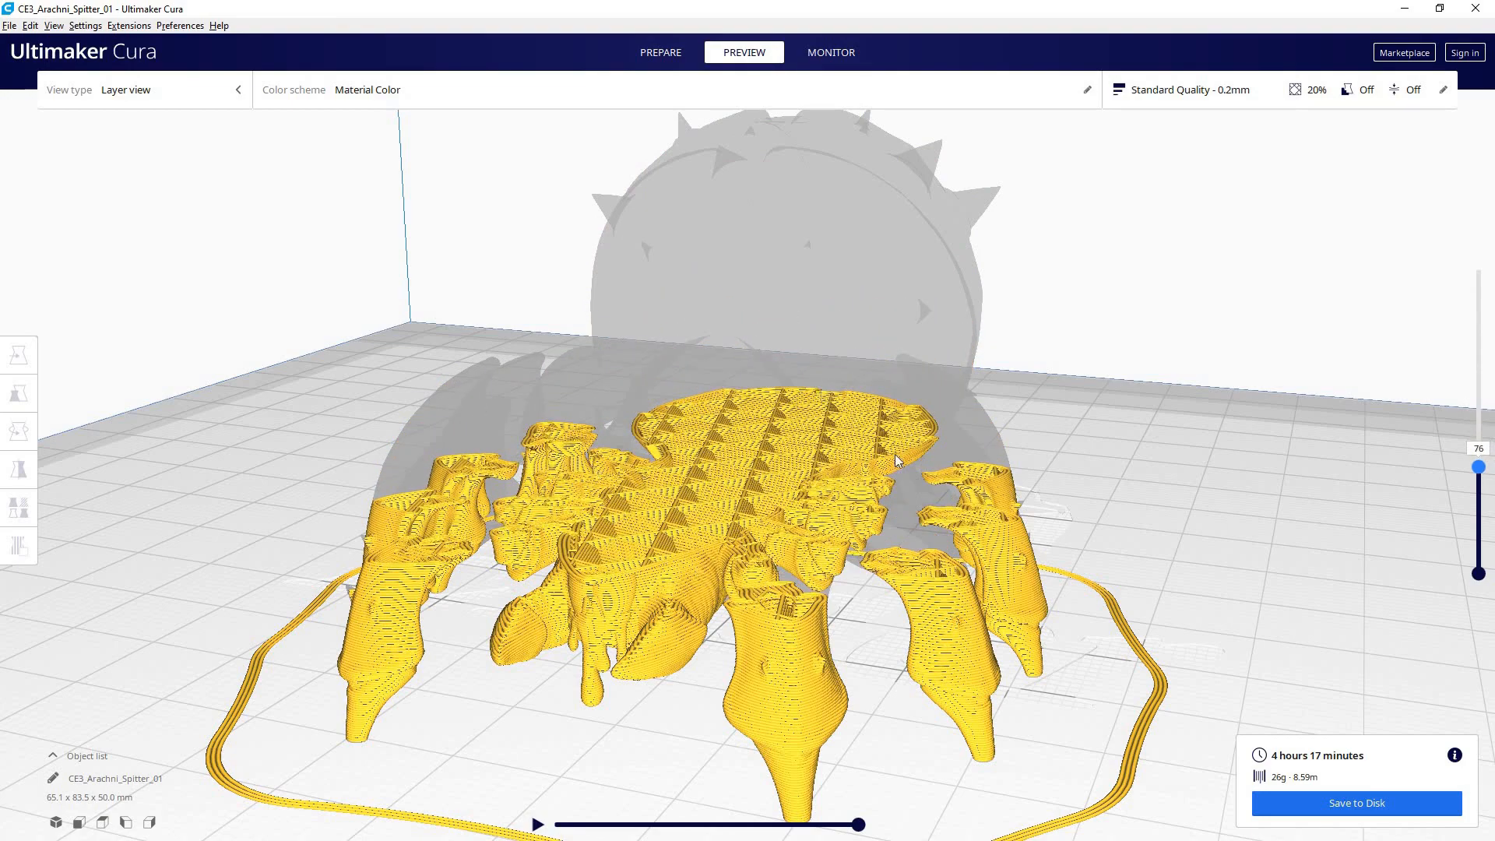
mouse_move(1392, 470)
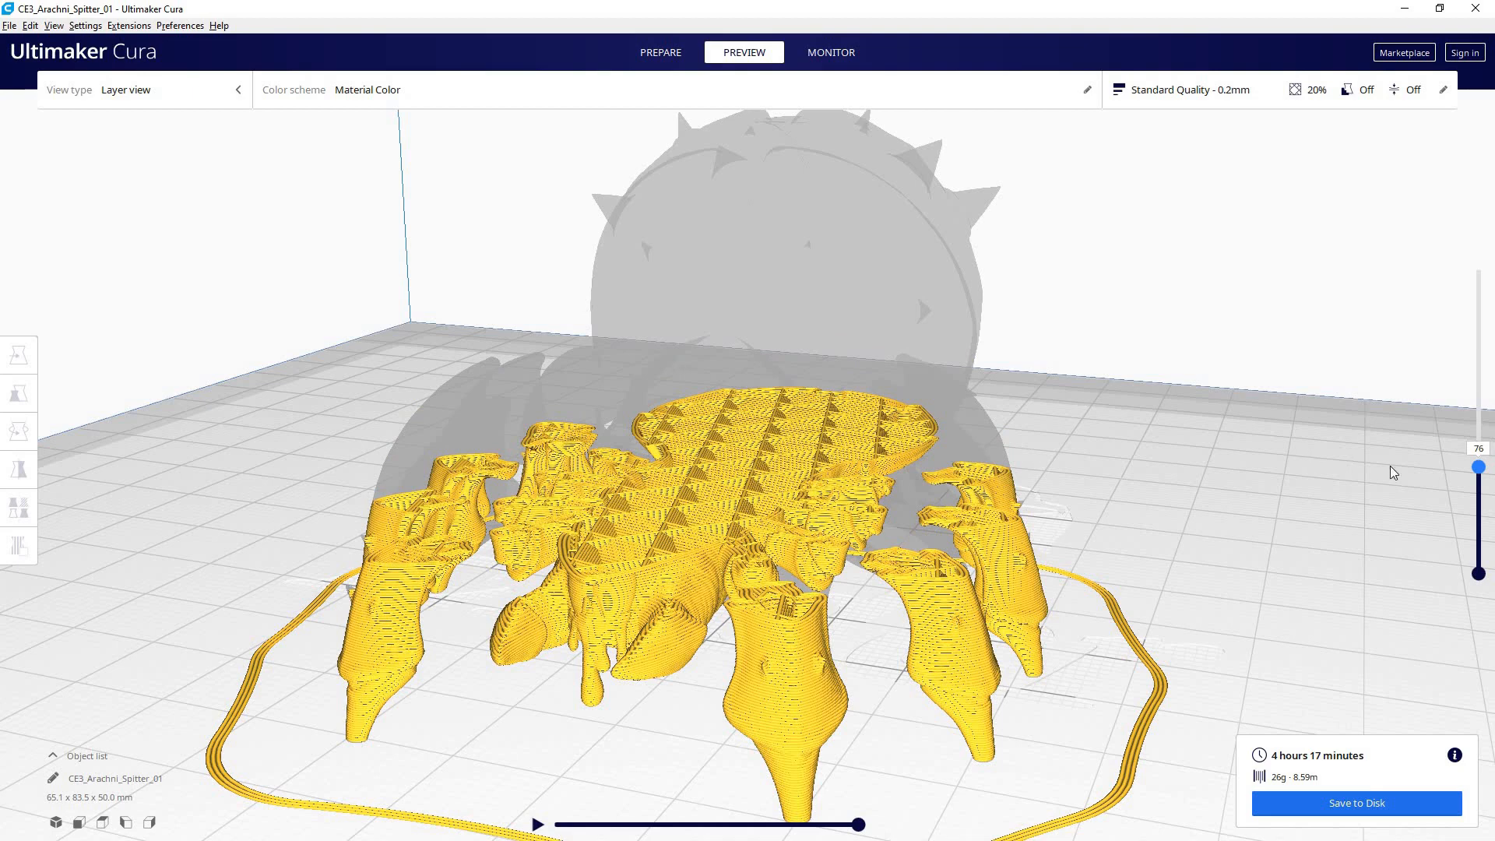
mouse_move(1438, 475)
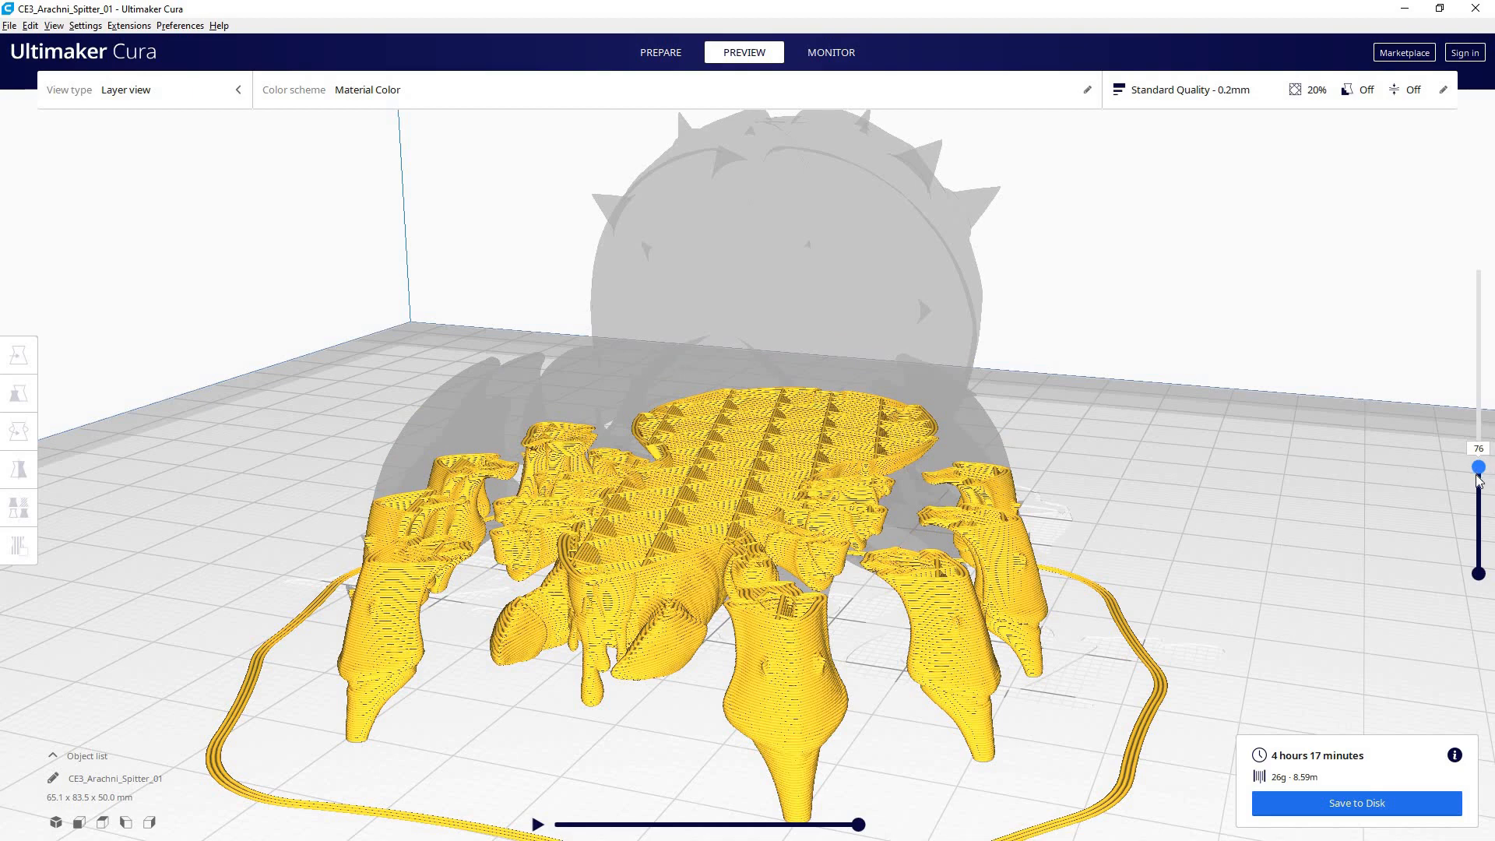
Step: Scrub from the first skirt layer up through layers 5, 9, 60, 120, 180 to the full 248
left_click_drag(1479, 465, 1480, 553)
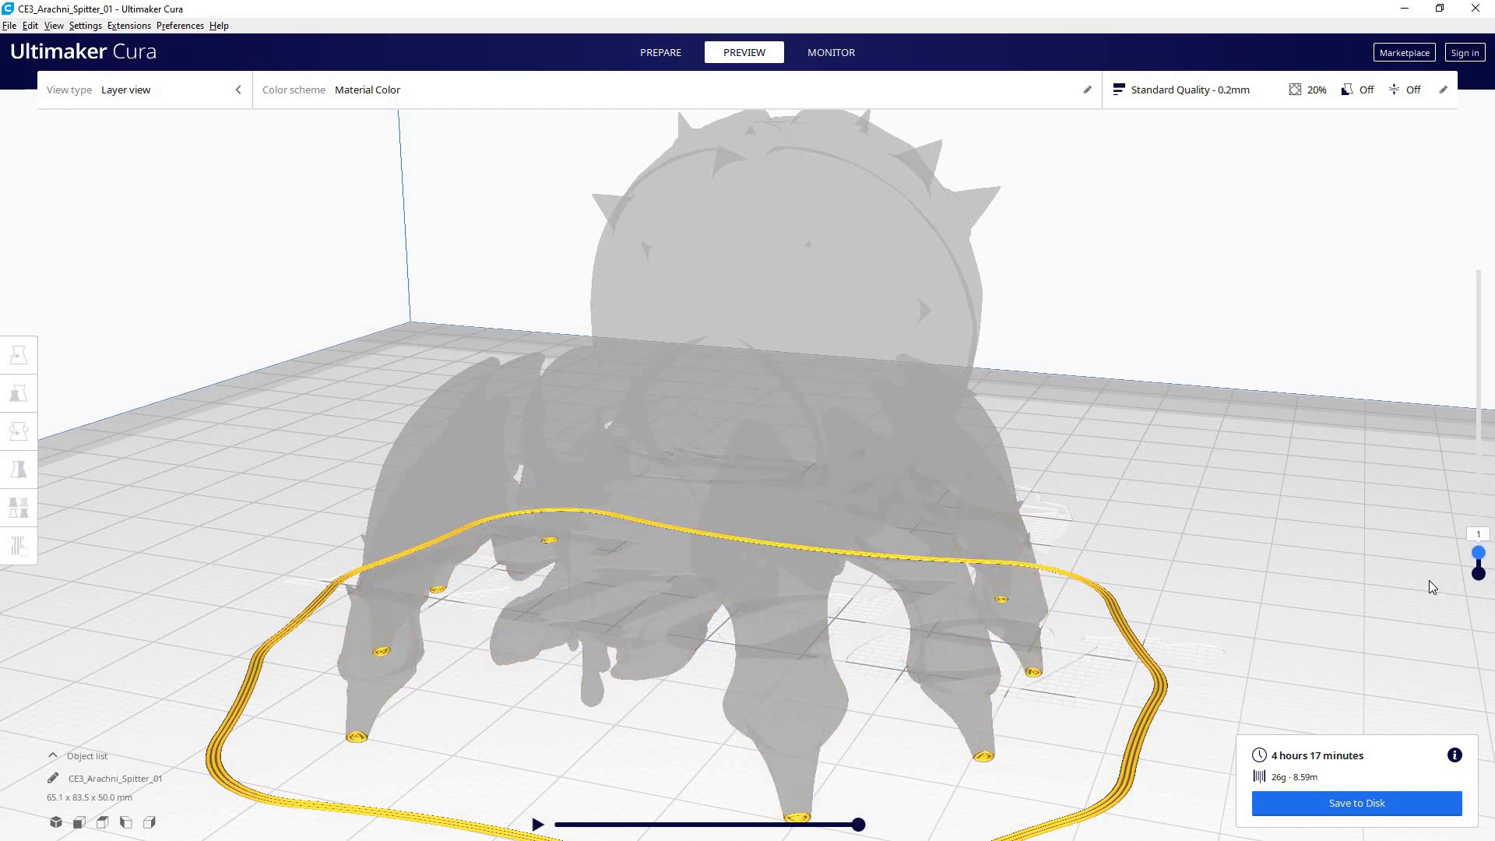
mouse_move(1277, 504)
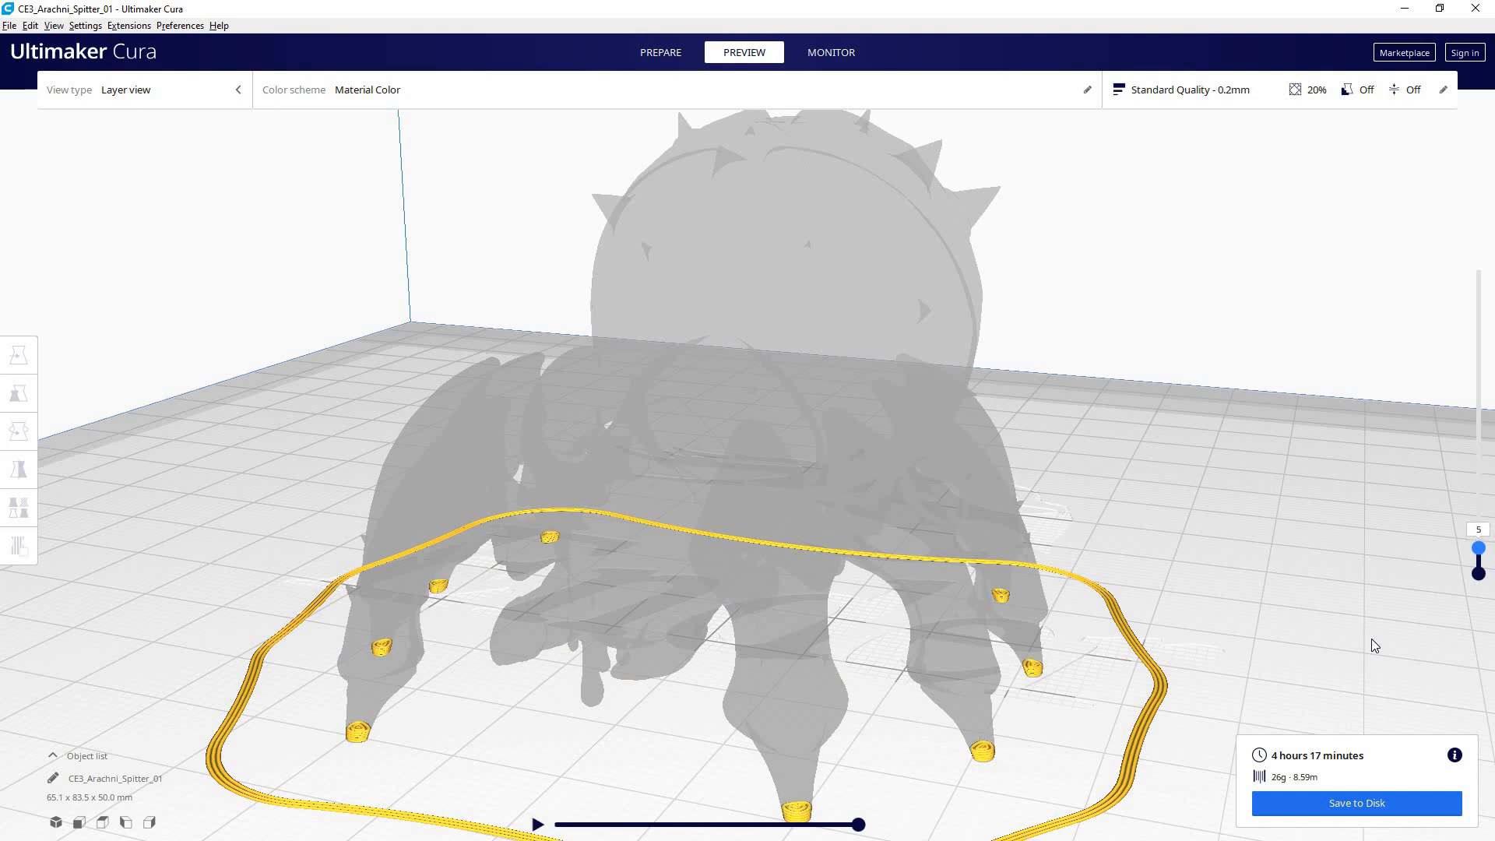
left_click_drag(1477, 545, 1478, 520)
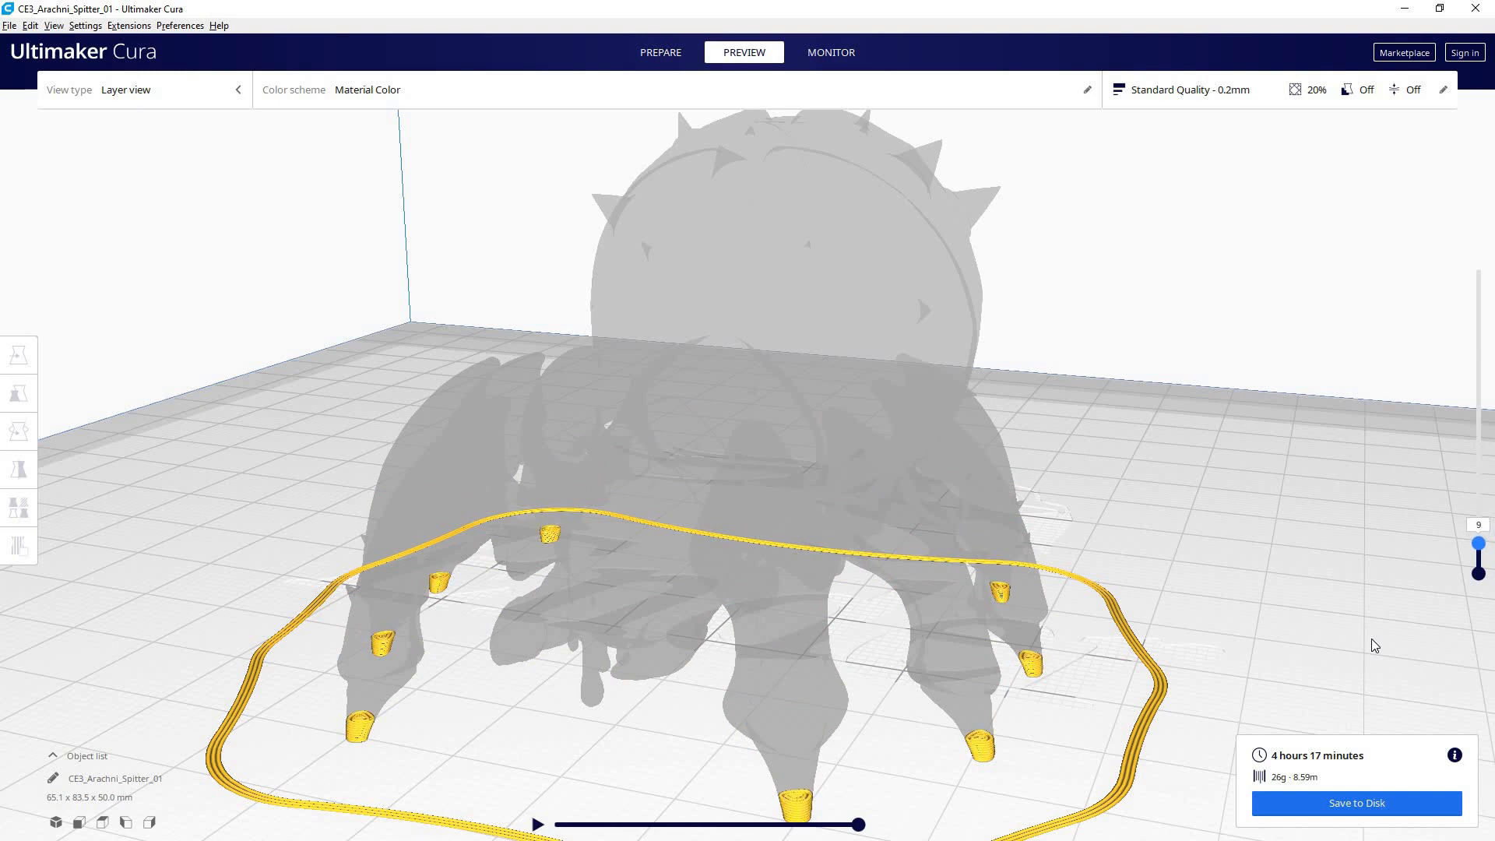
left_click_drag(1480, 543, 1479, 484)
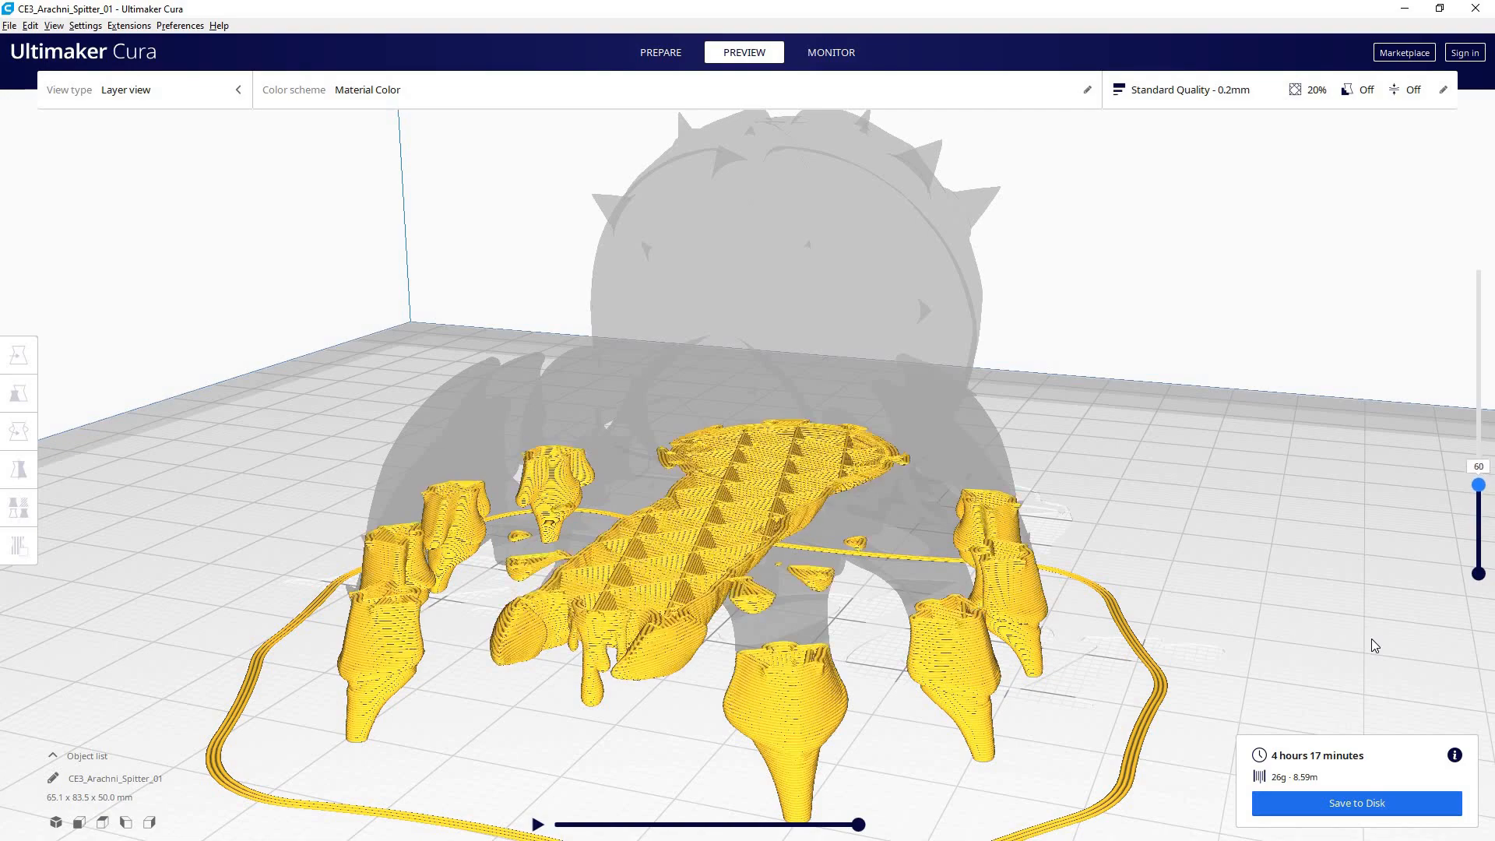
left_click_drag(1480, 484, 1479, 417)
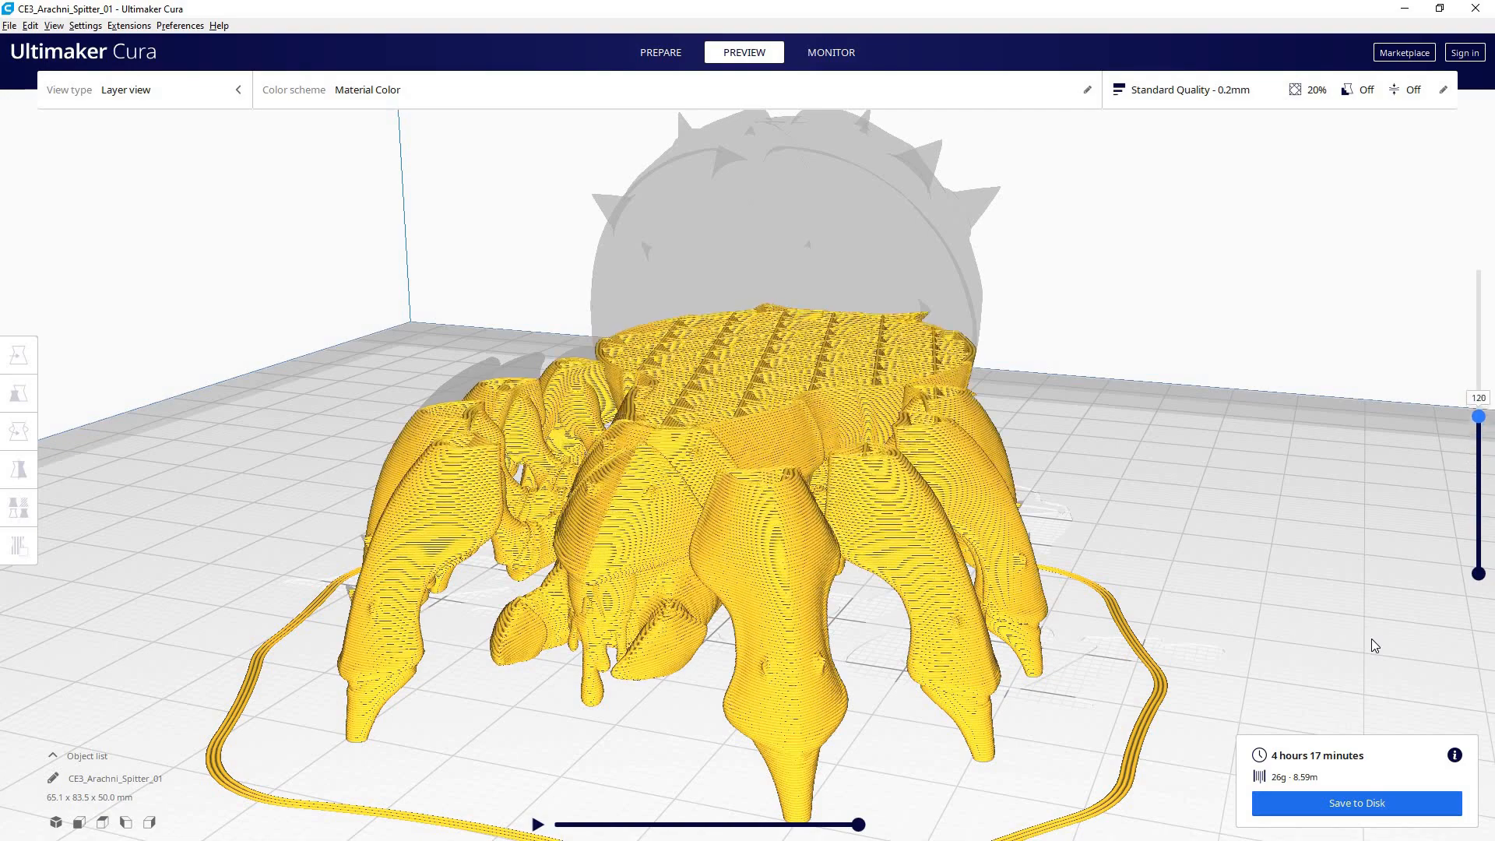
left_click_drag(1480, 418, 1480, 347)
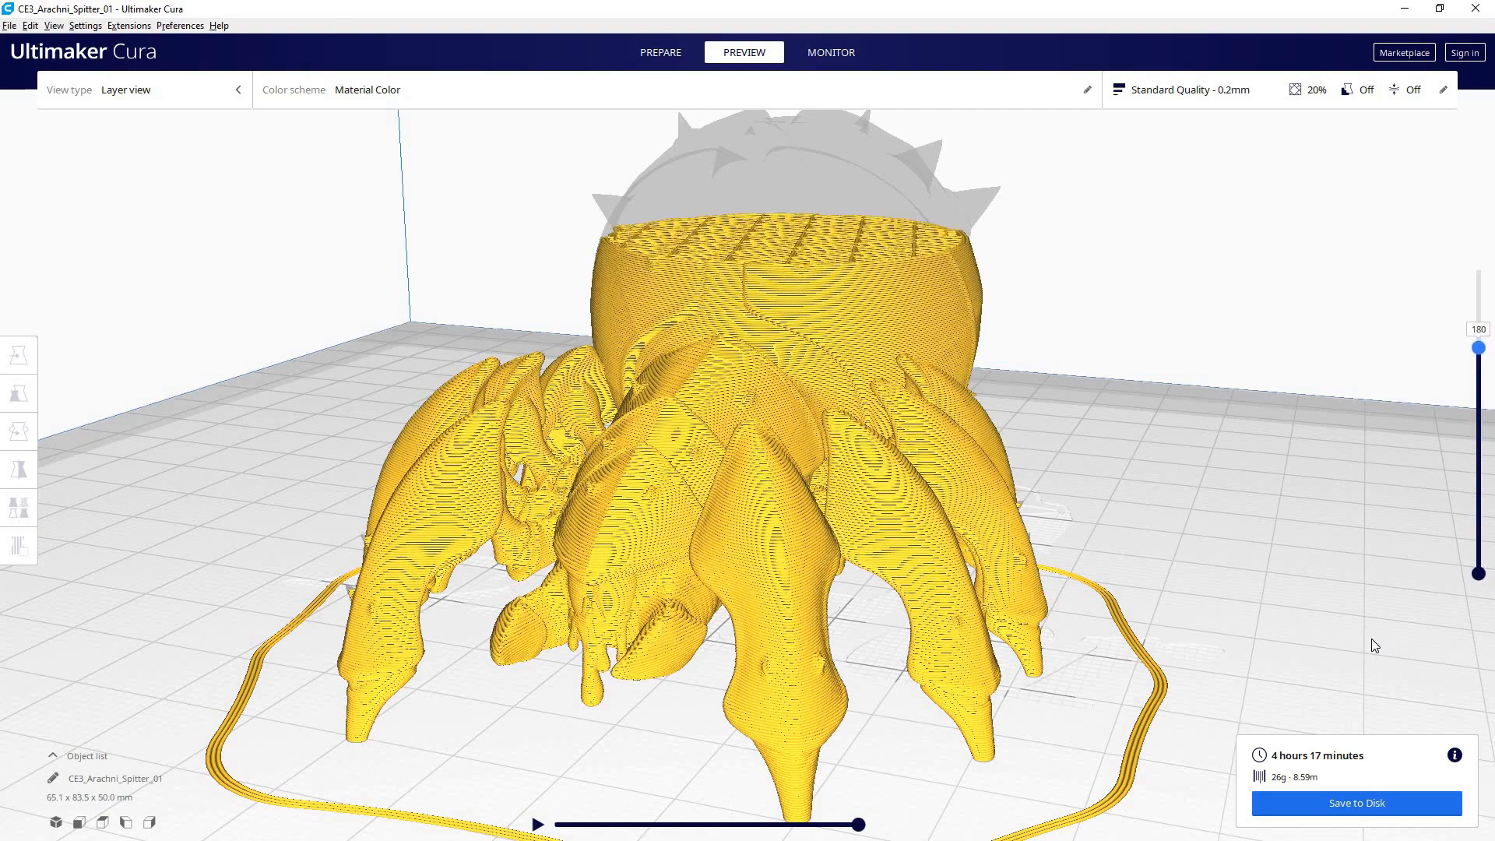
left_click_drag(1479, 348, 1479, 277)
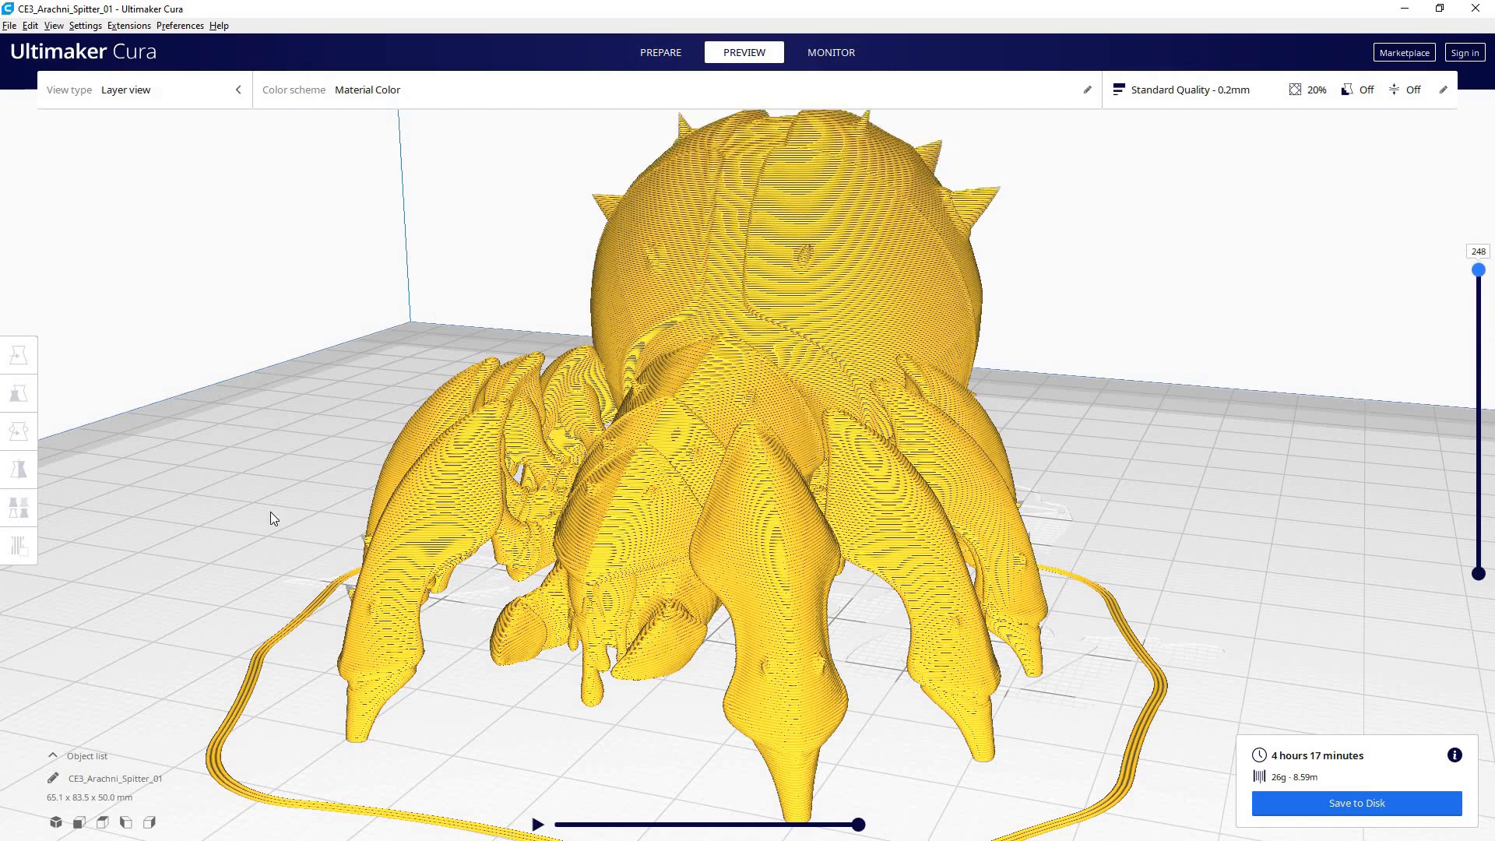
mouse_move(1240, 375)
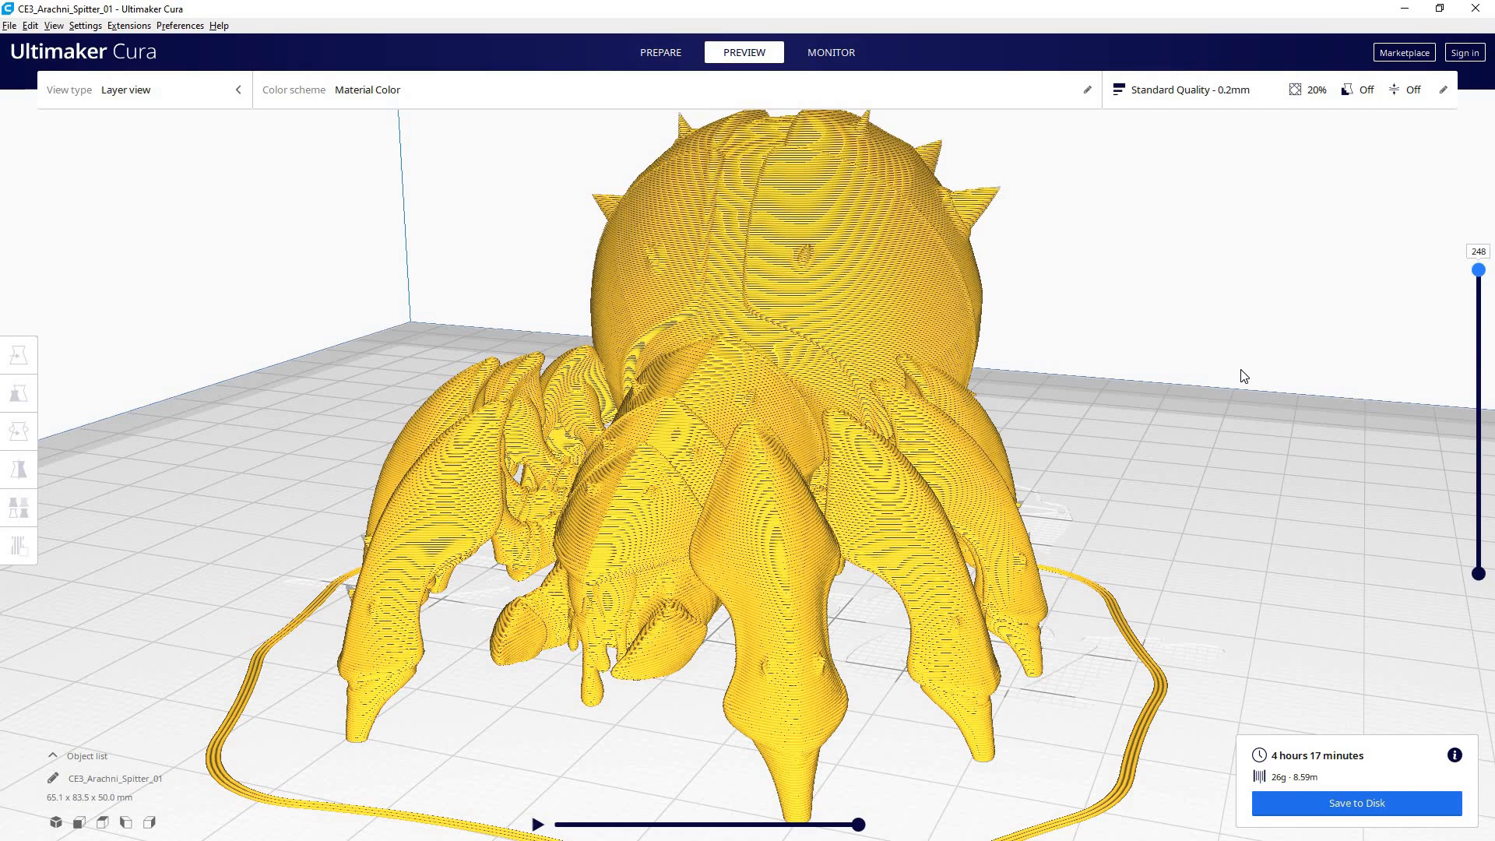
mouse_move(1161, 268)
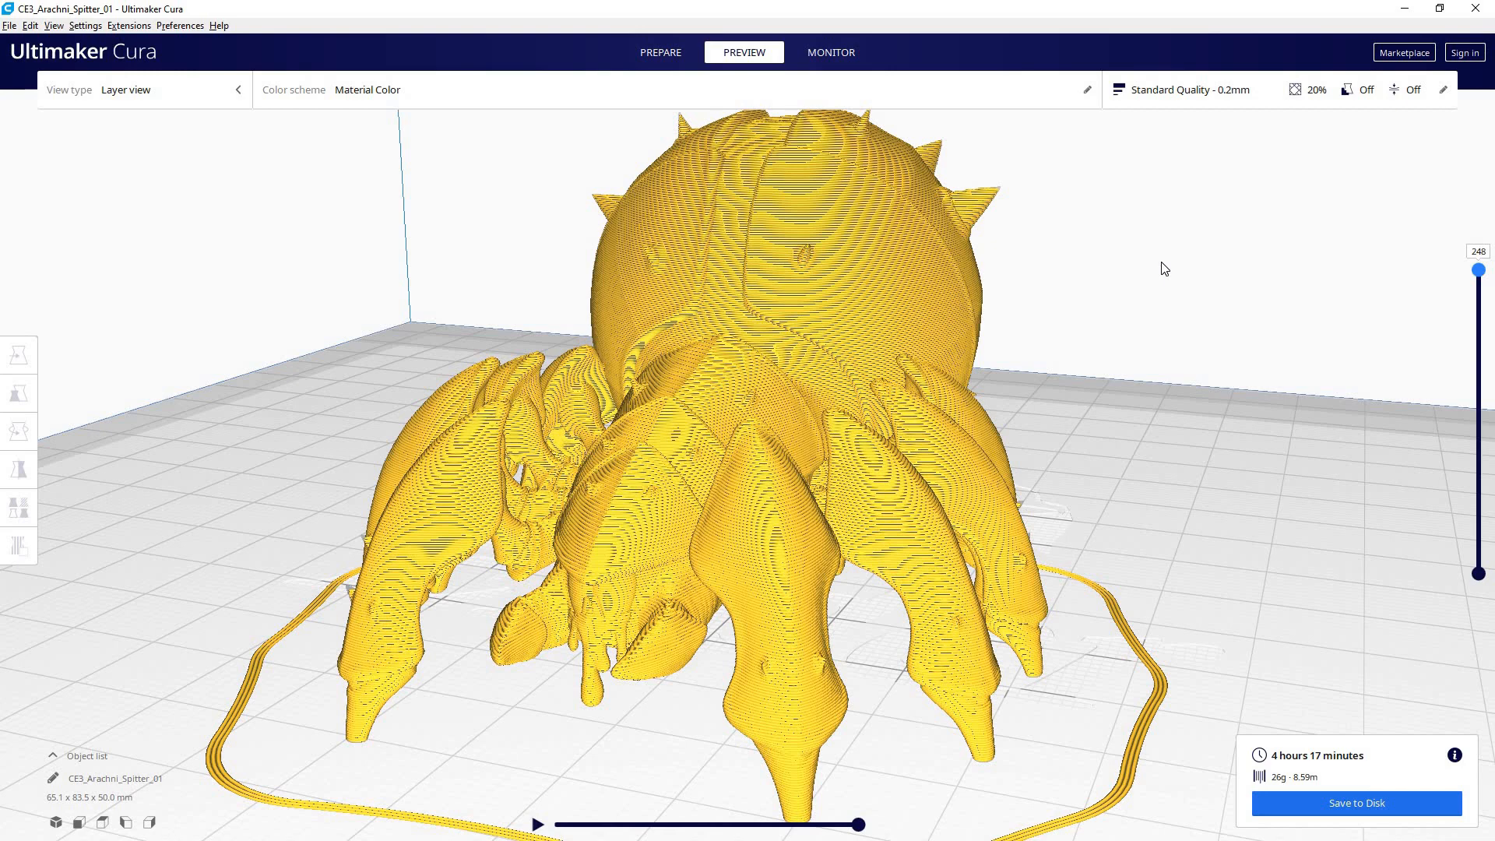
mouse_move(1435, 368)
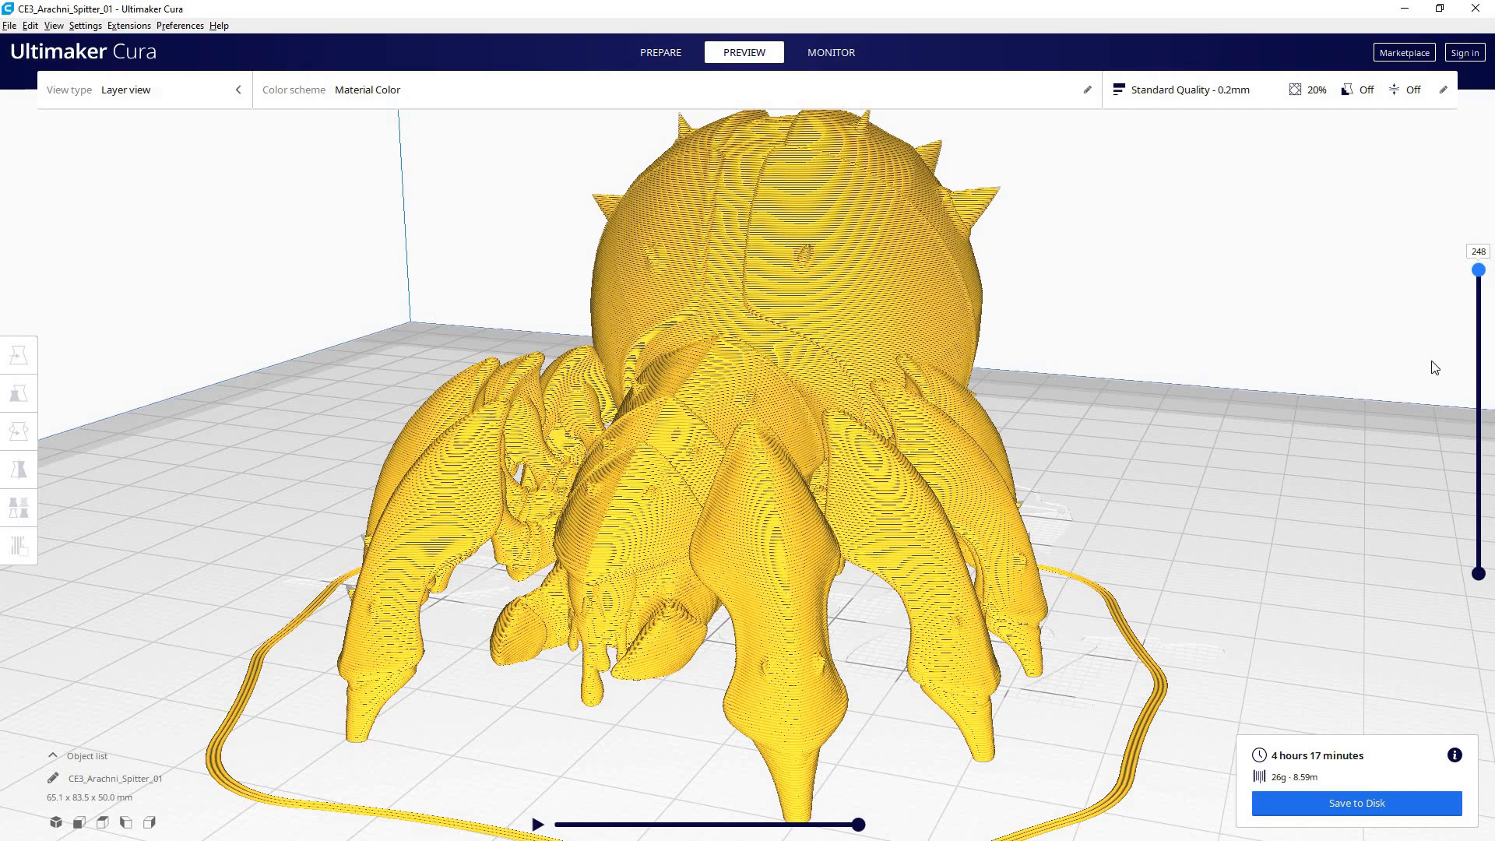
mouse_move(1237, 112)
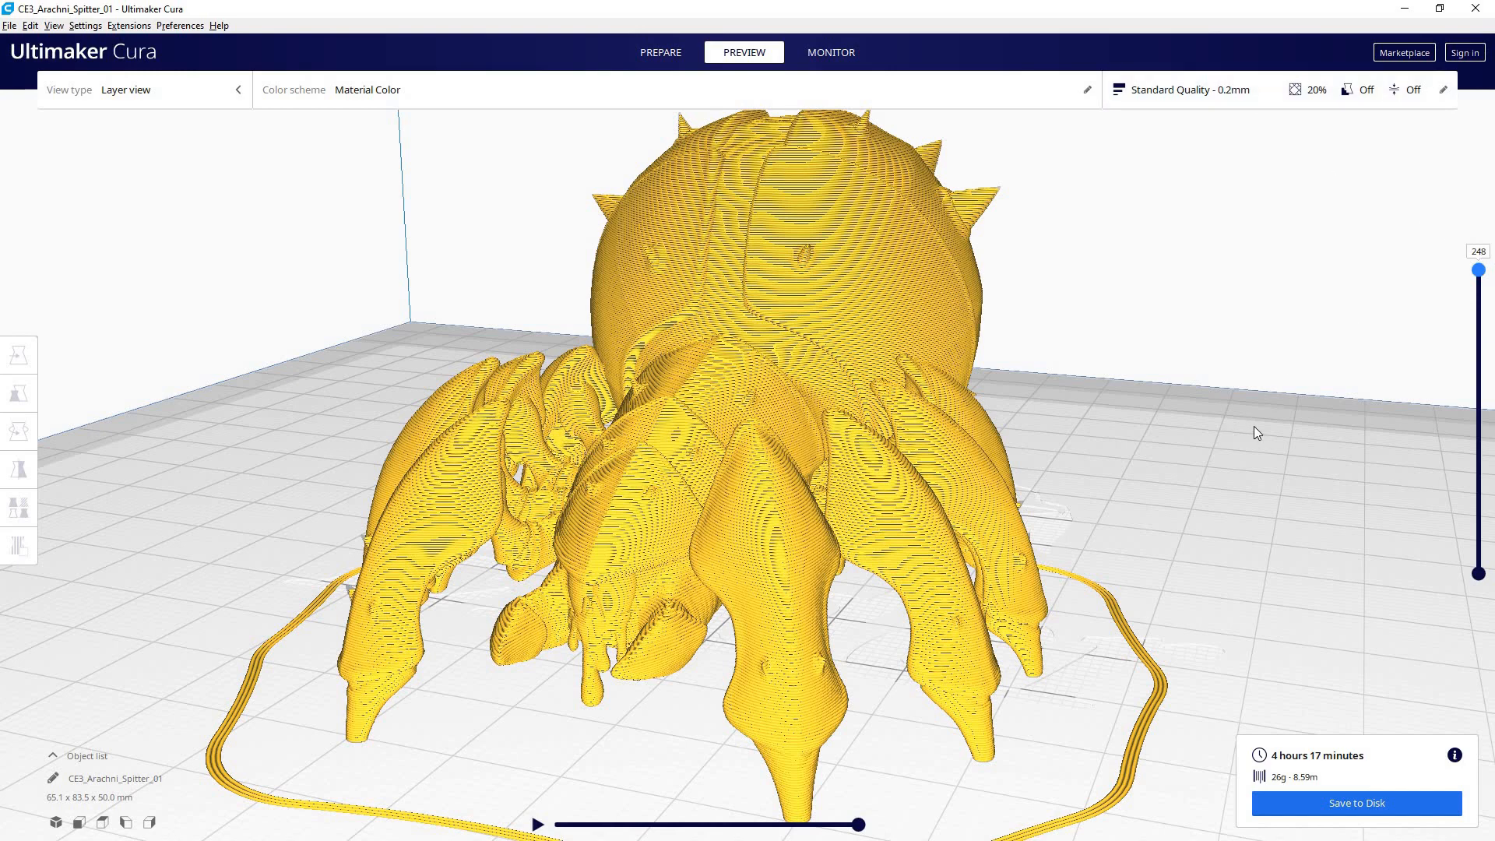
mouse_move(844, 263)
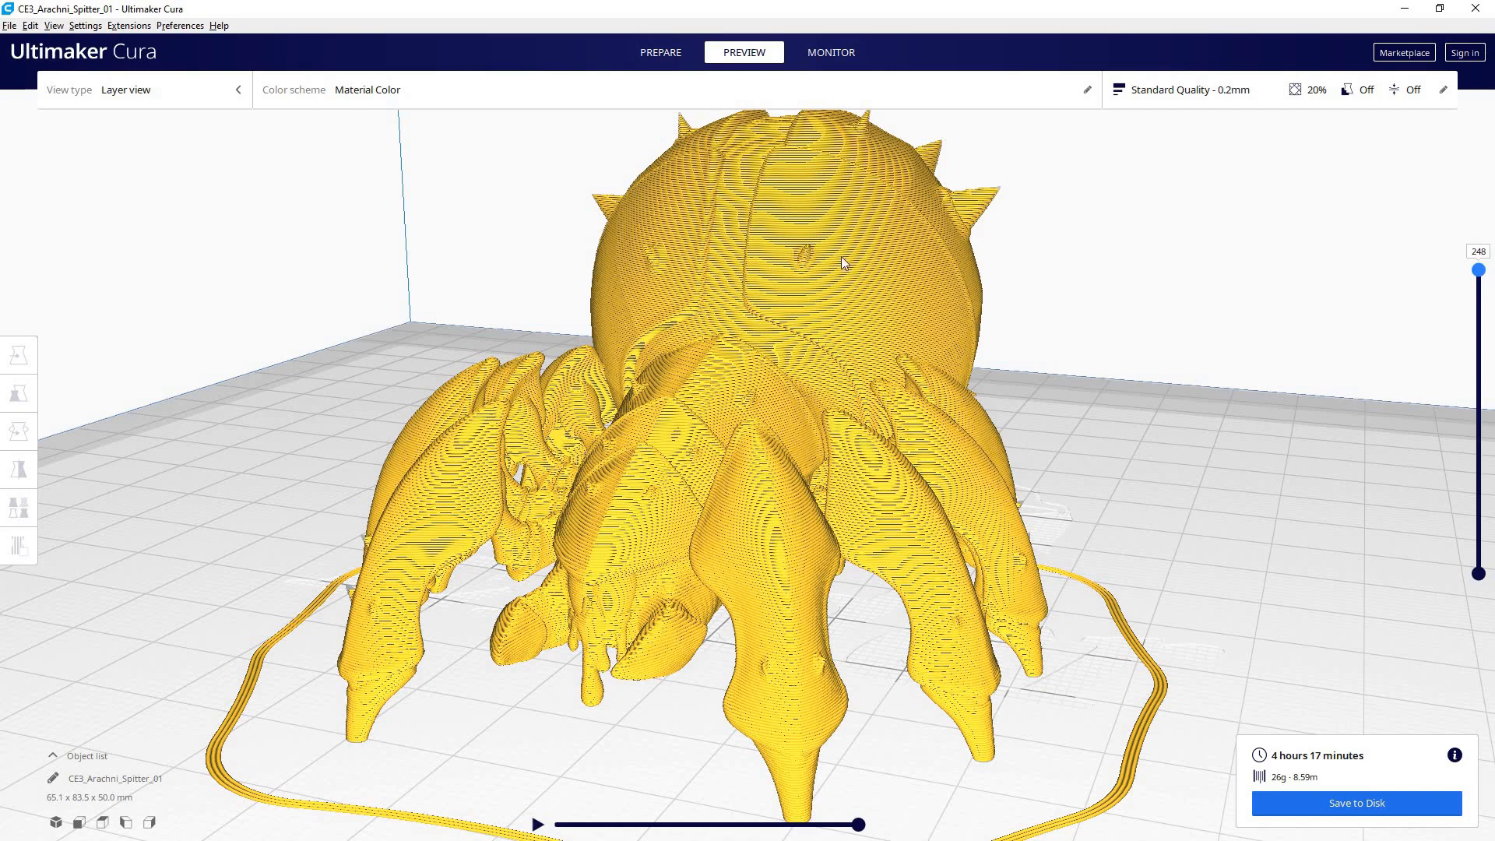
mouse_move(1042, 511)
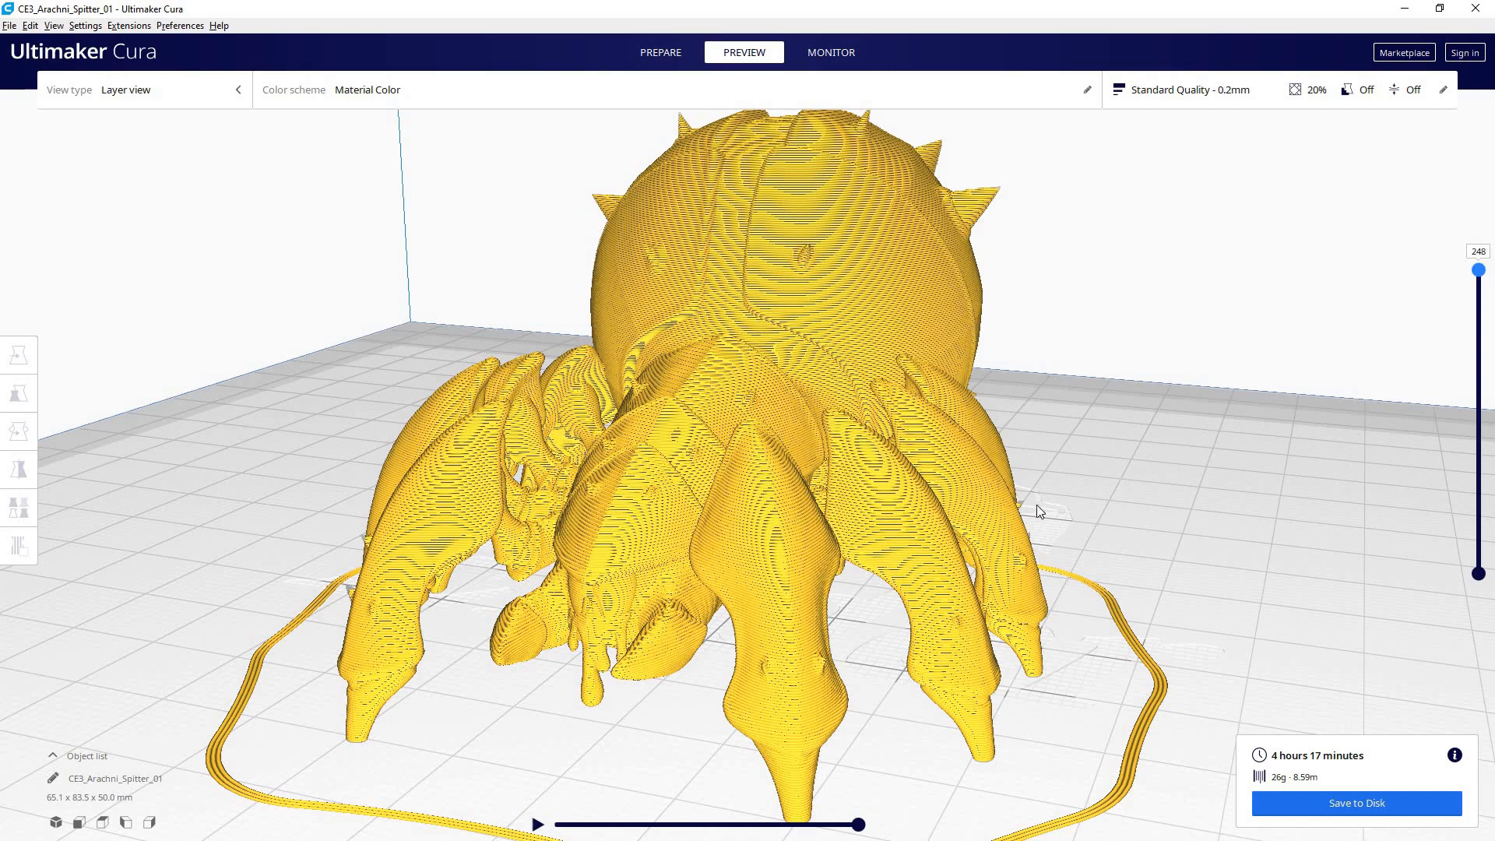
mouse_move(1262, 757)
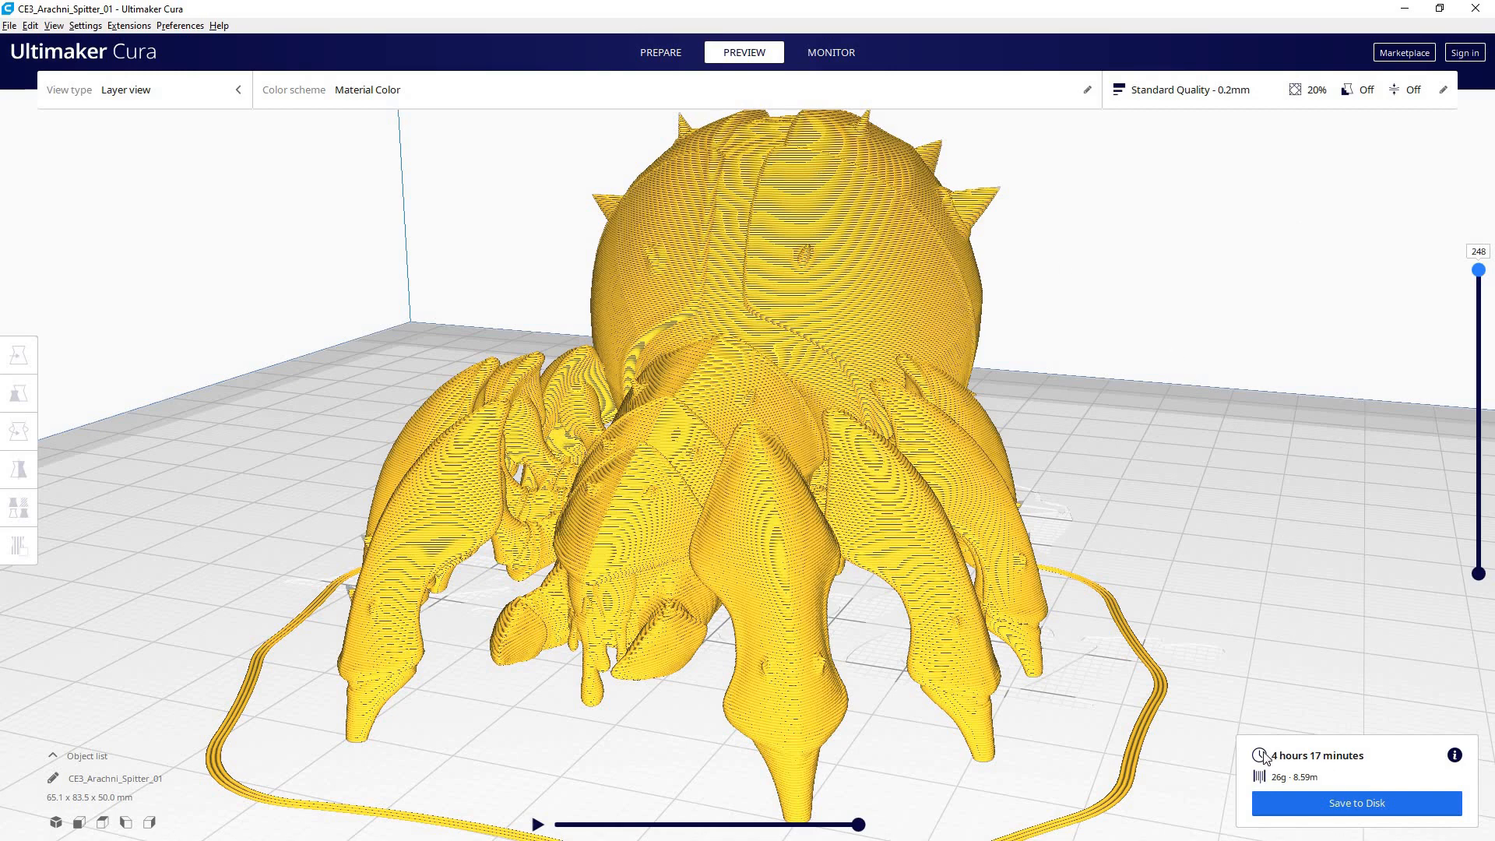
mouse_move(1308, 761)
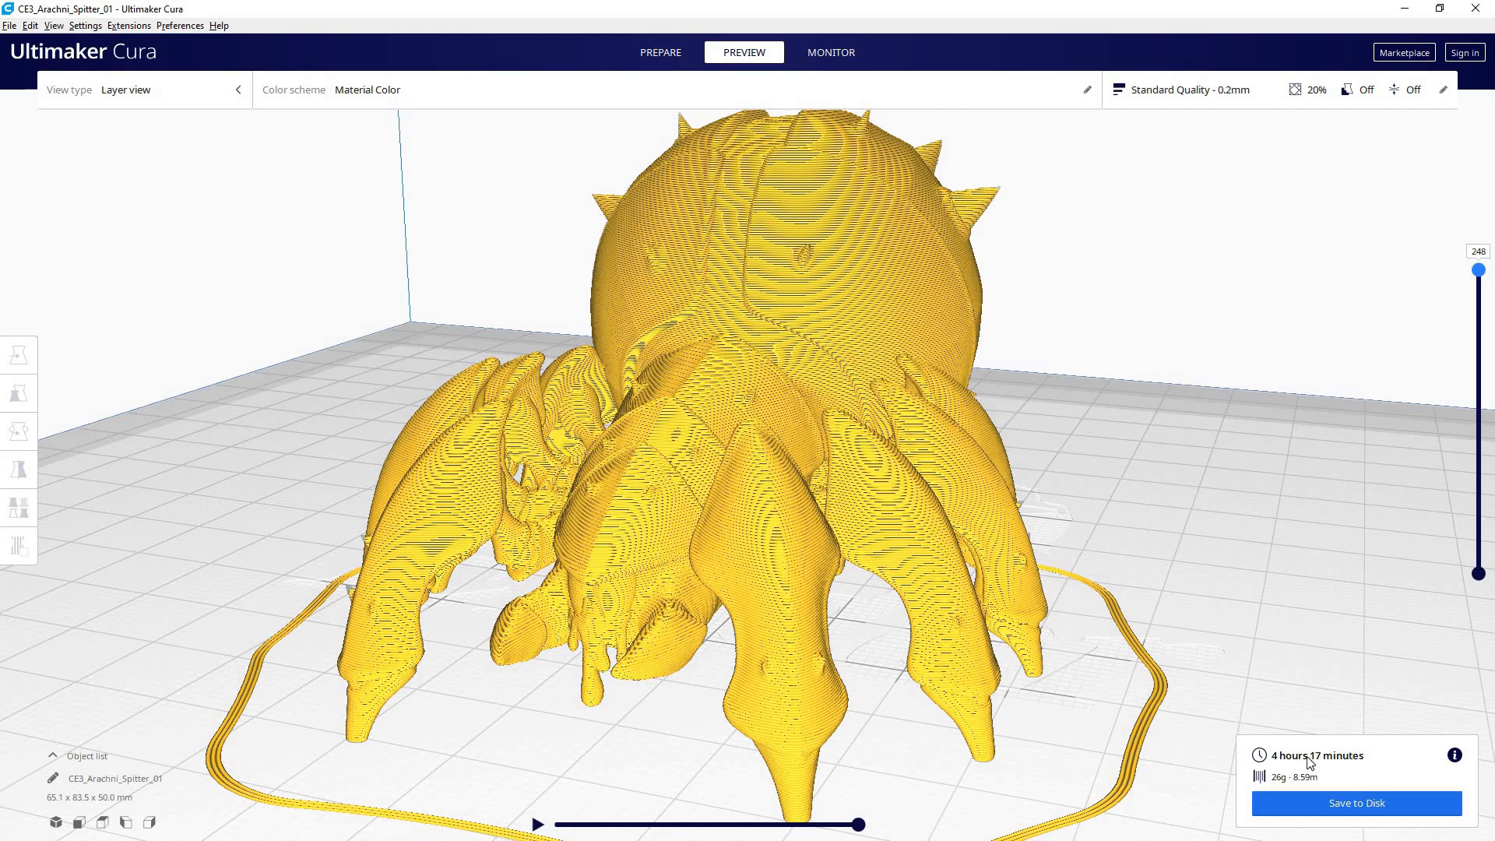
mouse_move(1339, 566)
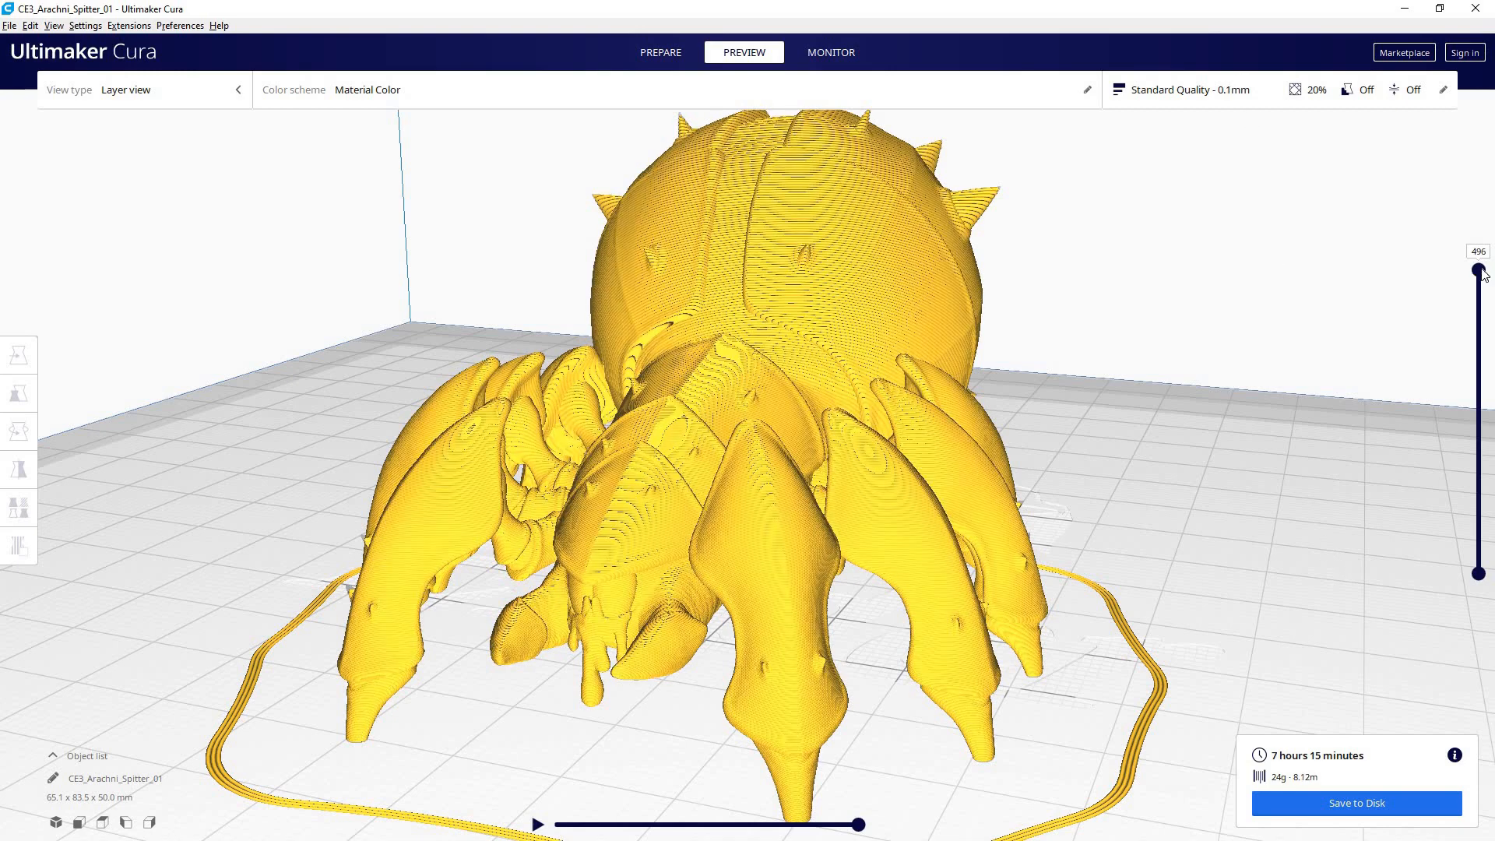
mouse_move(1349, 573)
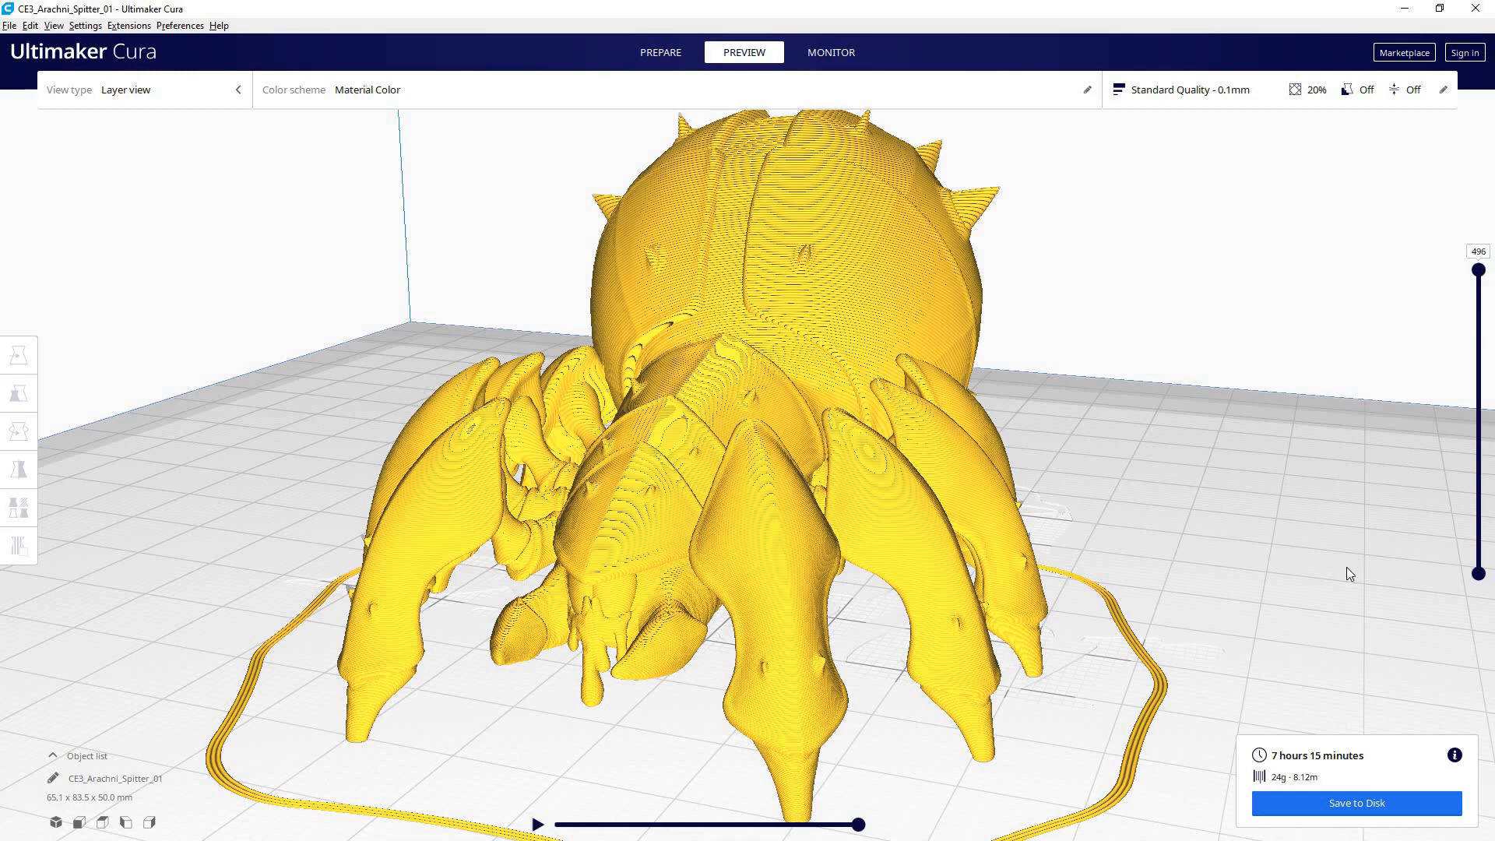
mouse_move(1308, 651)
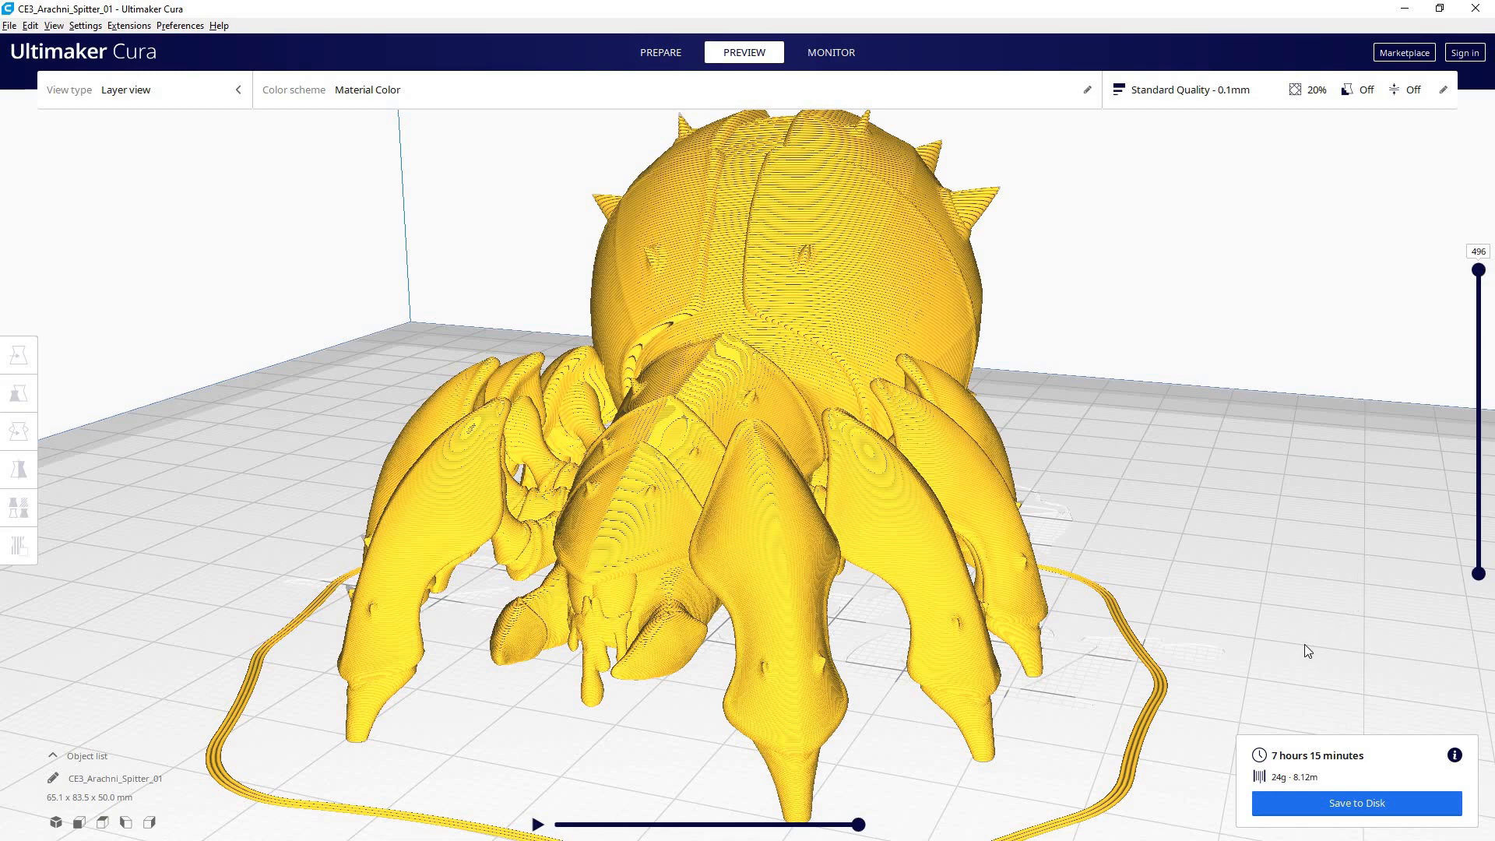
mouse_move(1317, 604)
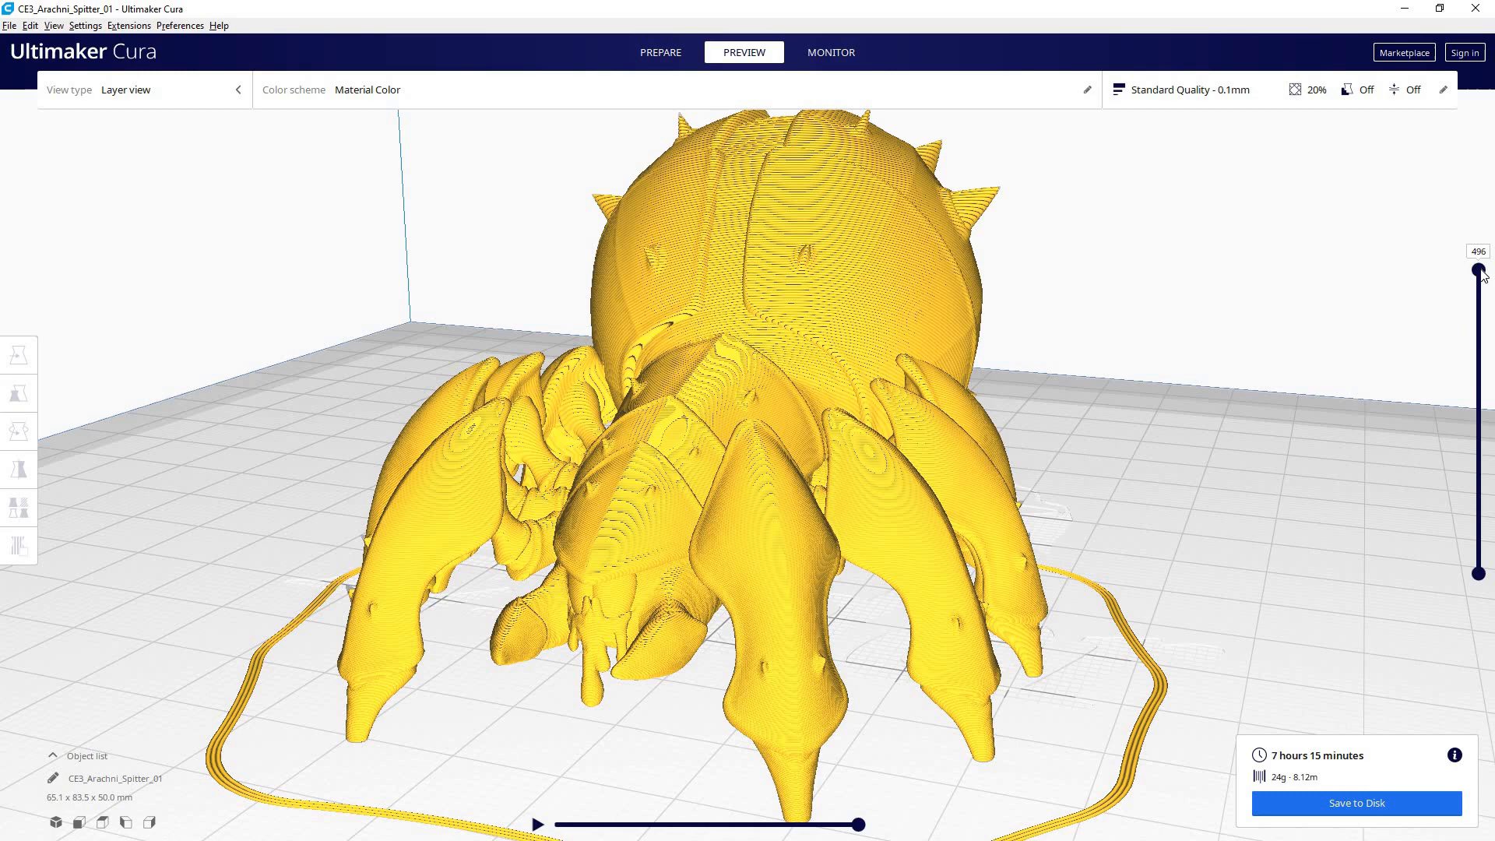
Step: Drop the 0.1 mm preview to the very first layers and build up to the leg tips
left_click_drag(1479, 277, 1480, 330)
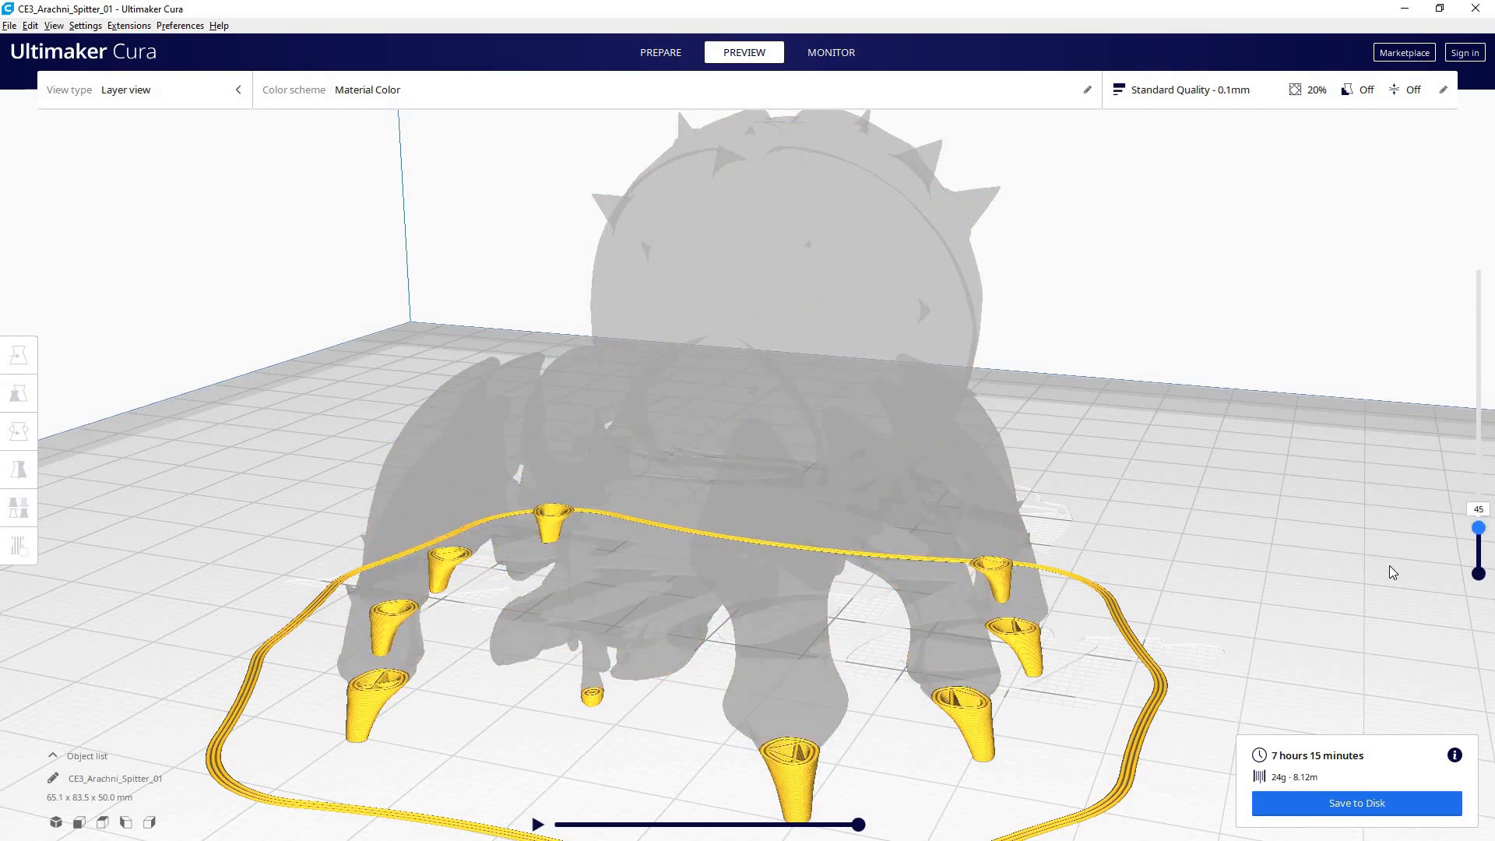
left_click_drag(1478, 527, 1477, 552)
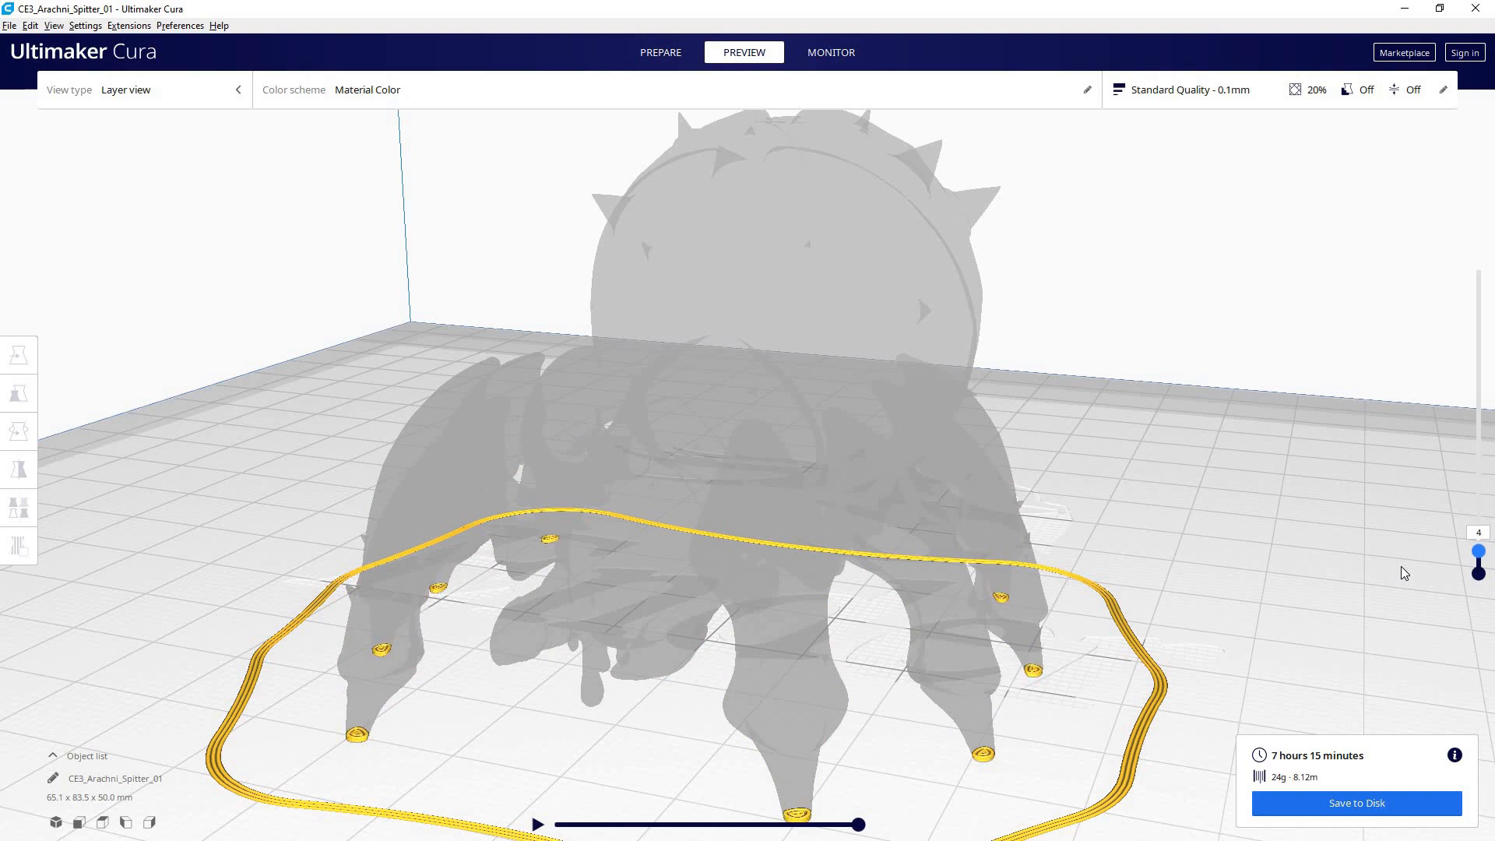
left_click_drag(1480, 551, 1479, 515)
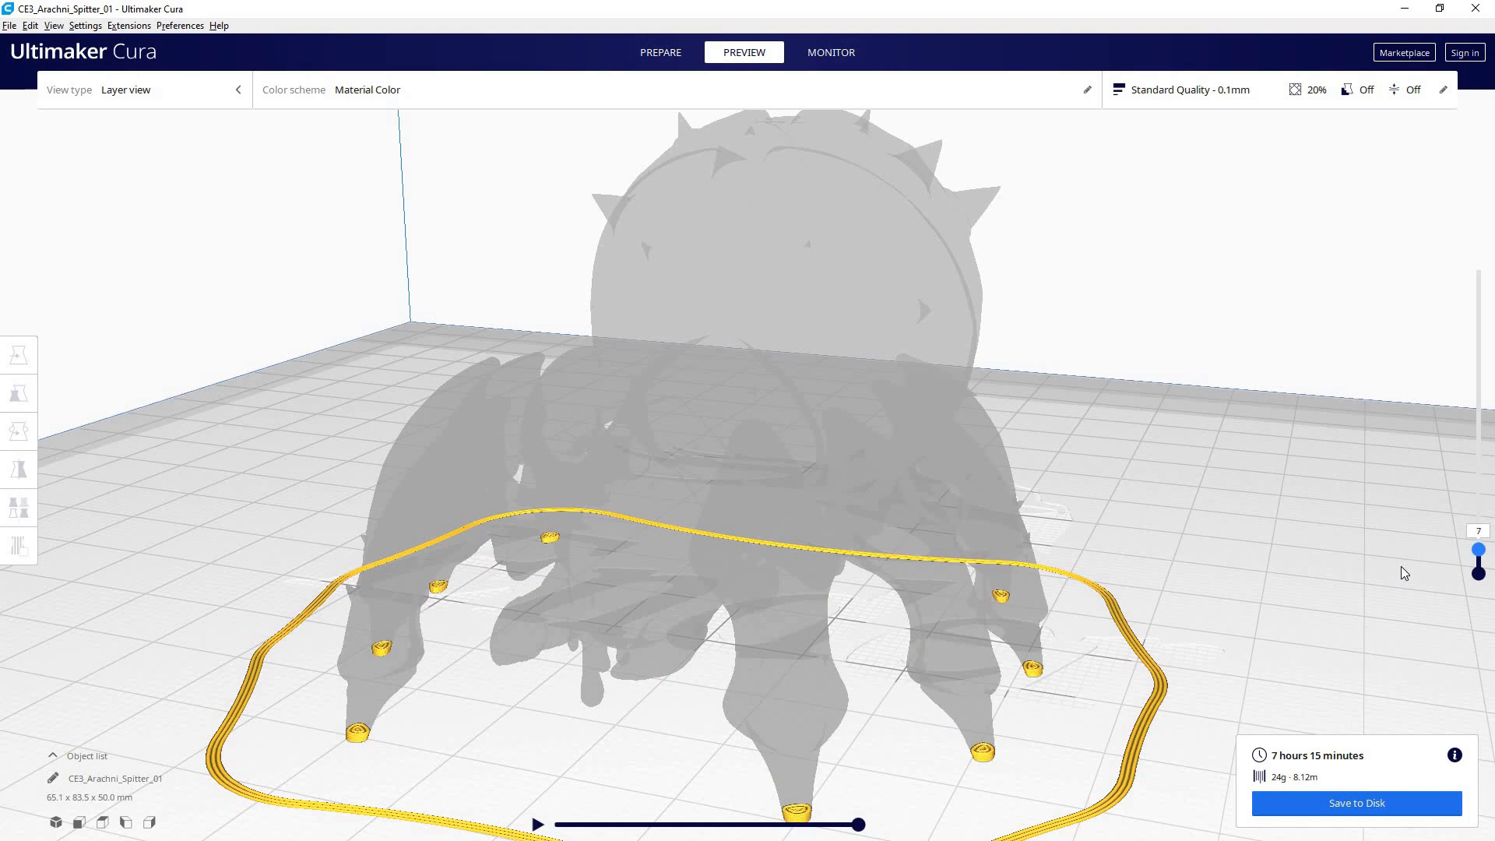
left_click_drag(1479, 551, 1479, 528)
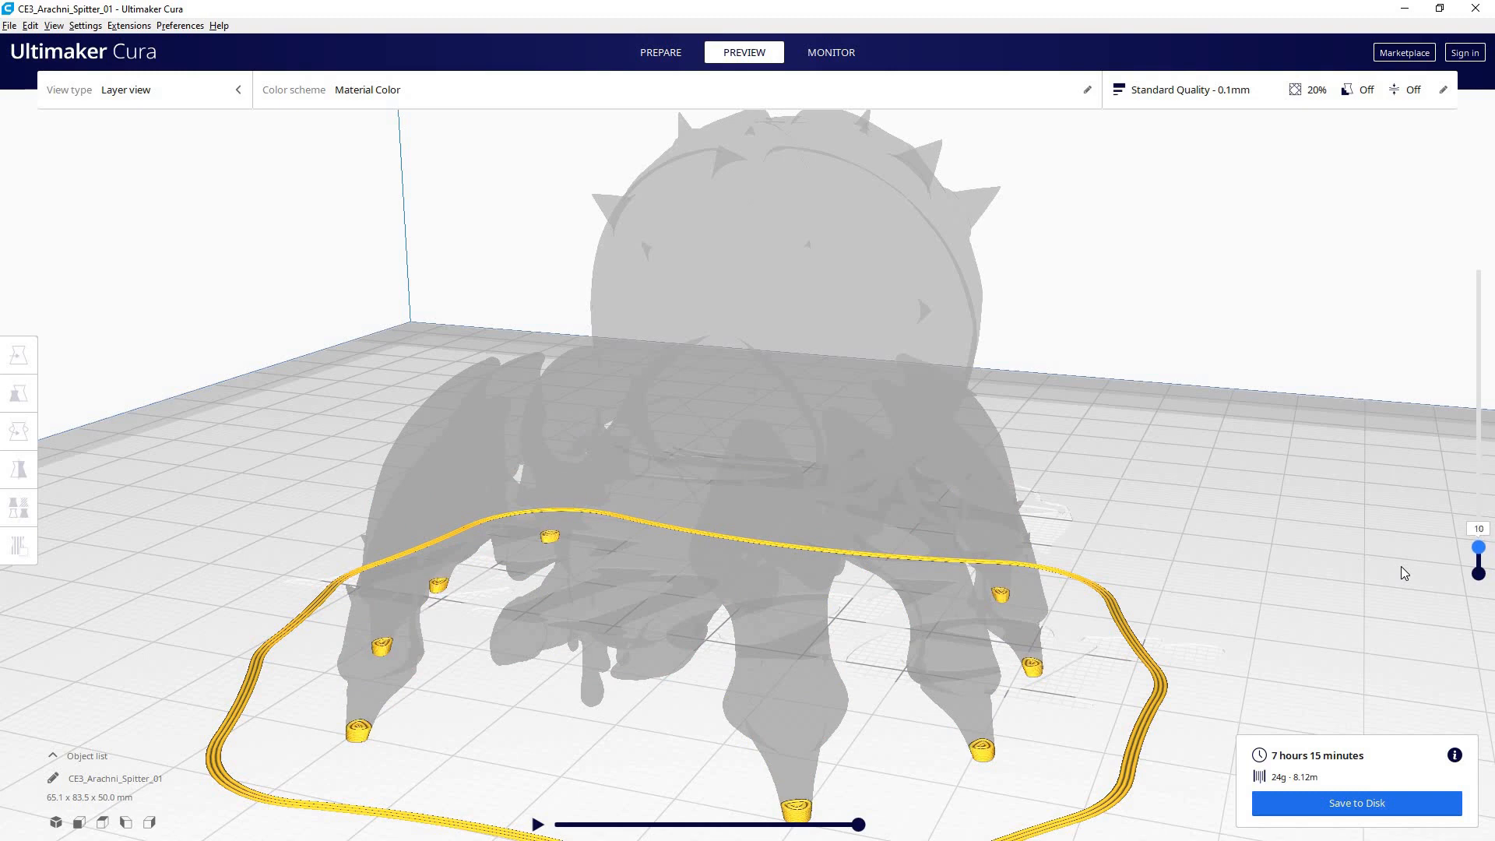
left_click_drag(1476, 543, 1476, 523)
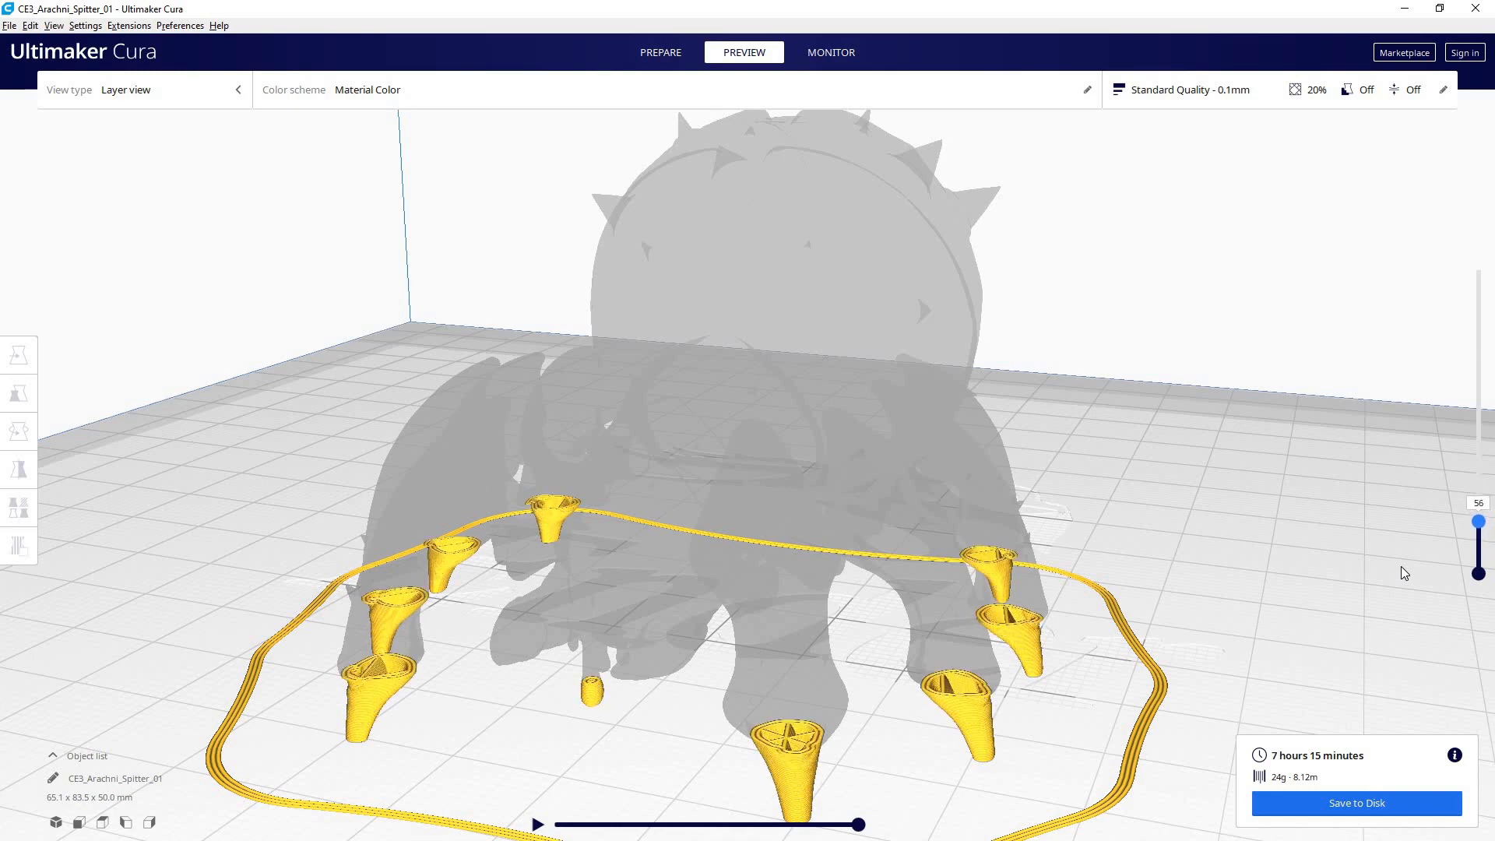
Step: Raise the preview through the body's infill layers up to about layer 283
left_click_drag(1480, 520, 1479, 486)
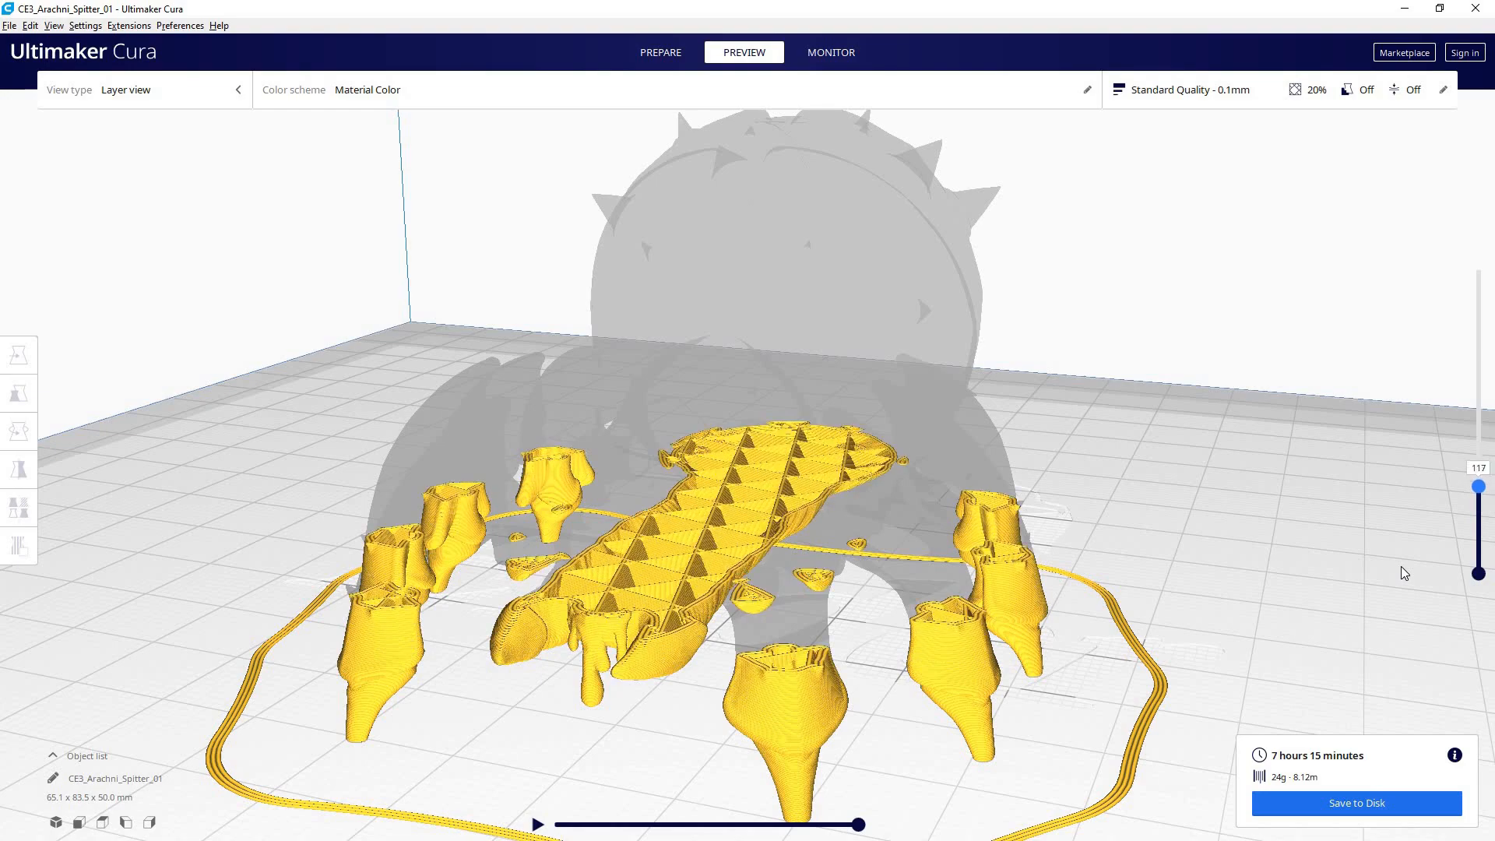
left_click_drag(1478, 486, 1478, 451)
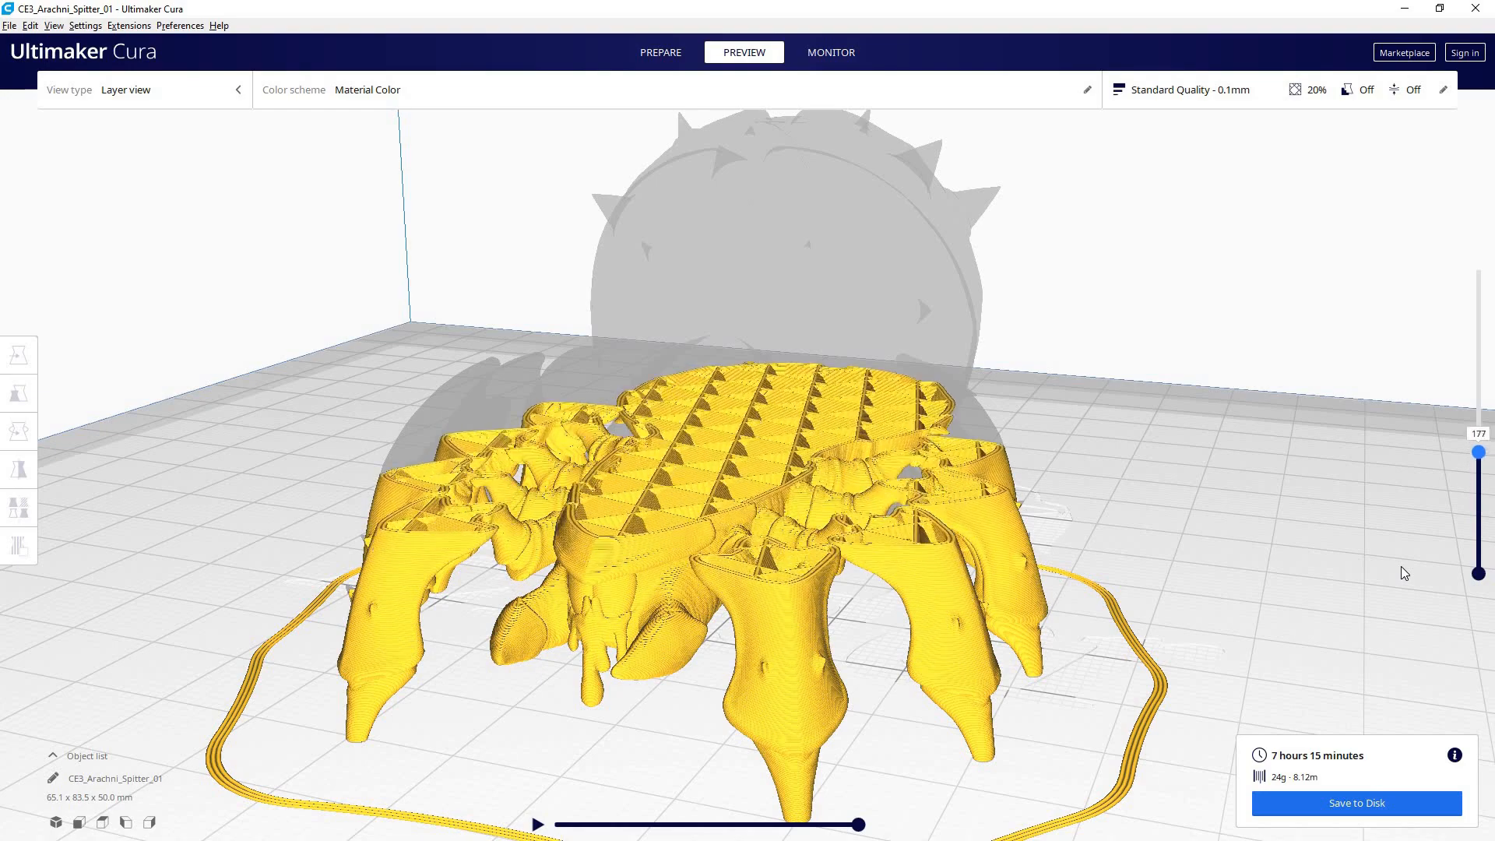
left_click_drag(1479, 452, 1479, 417)
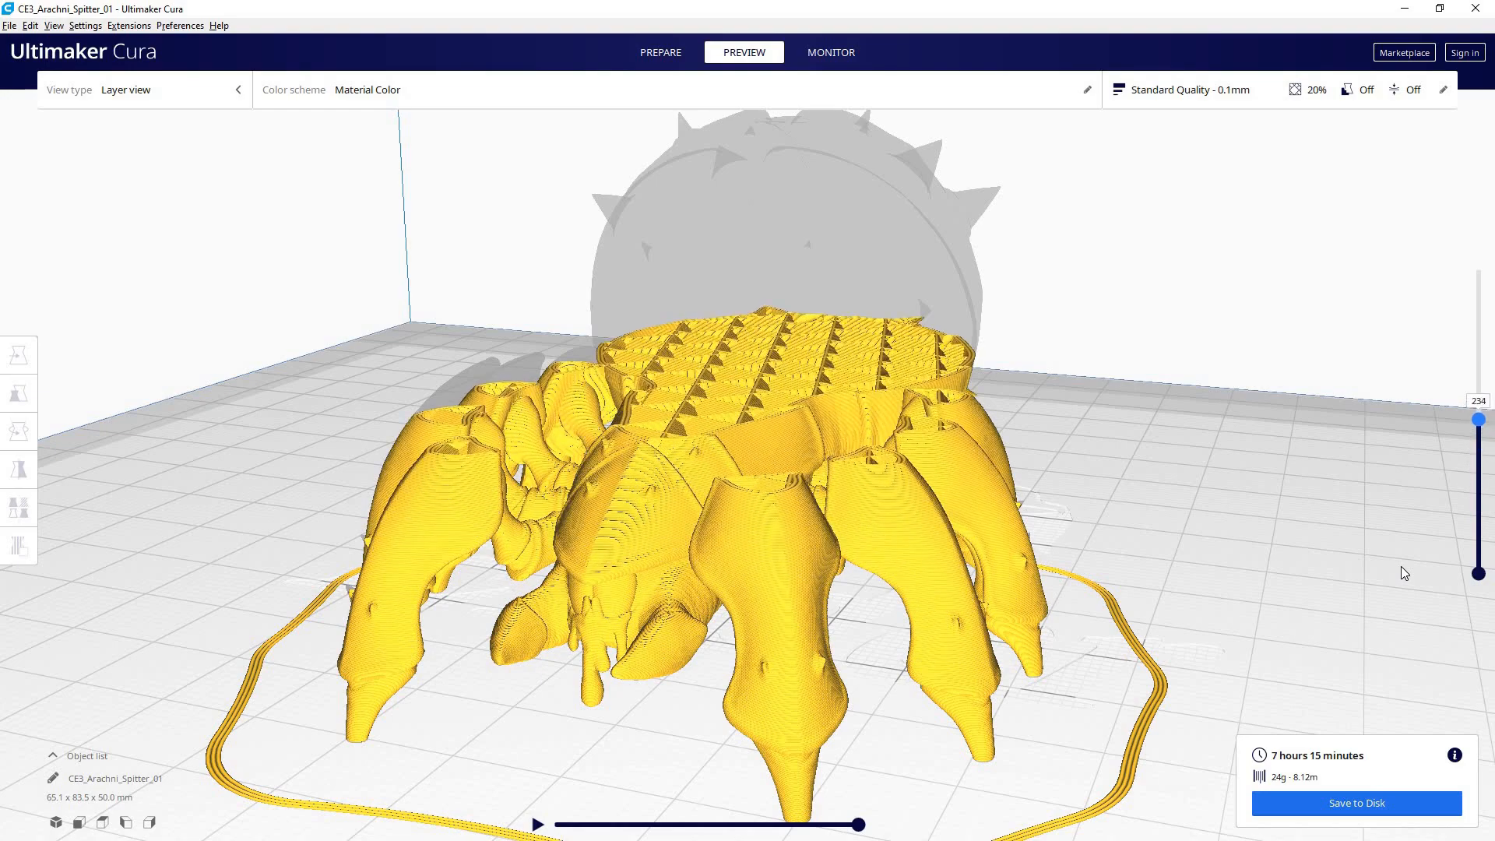
left_click_drag(1479, 418, 1479, 391)
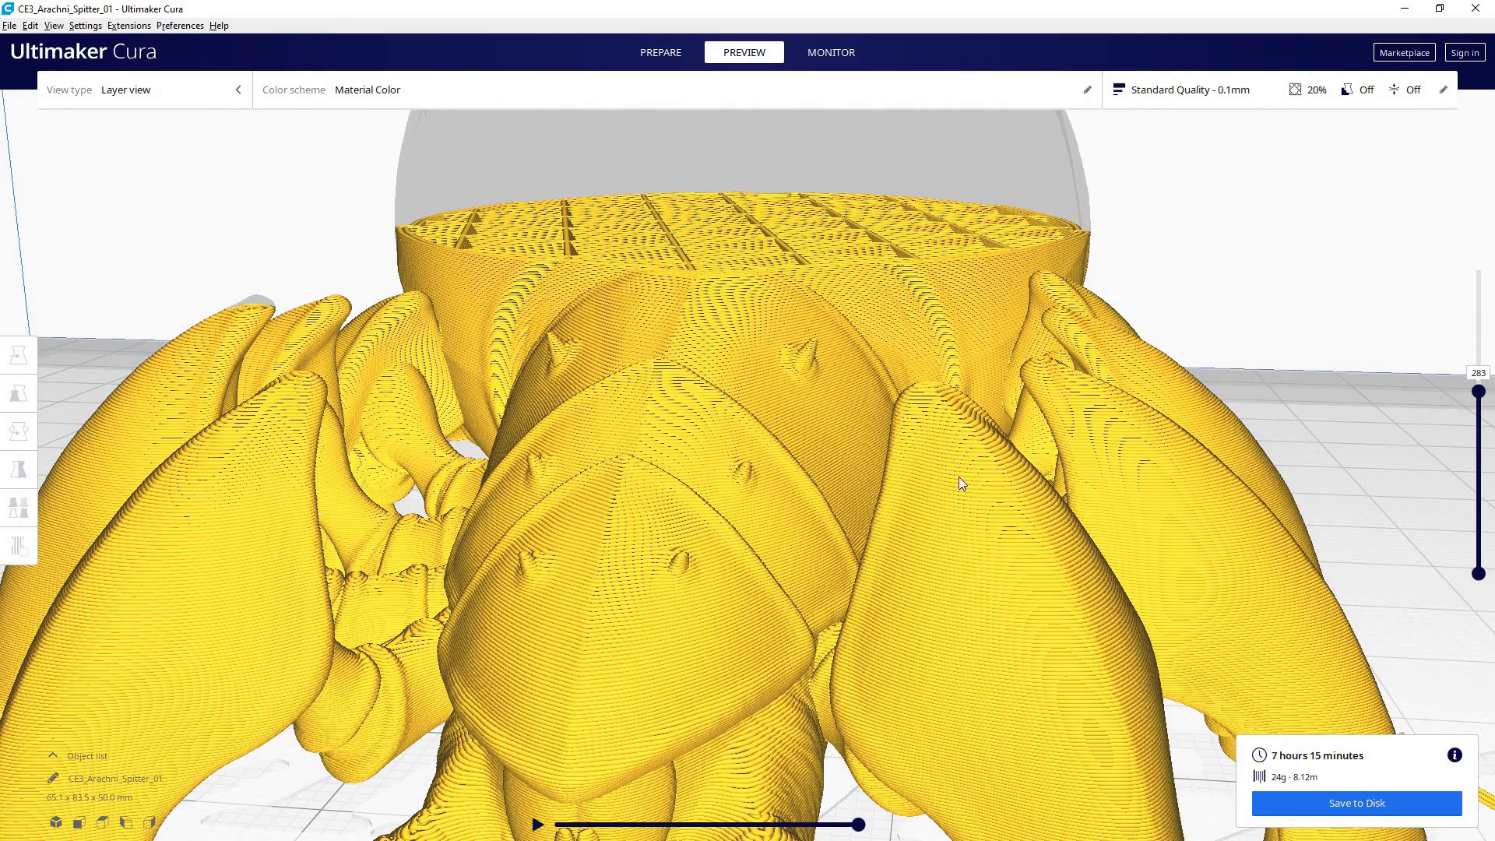
mouse_move(895, 536)
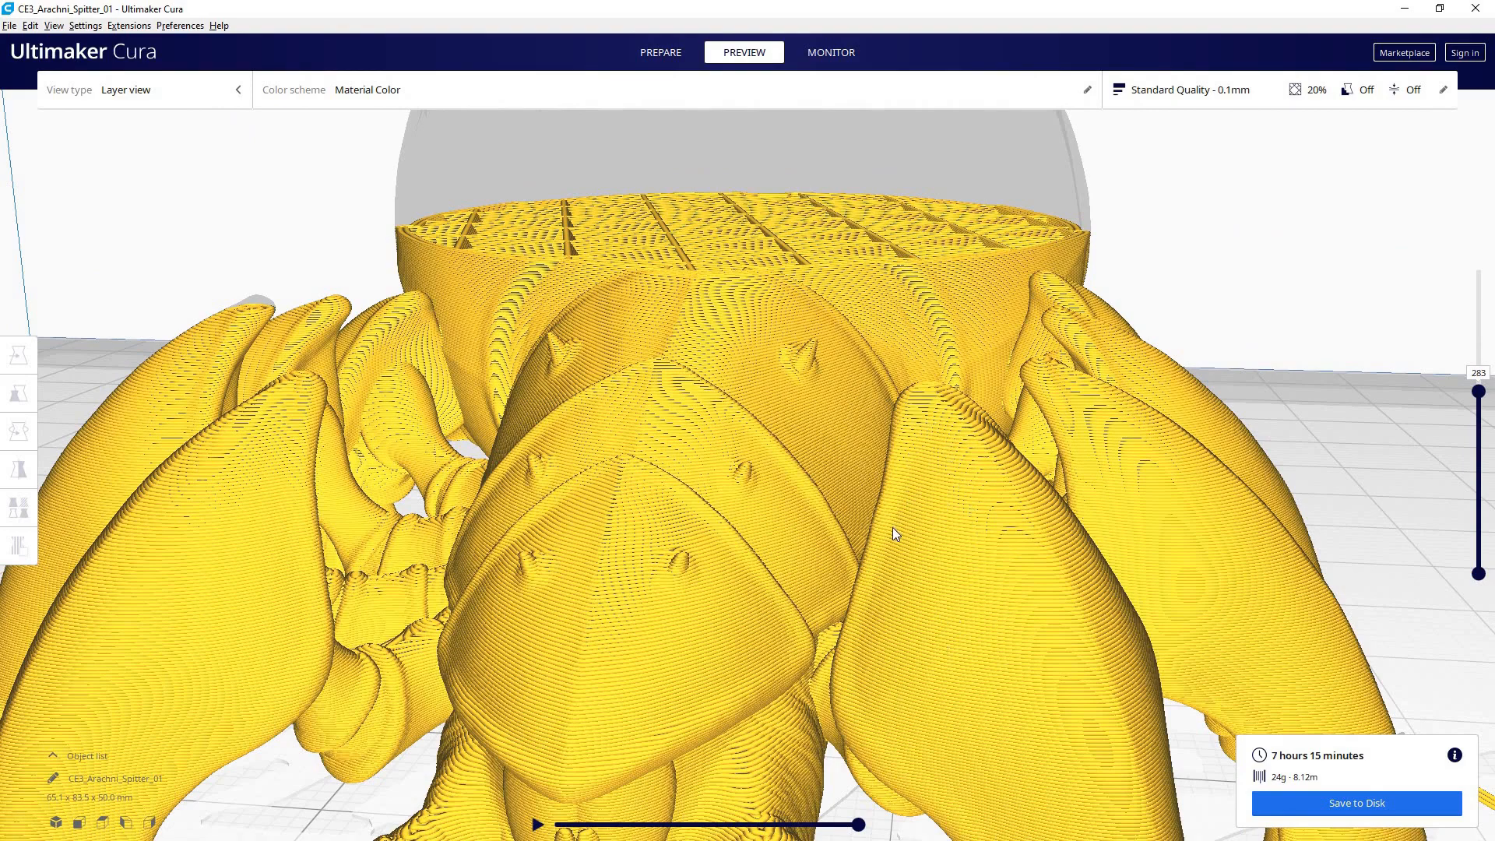
mouse_move(897, 466)
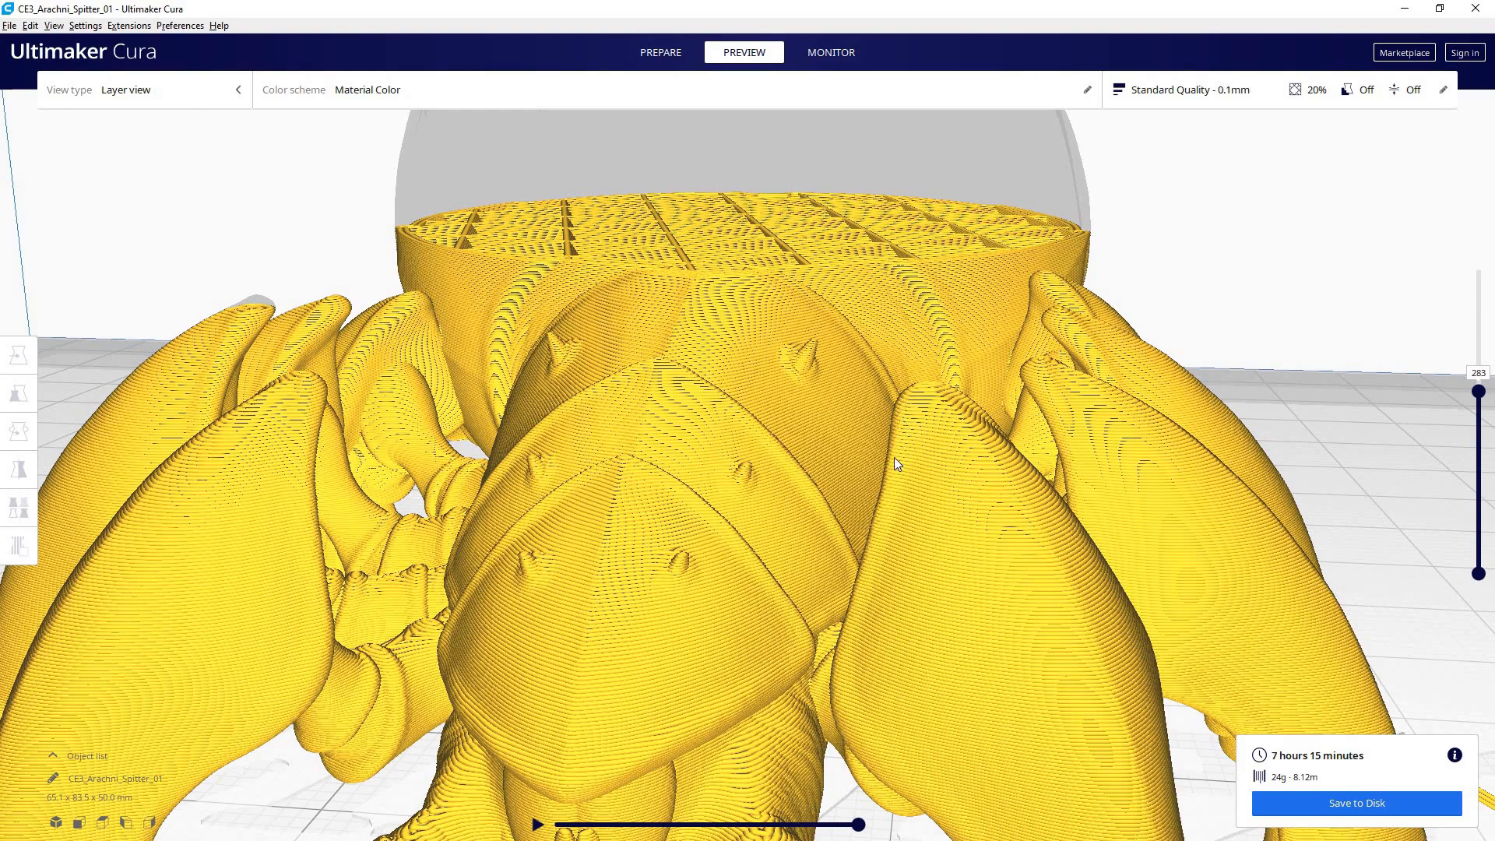
mouse_move(910, 409)
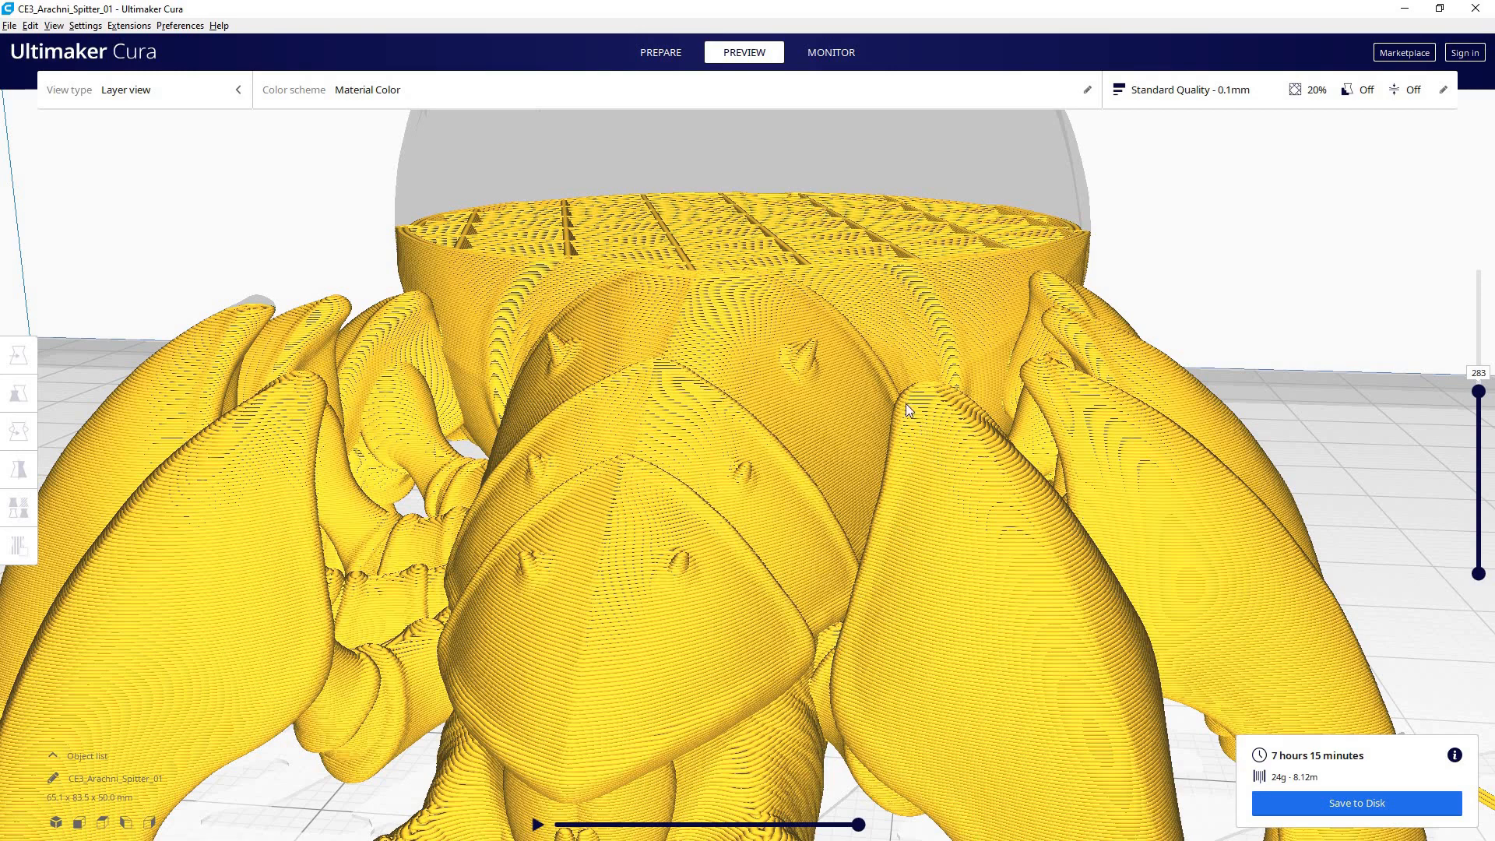
mouse_move(815, 571)
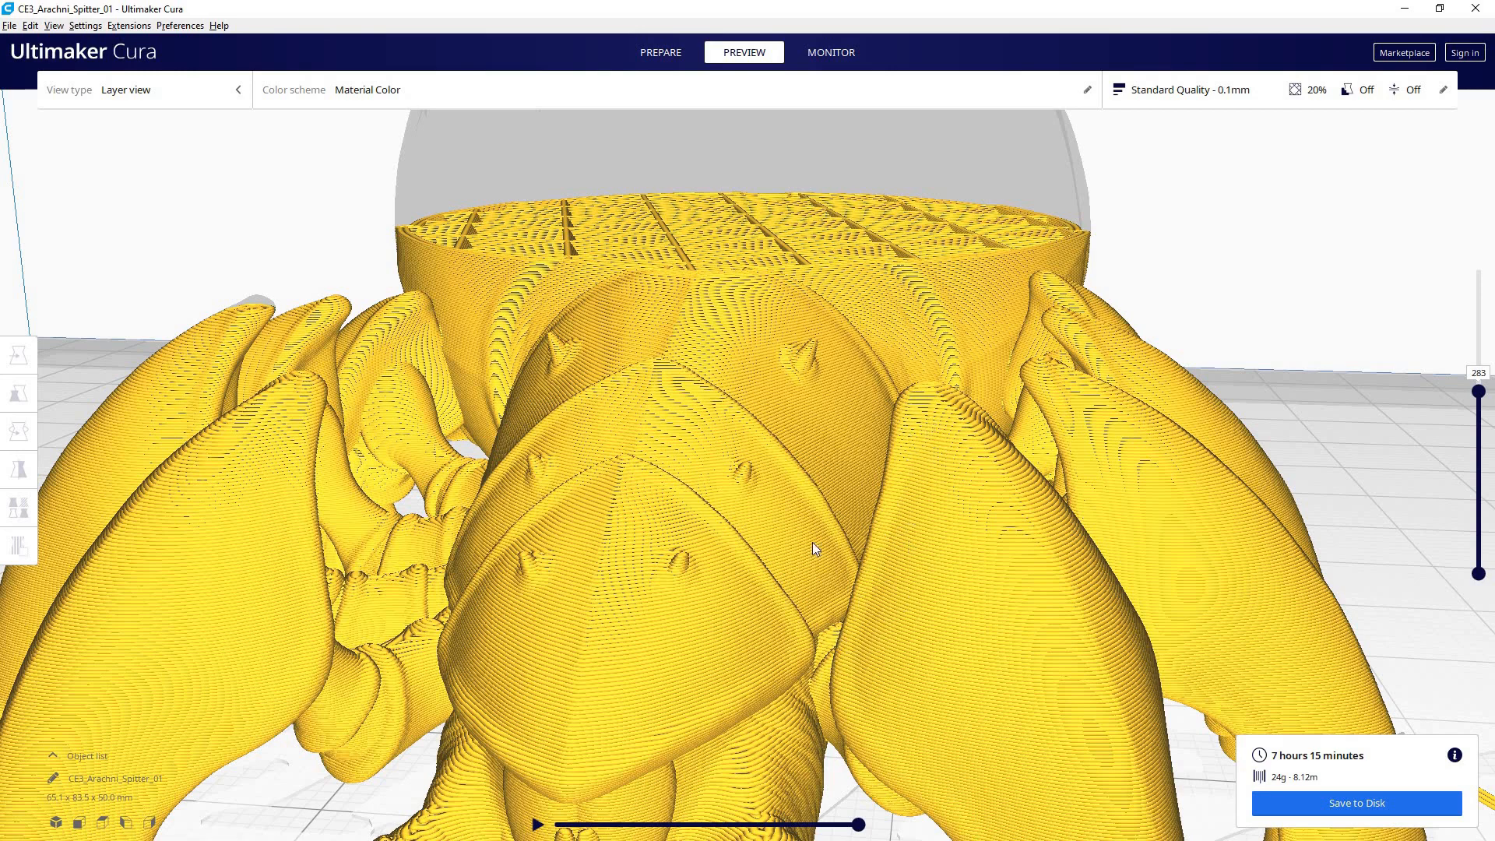
mouse_move(937, 302)
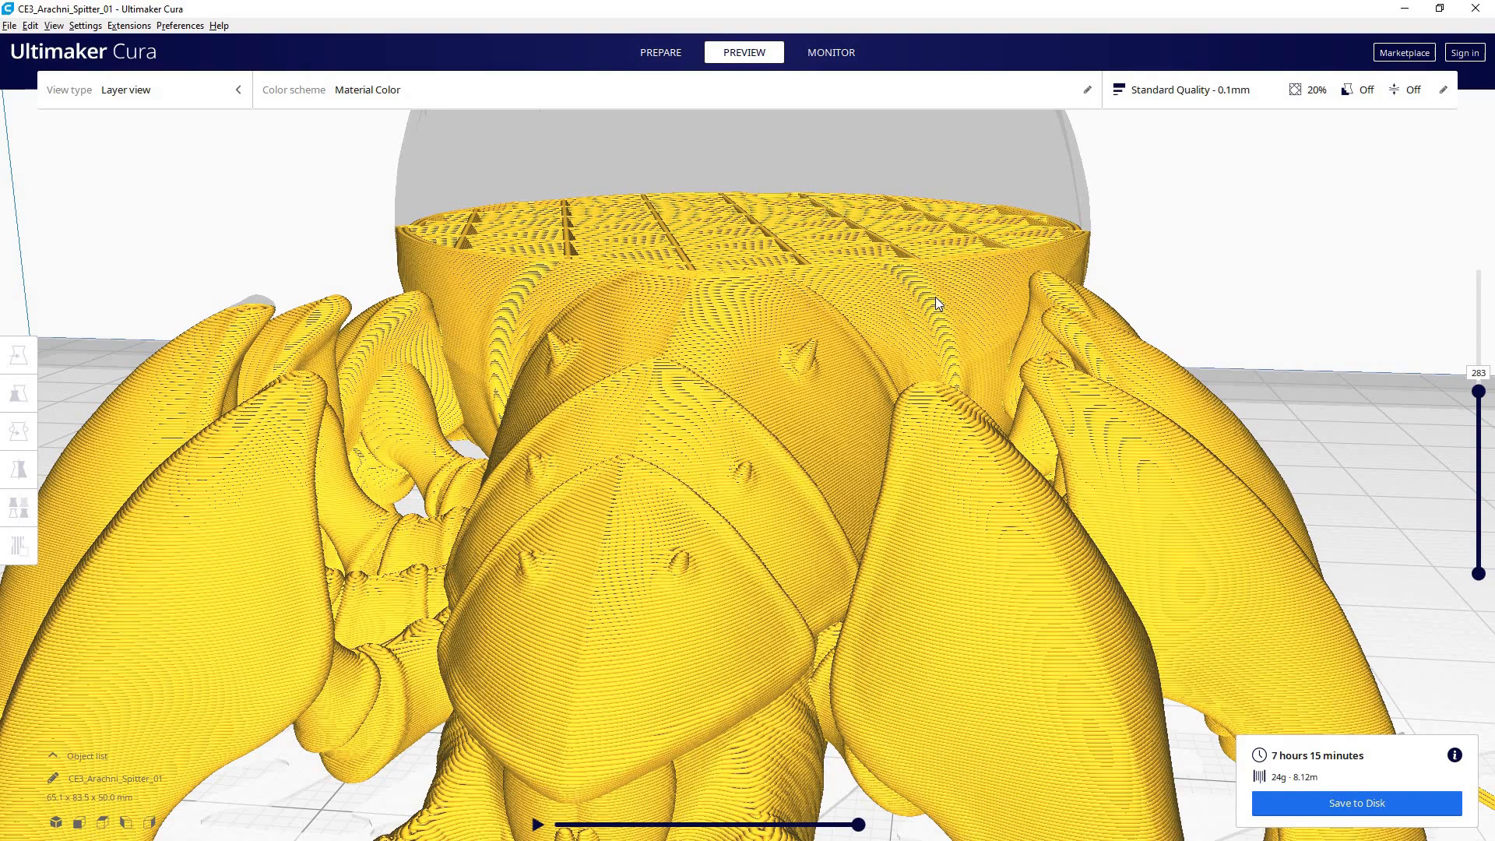
mouse_move(1215, 268)
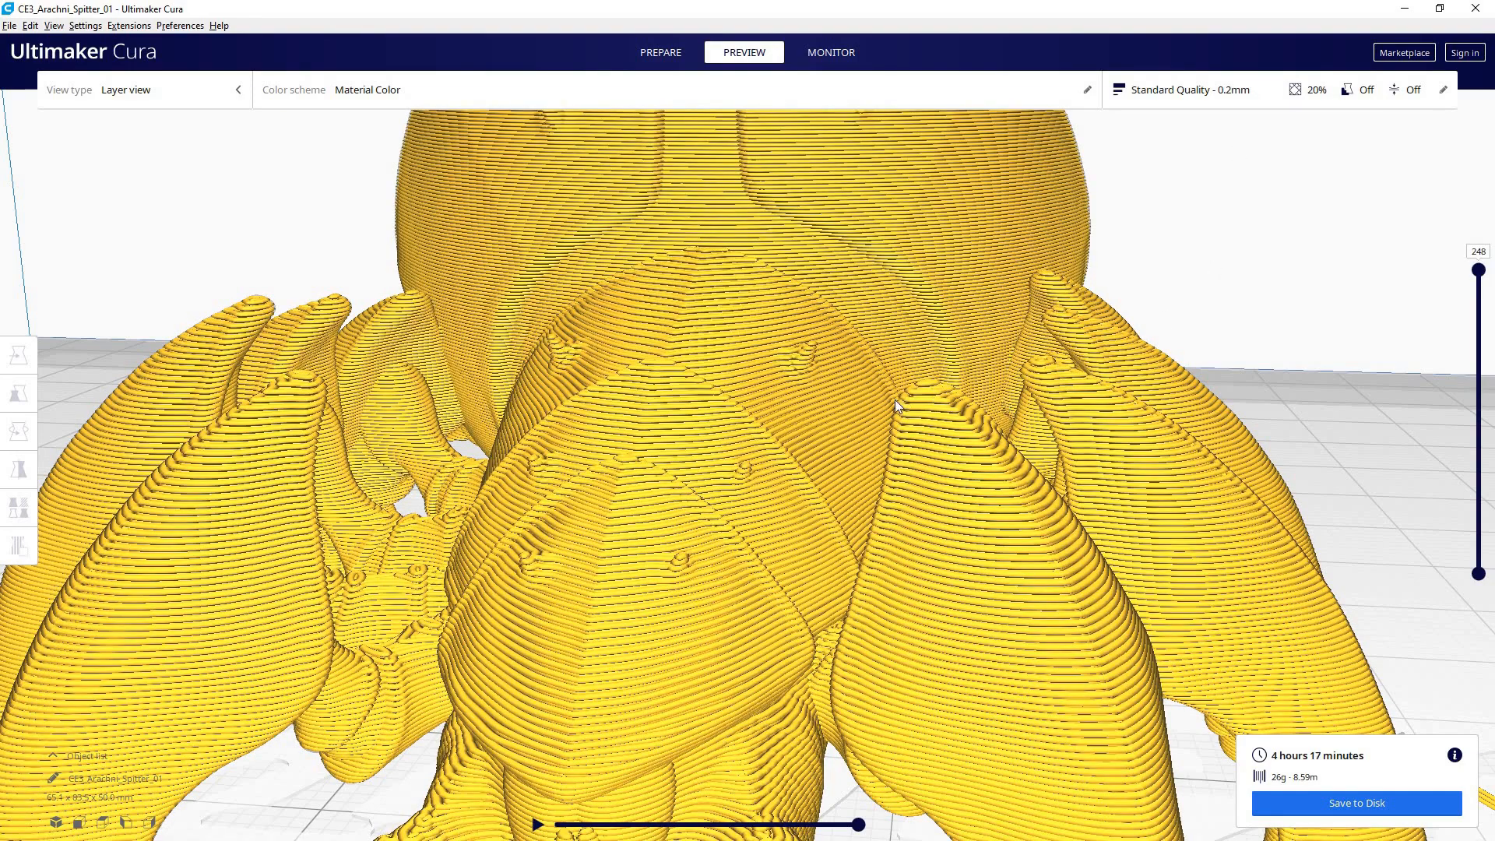
mouse_move(933, 421)
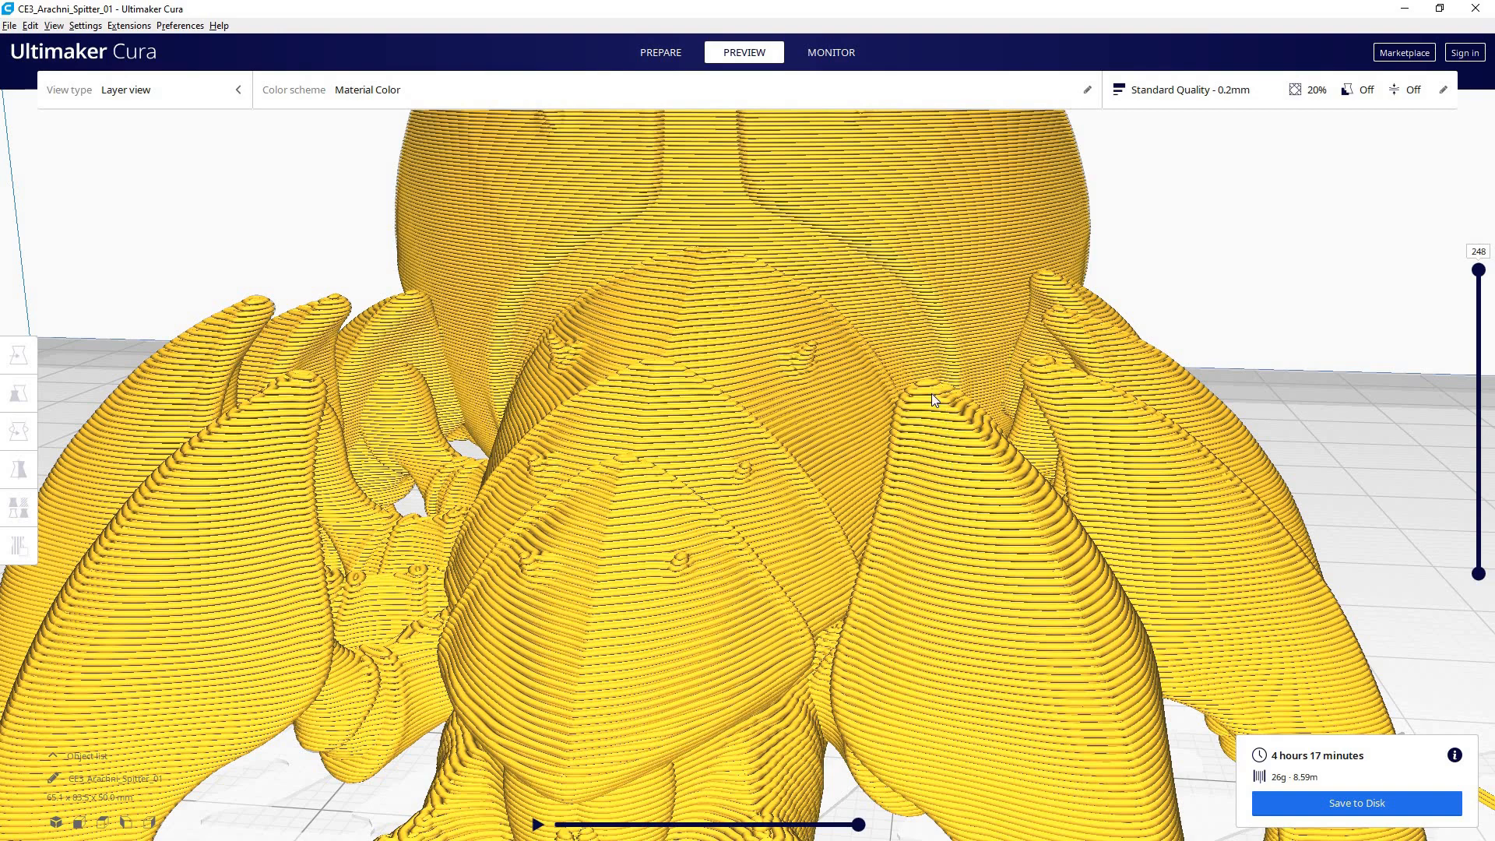
mouse_move(925, 476)
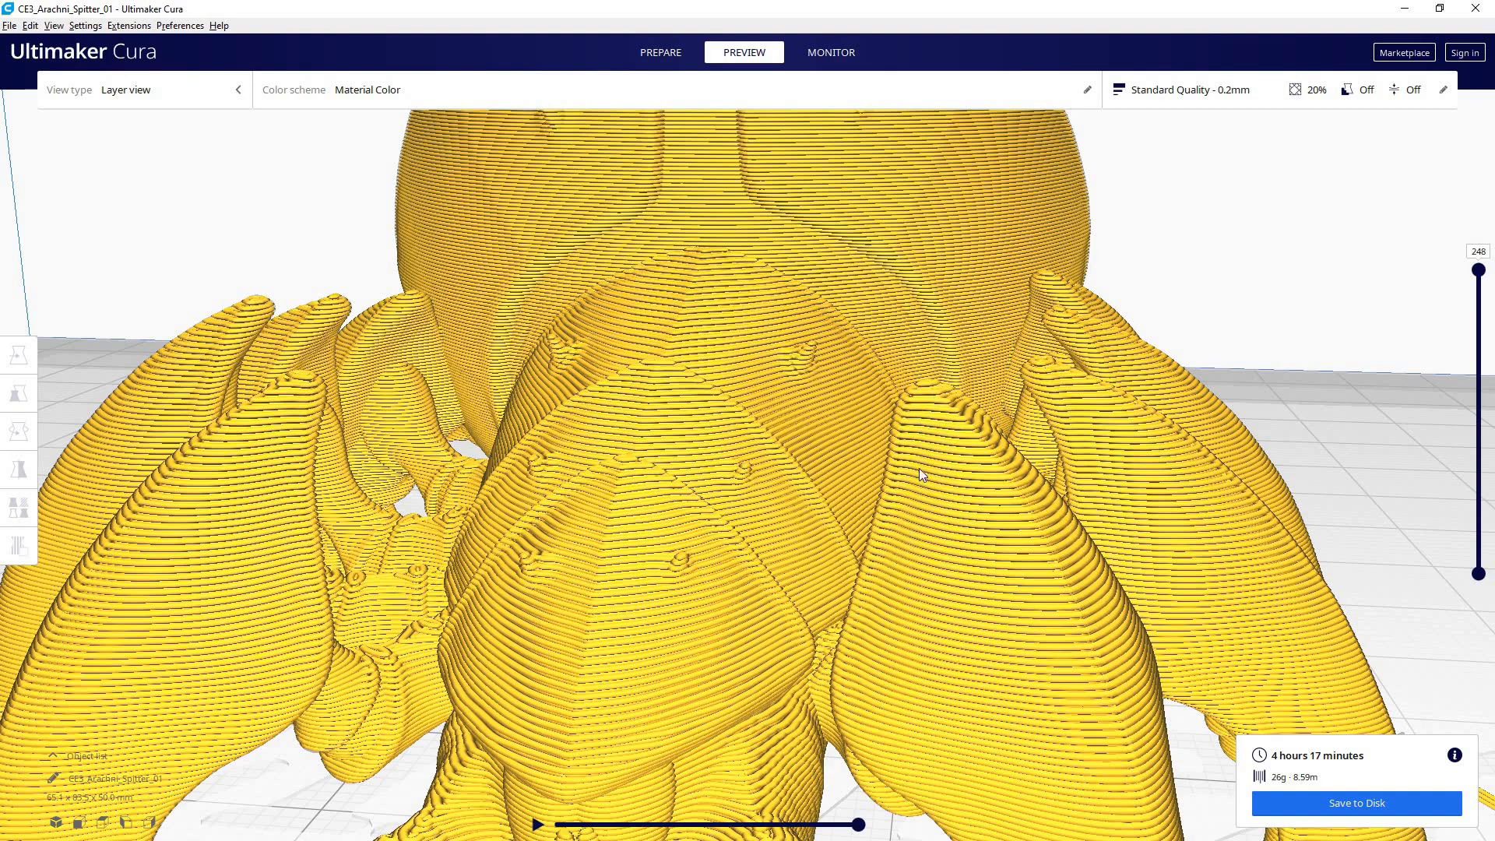
mouse_move(887, 578)
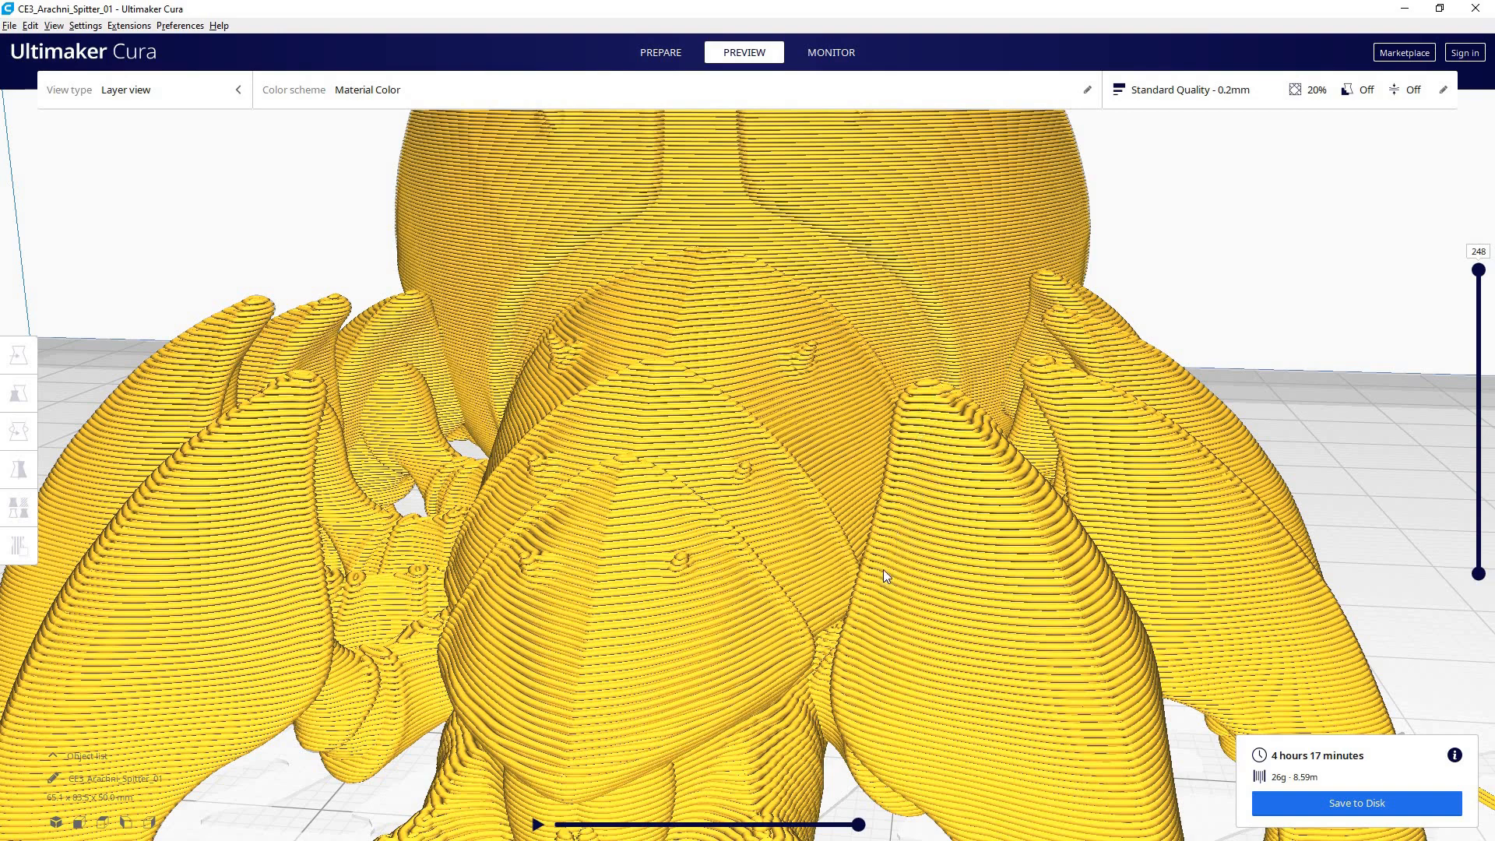
mouse_move(869, 601)
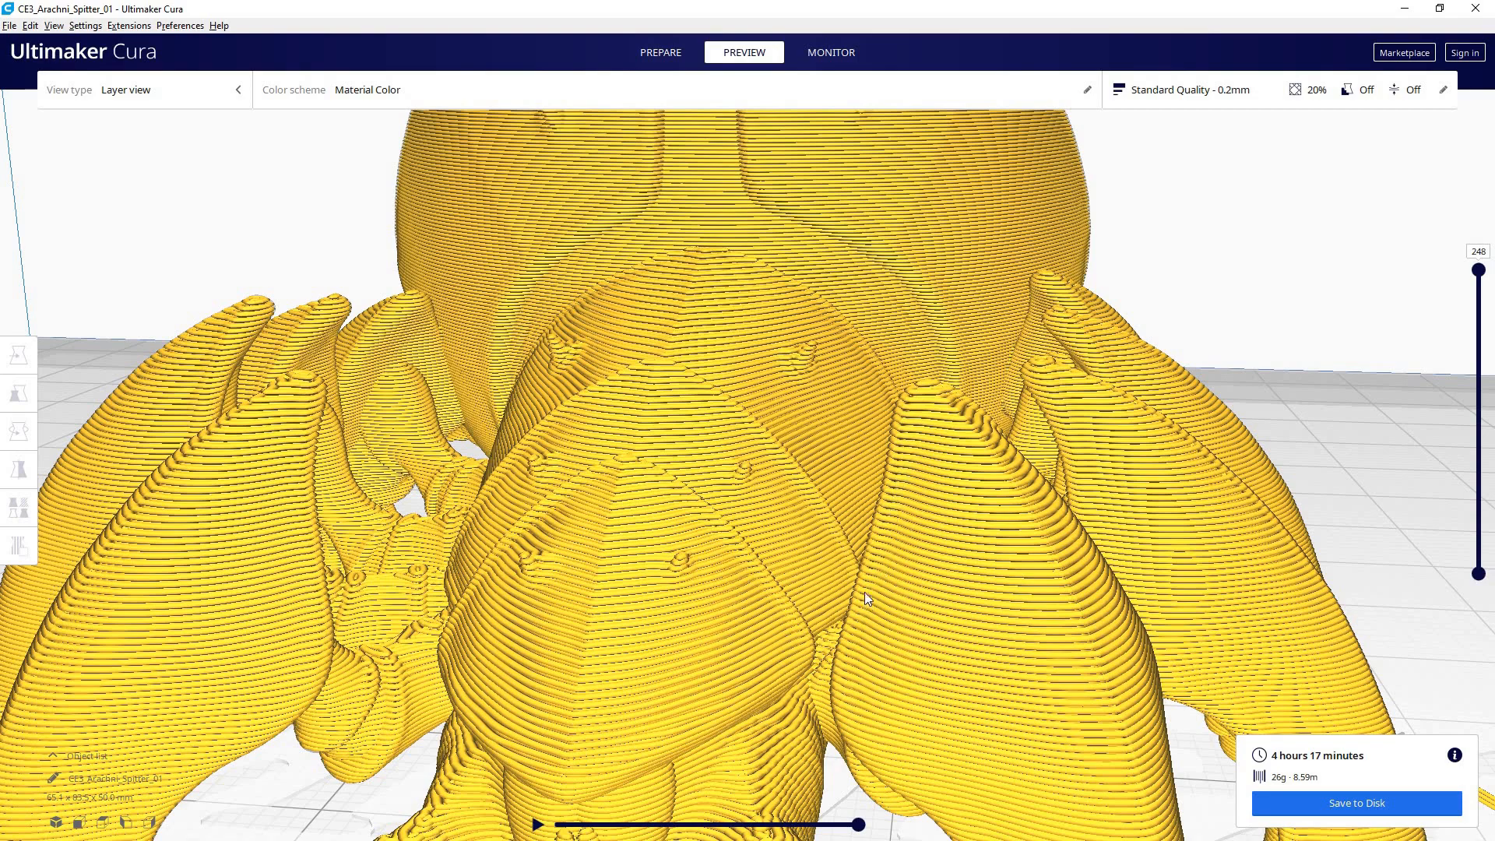
mouse_move(900, 405)
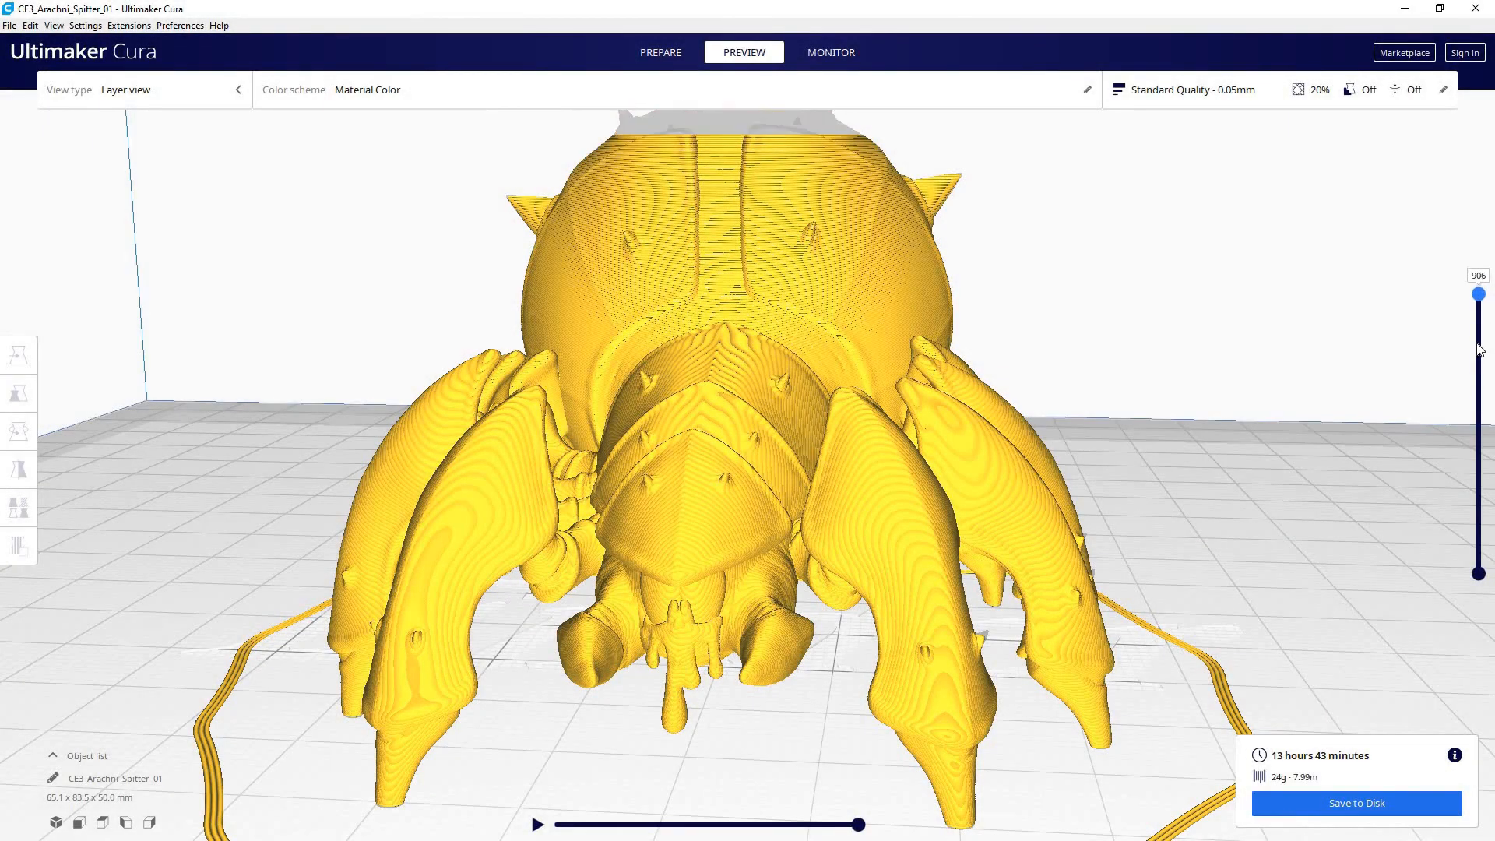
Step: Cut the 0.05 mm preview to around layer 260 to show infill, then restore all 991 layers
left_click_drag(1479, 295, 1479, 384)
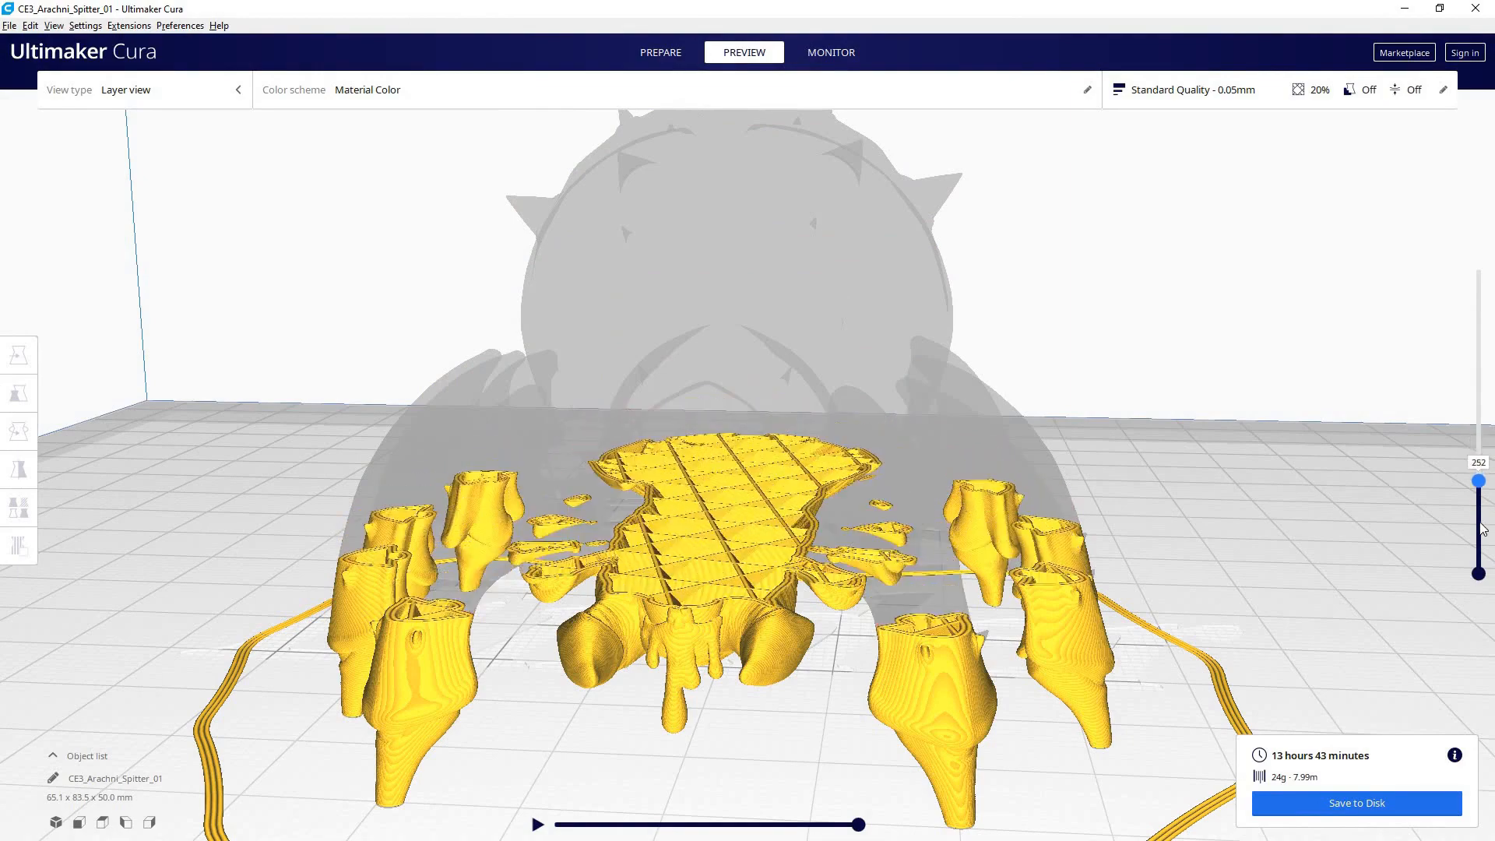
left_click_drag(1478, 481, 1478, 467)
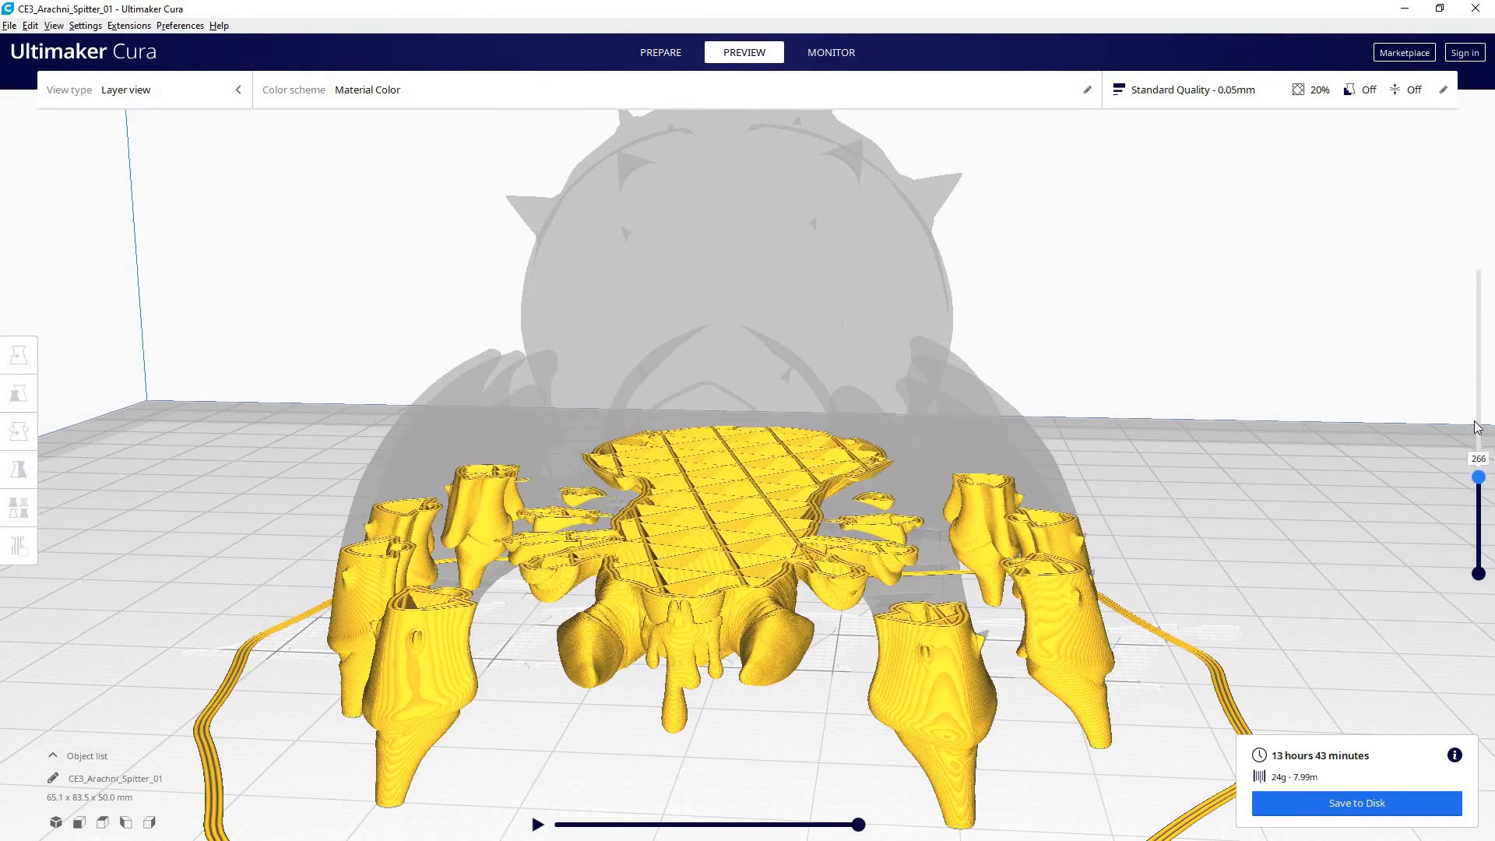
left_click_drag(1478, 477, 1478, 269)
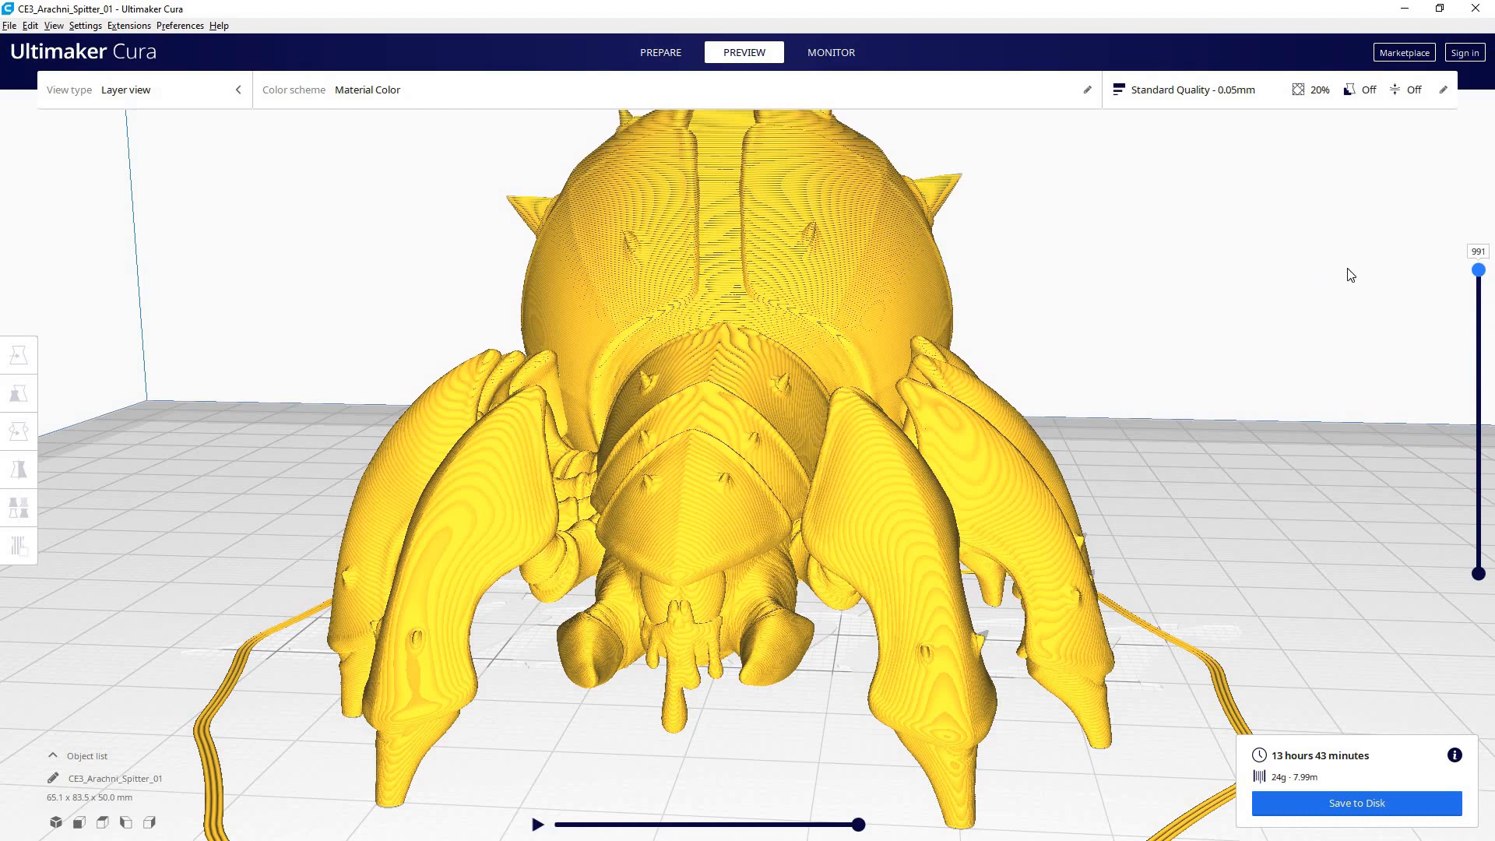
mouse_move(1365, 223)
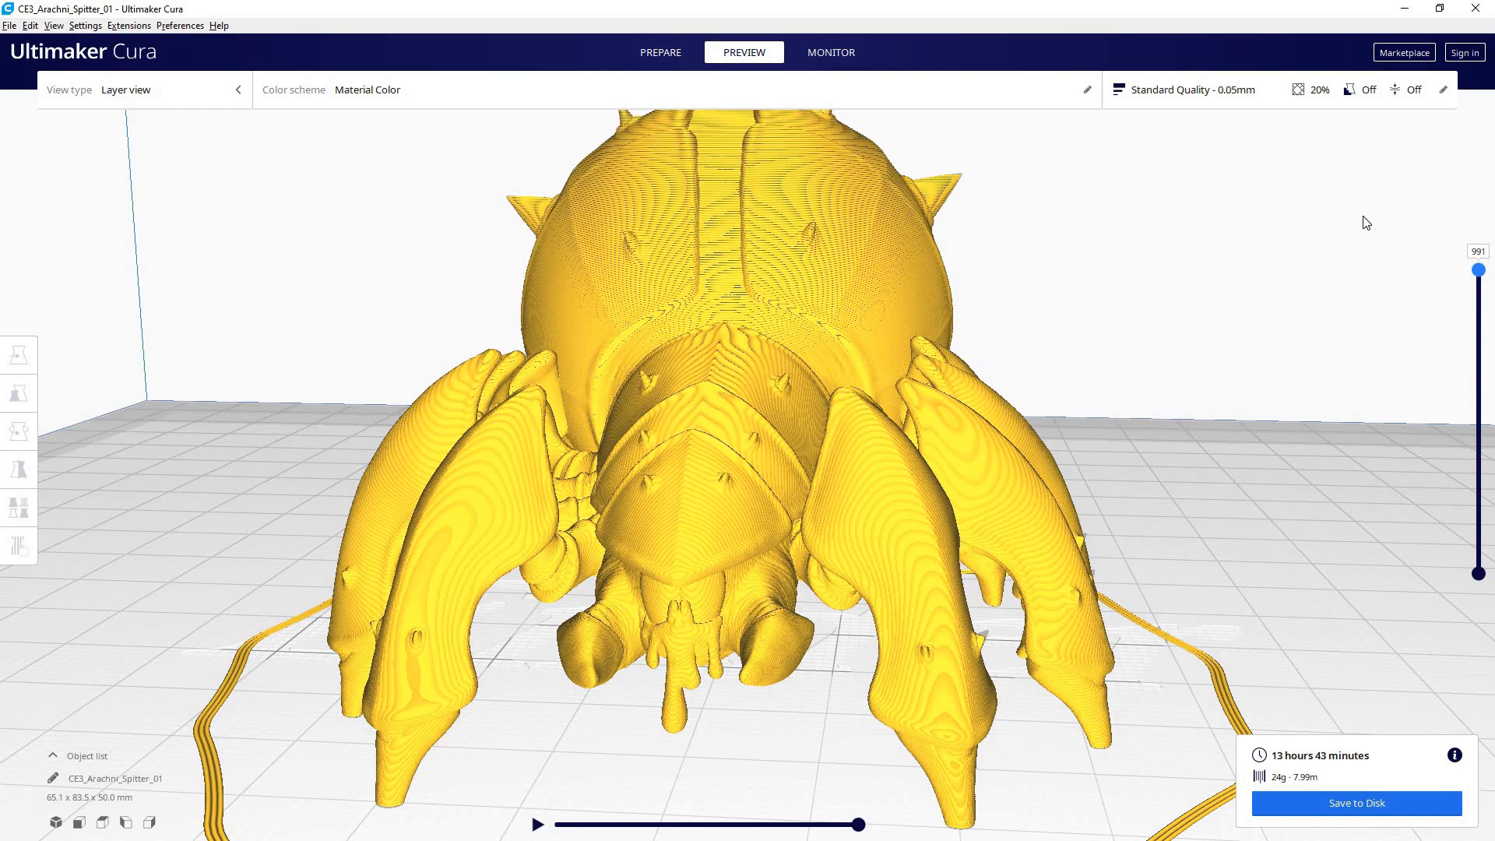